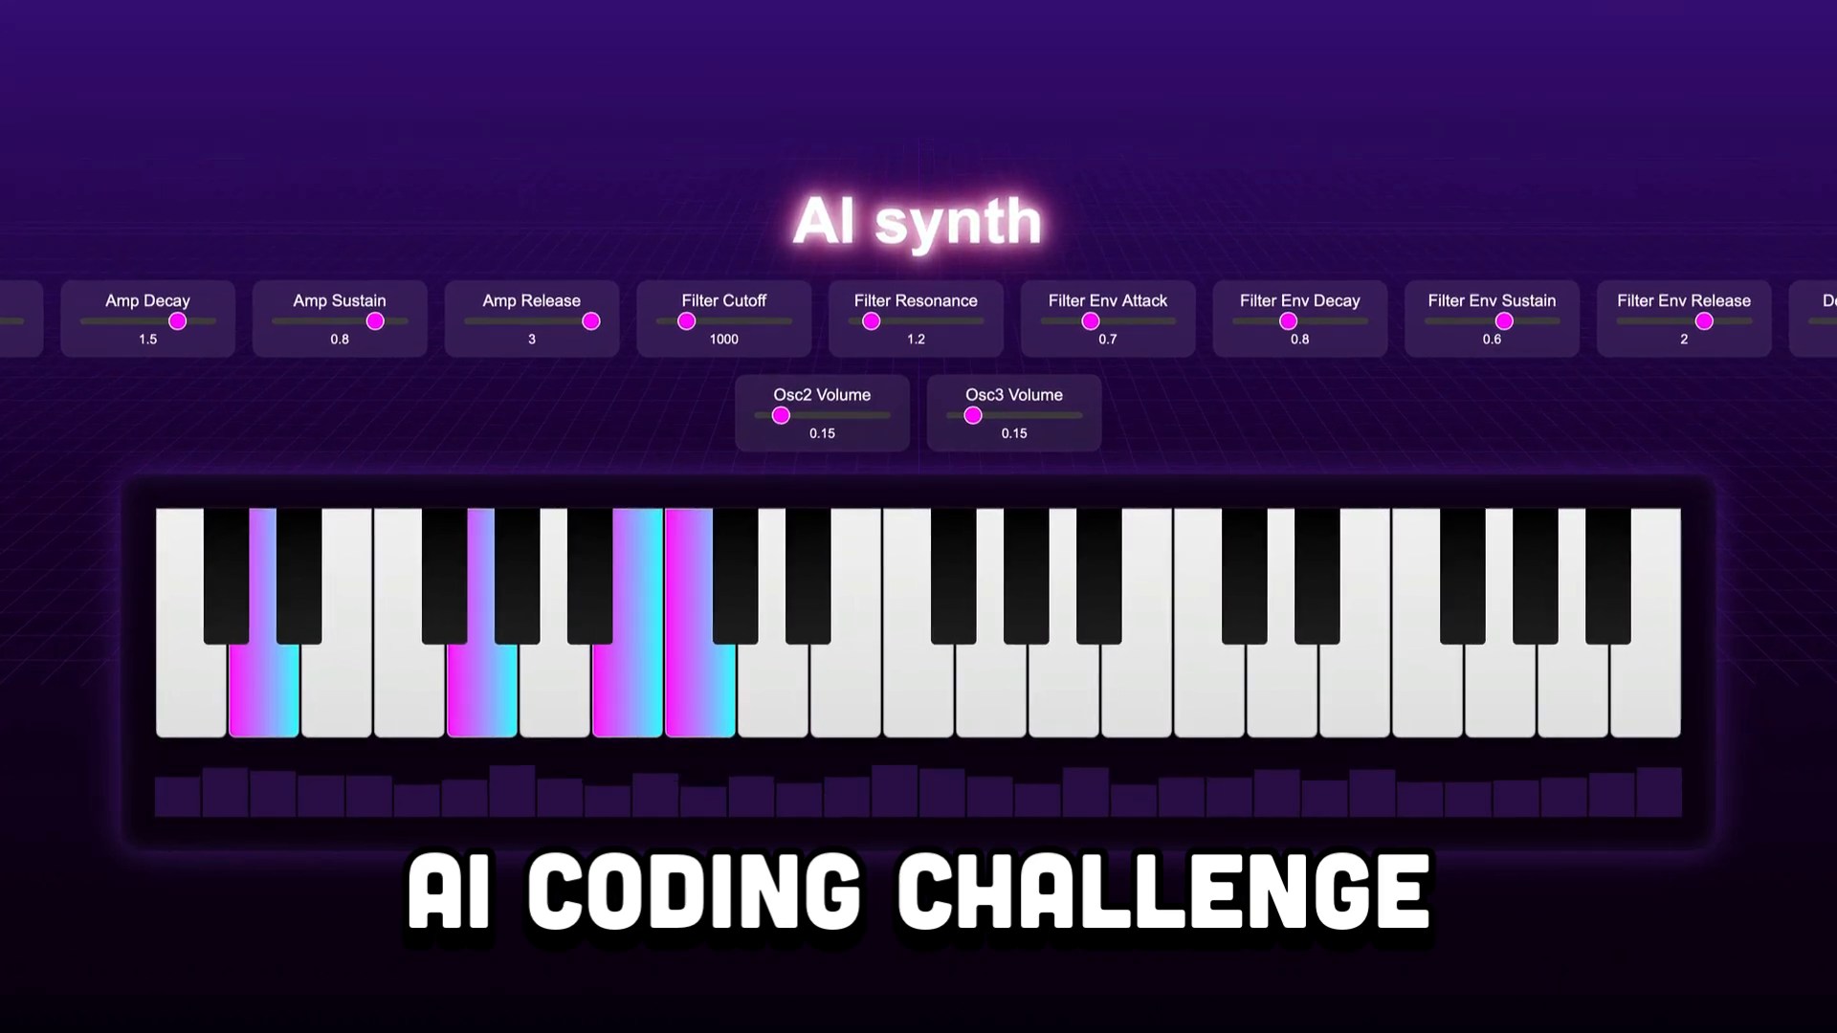
Switch from the local index.html tab to Grok's empty chat page on x.com.
click(192, 54)
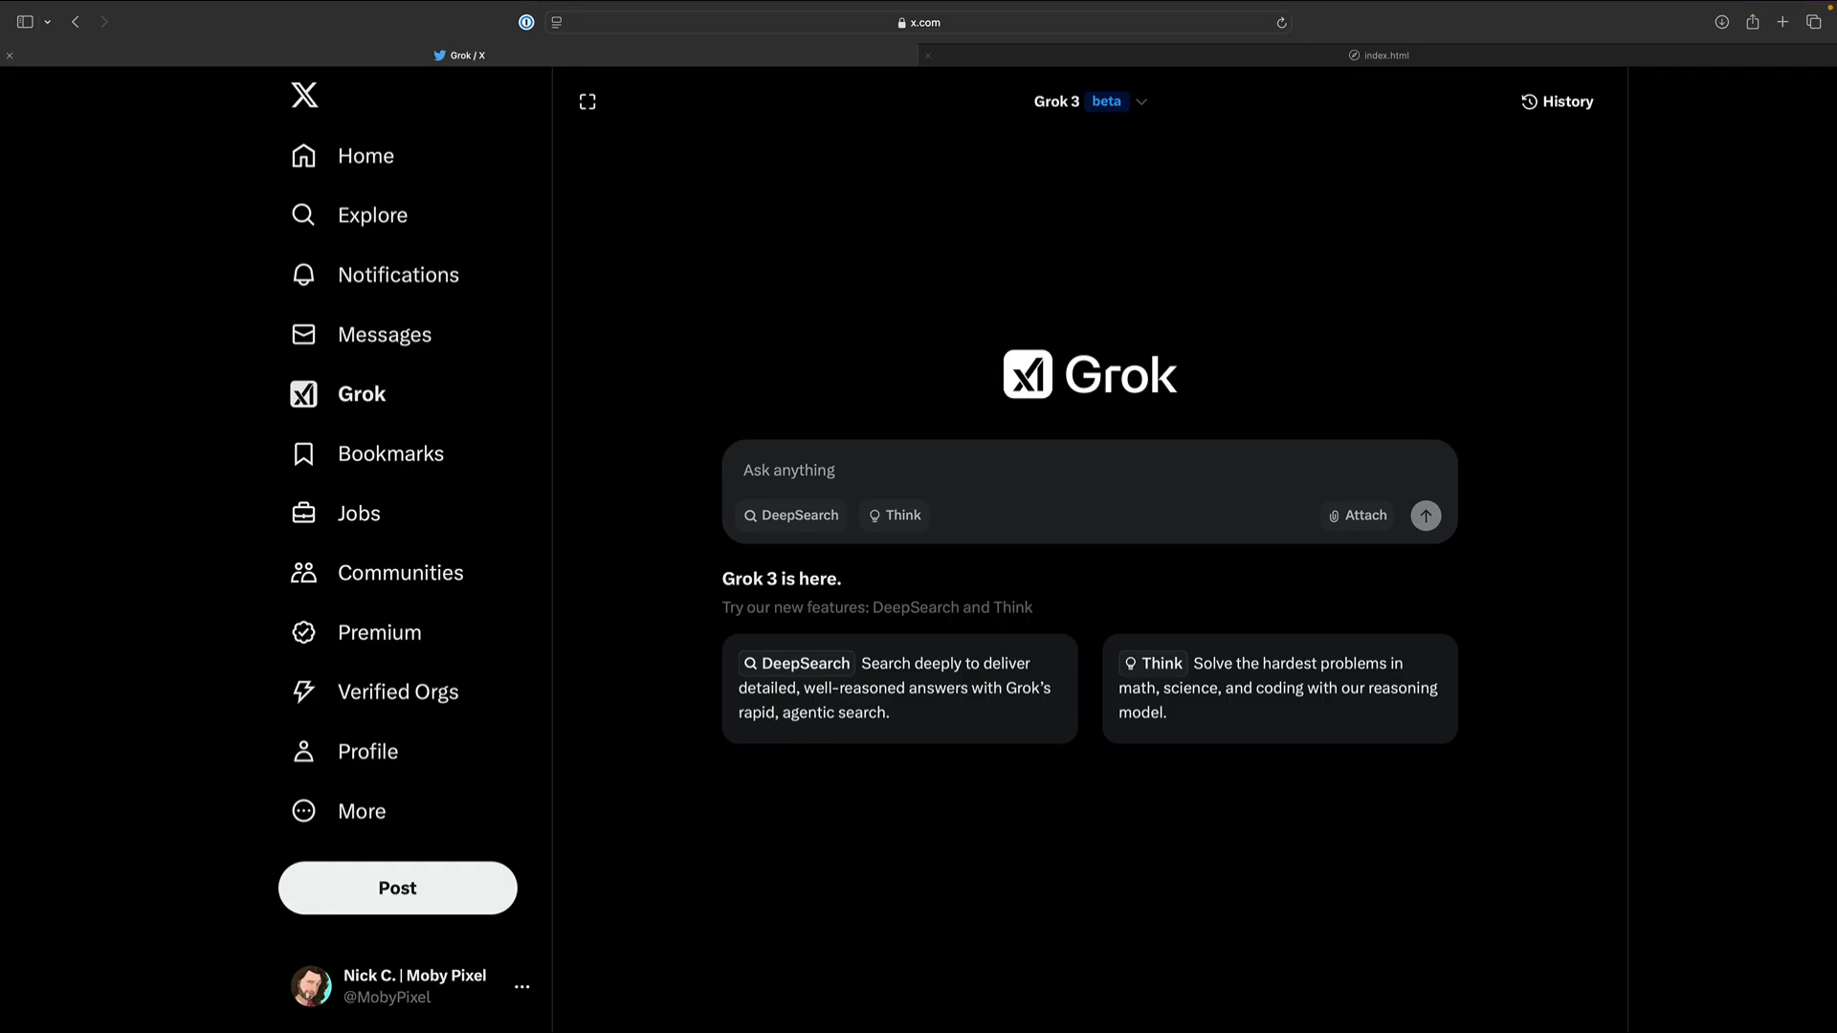
mouse_move(1379, 56)
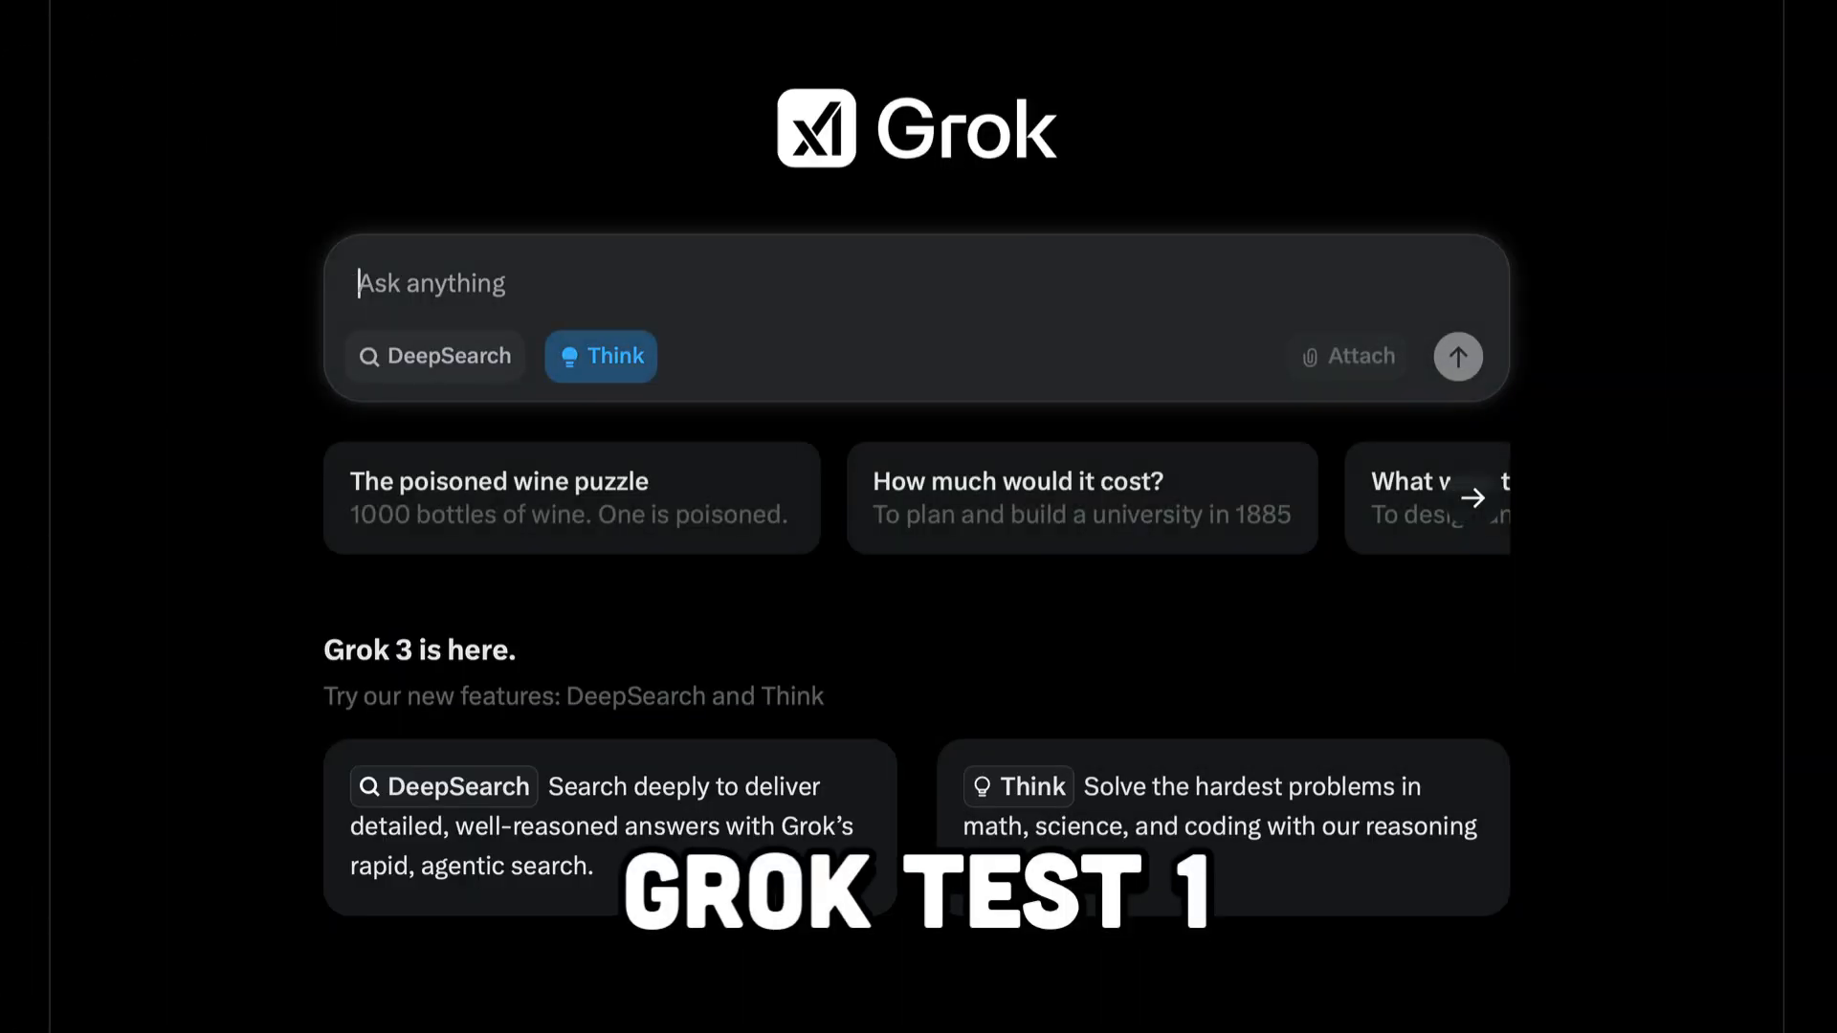
Send Grok, in Think mode, a prompt for a single-file index.html one-octave piano with sound.
text(In)
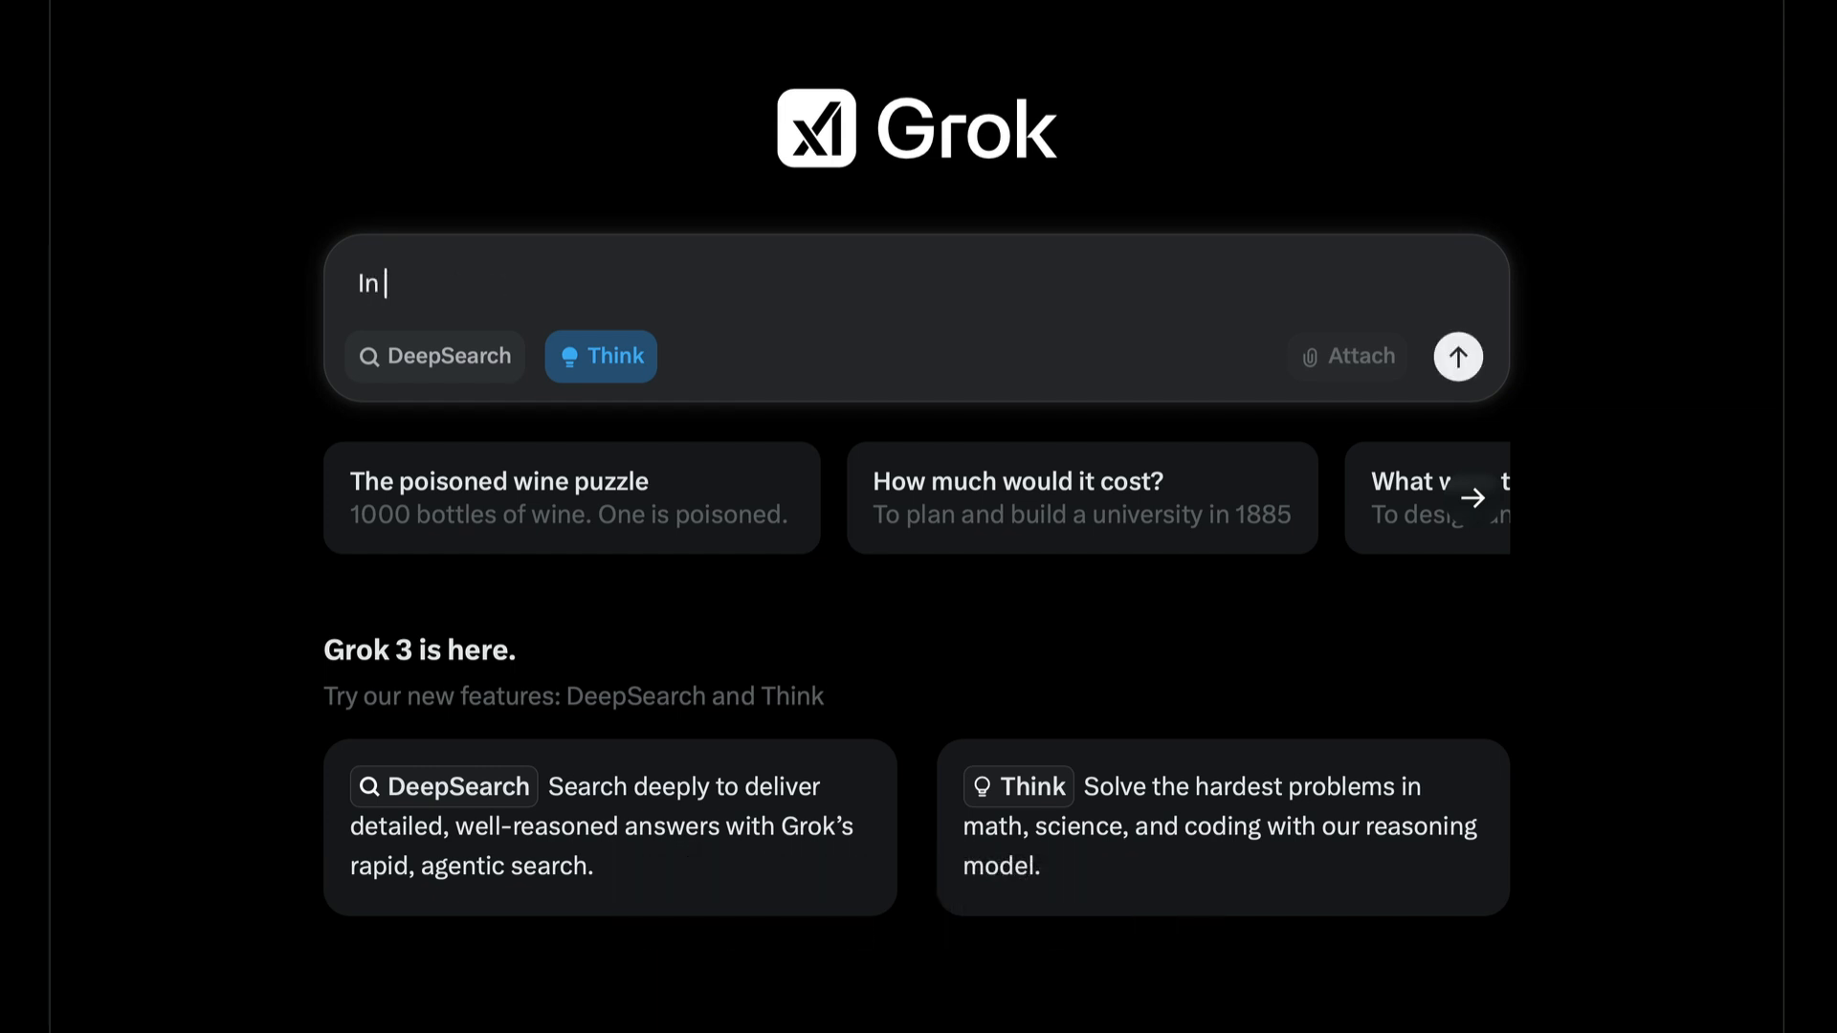
text(plain HTML)
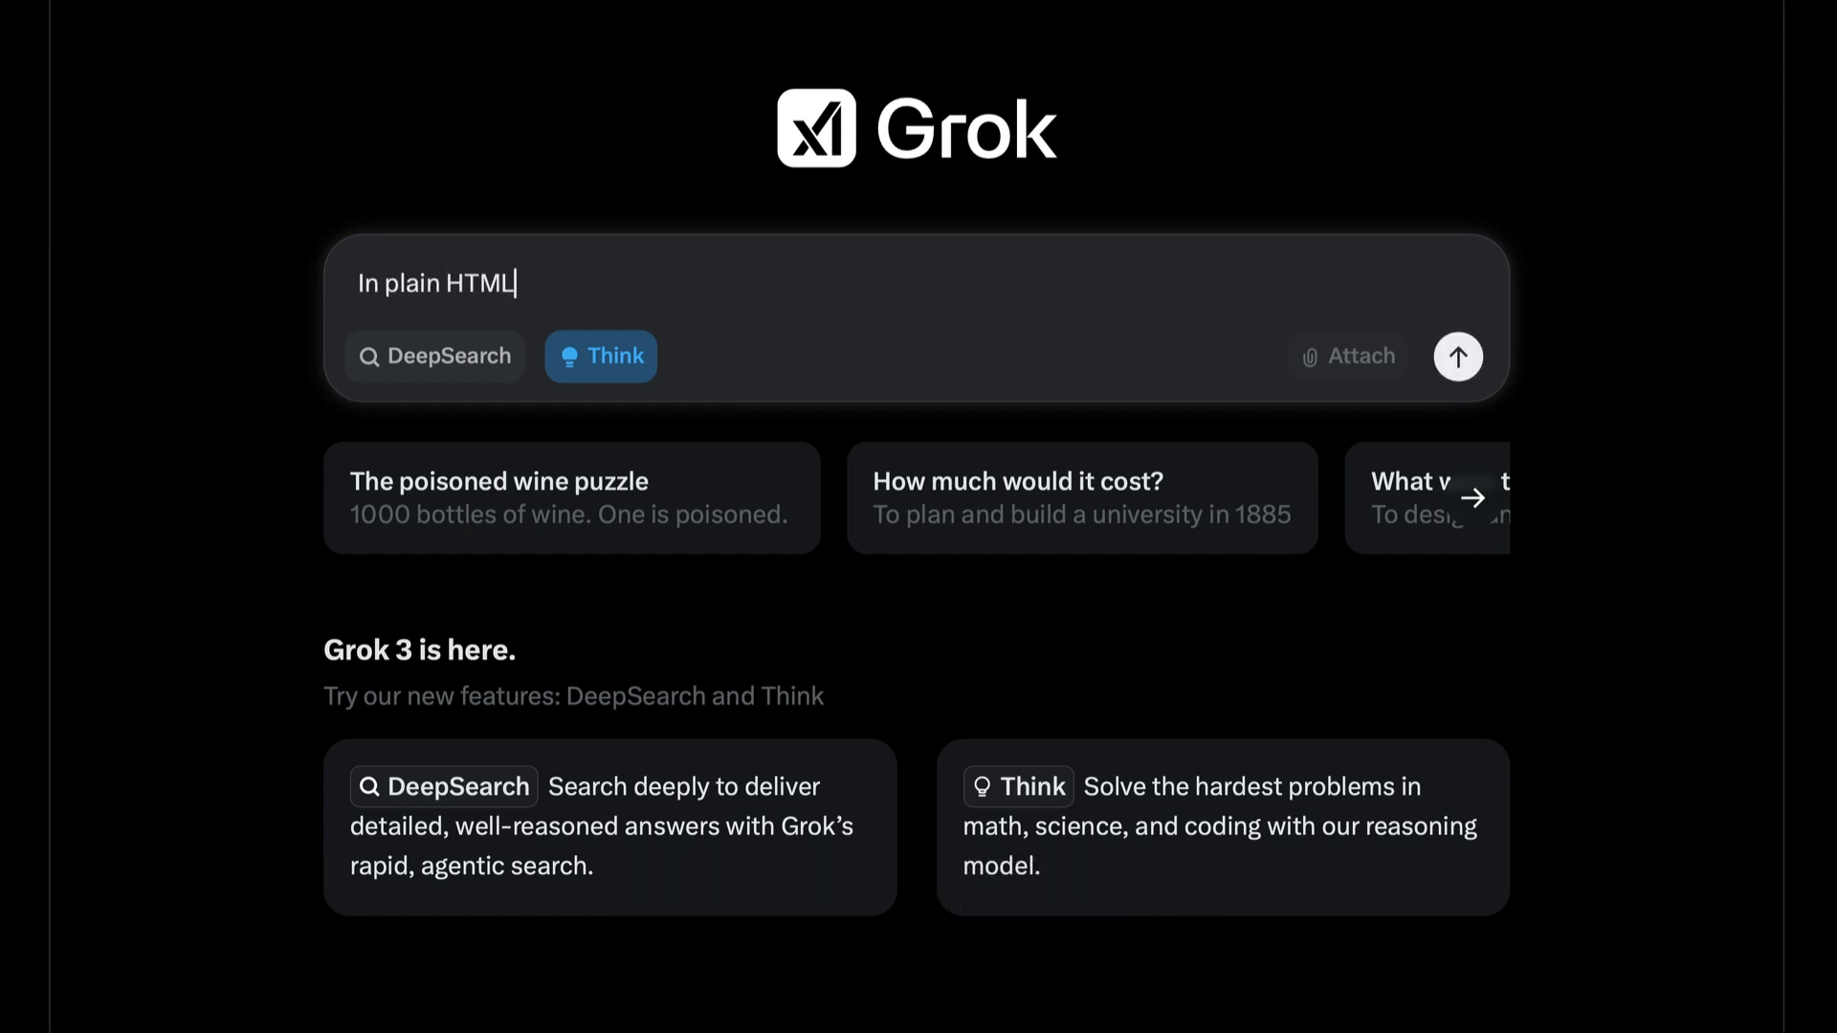
text(, write me a script in a single index.html file to make a webpage that has an on screen piano layout with one octave including white and black keys. When I hover over a keys make them highlight. When I click on a key make it play the correct corresponding note and stop when the key is released. I do not have any piano sound resources, you will need to generate the sound too.)
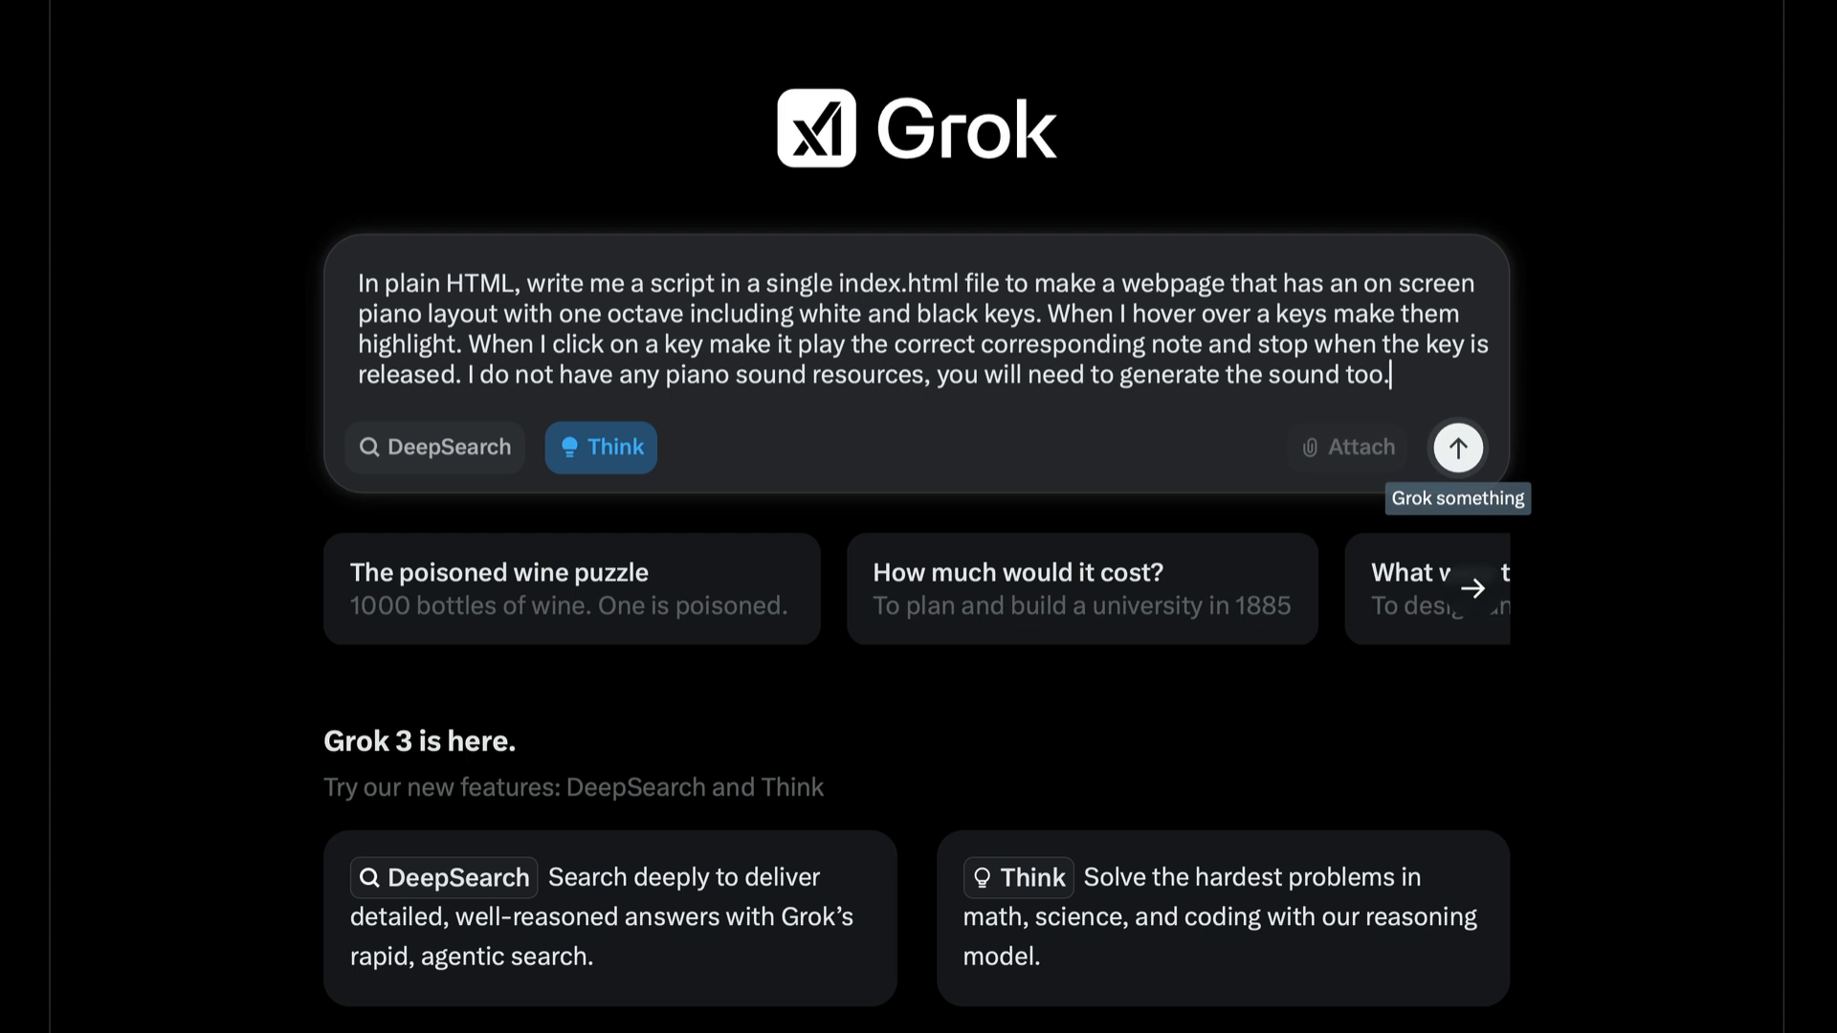
click(1457, 448)
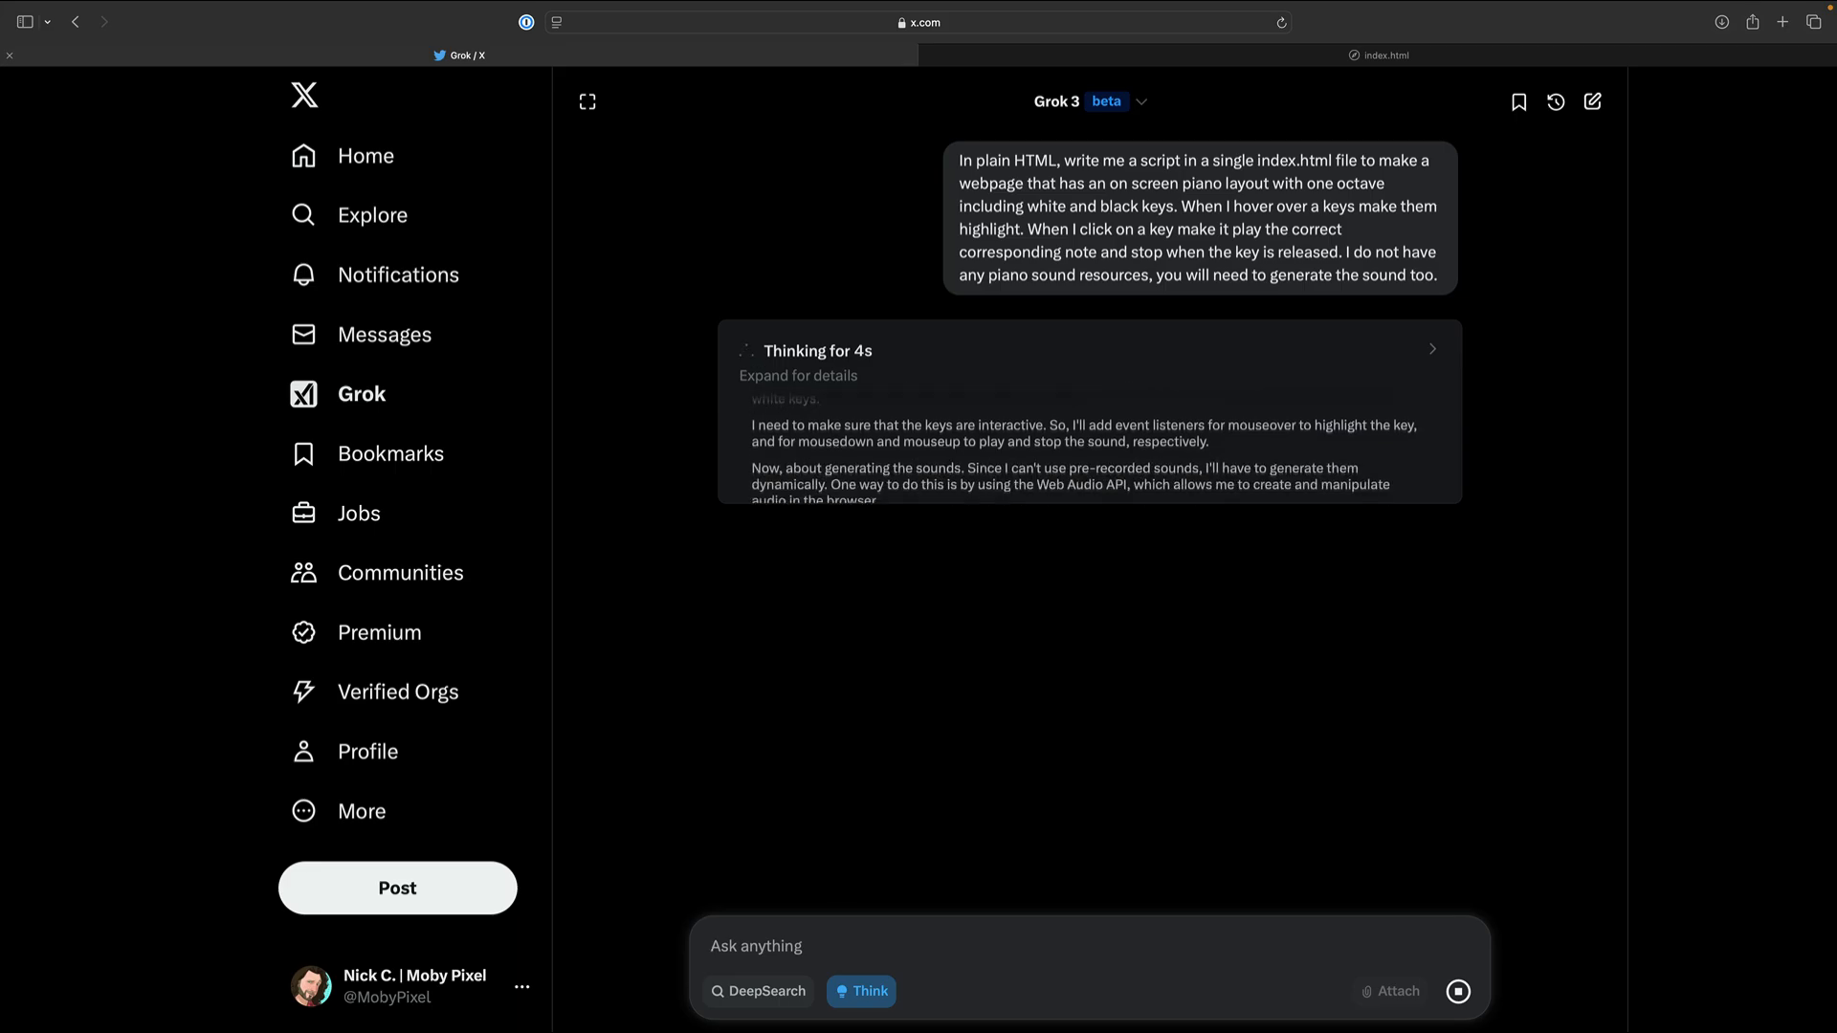
Scroll through Grok's finished index.html piano answer and copy its full code.
click(1380, 54)
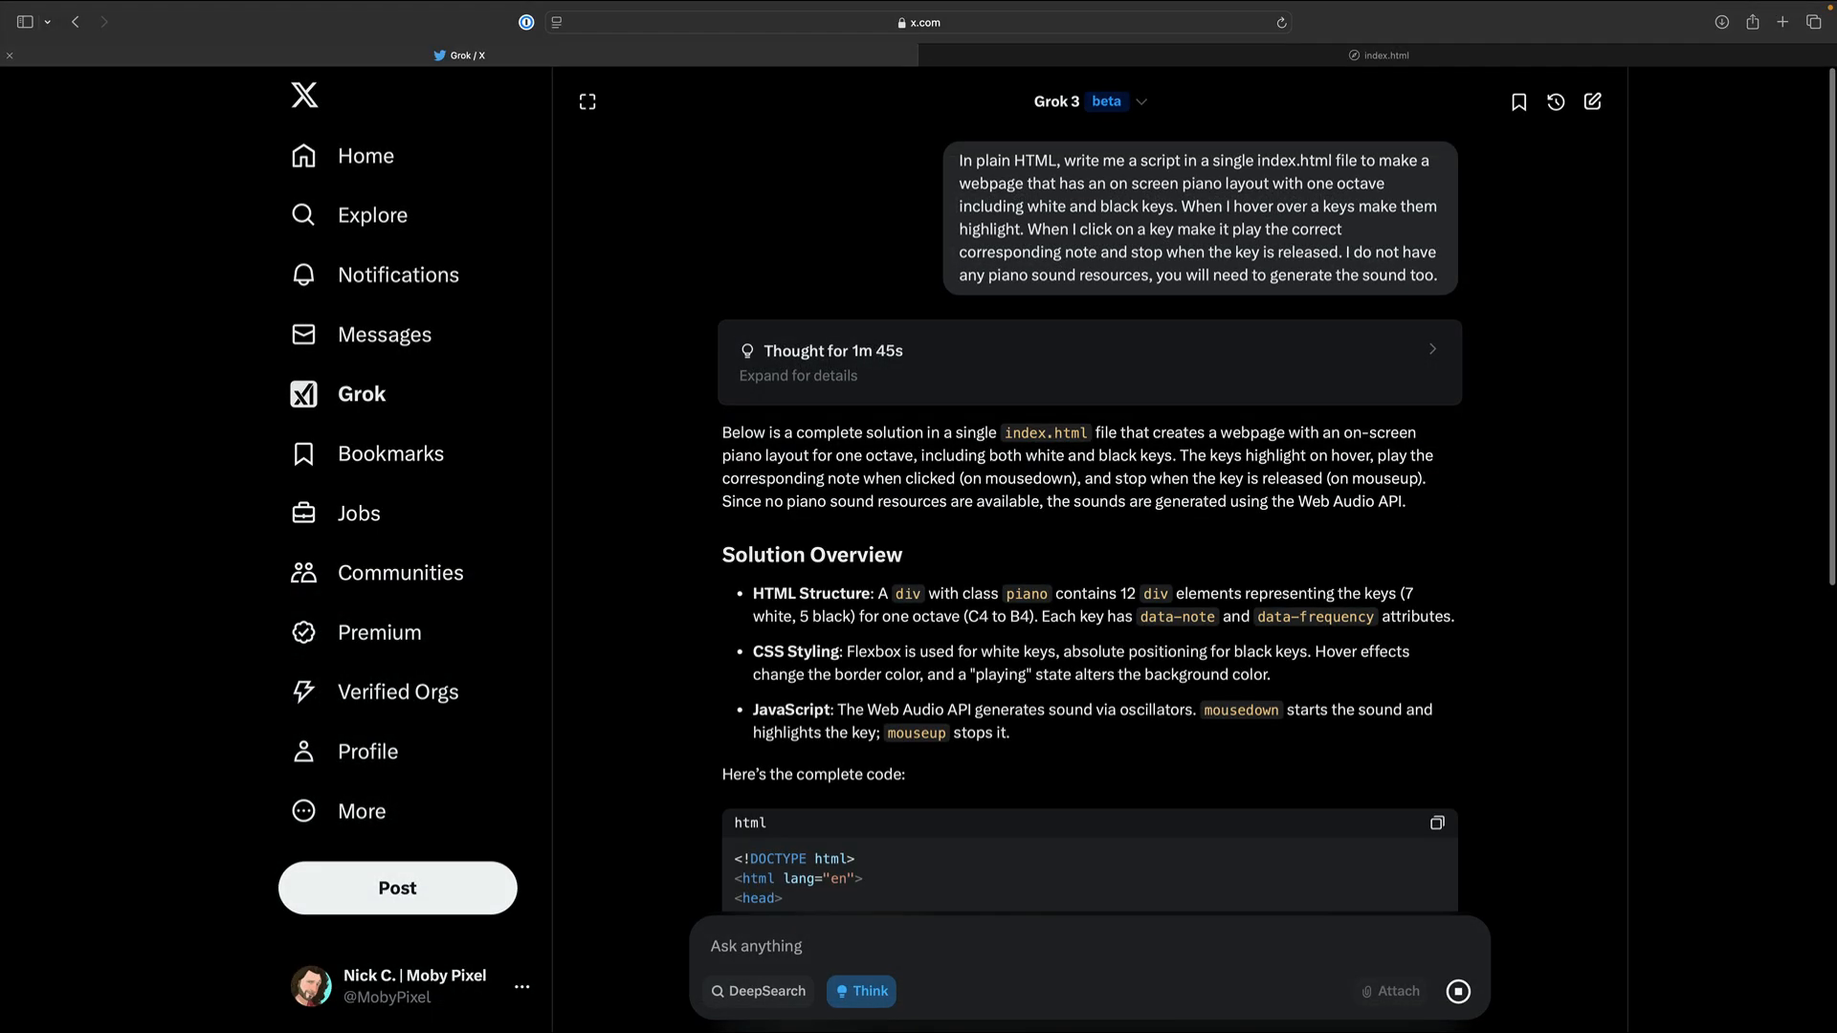
scroll(down, 3)
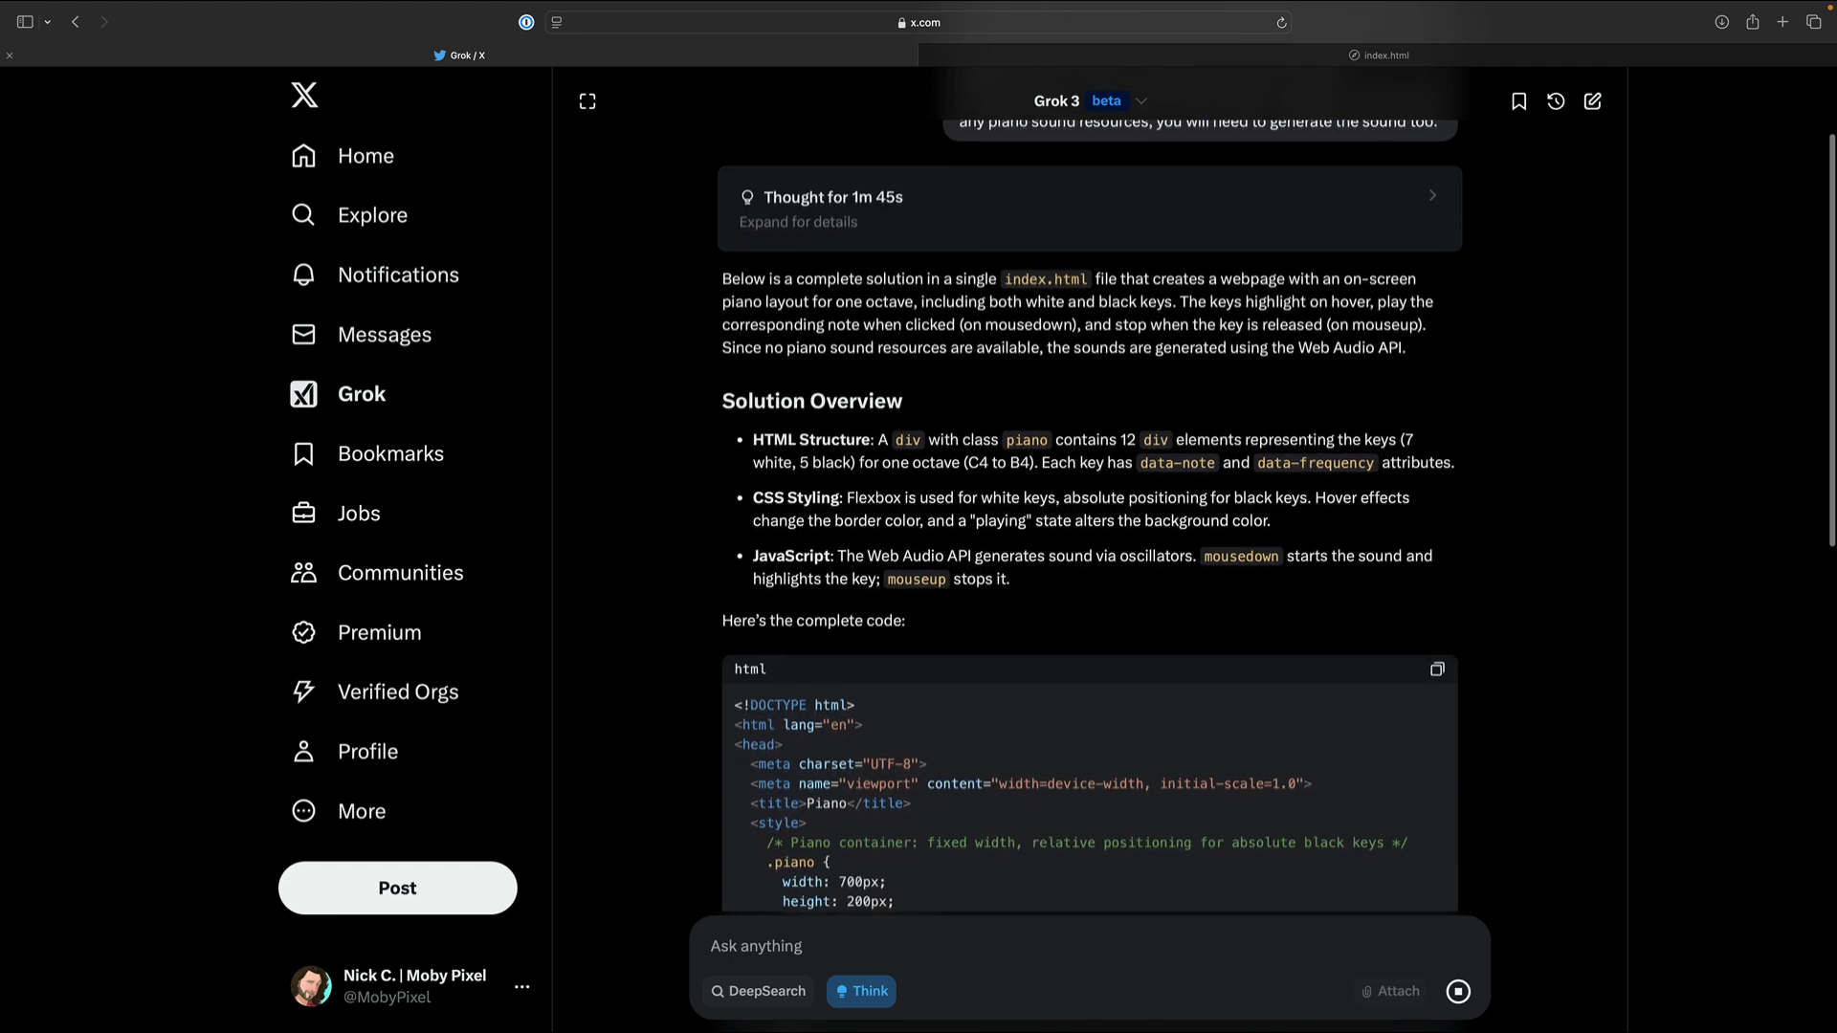
scroll(down, 3)
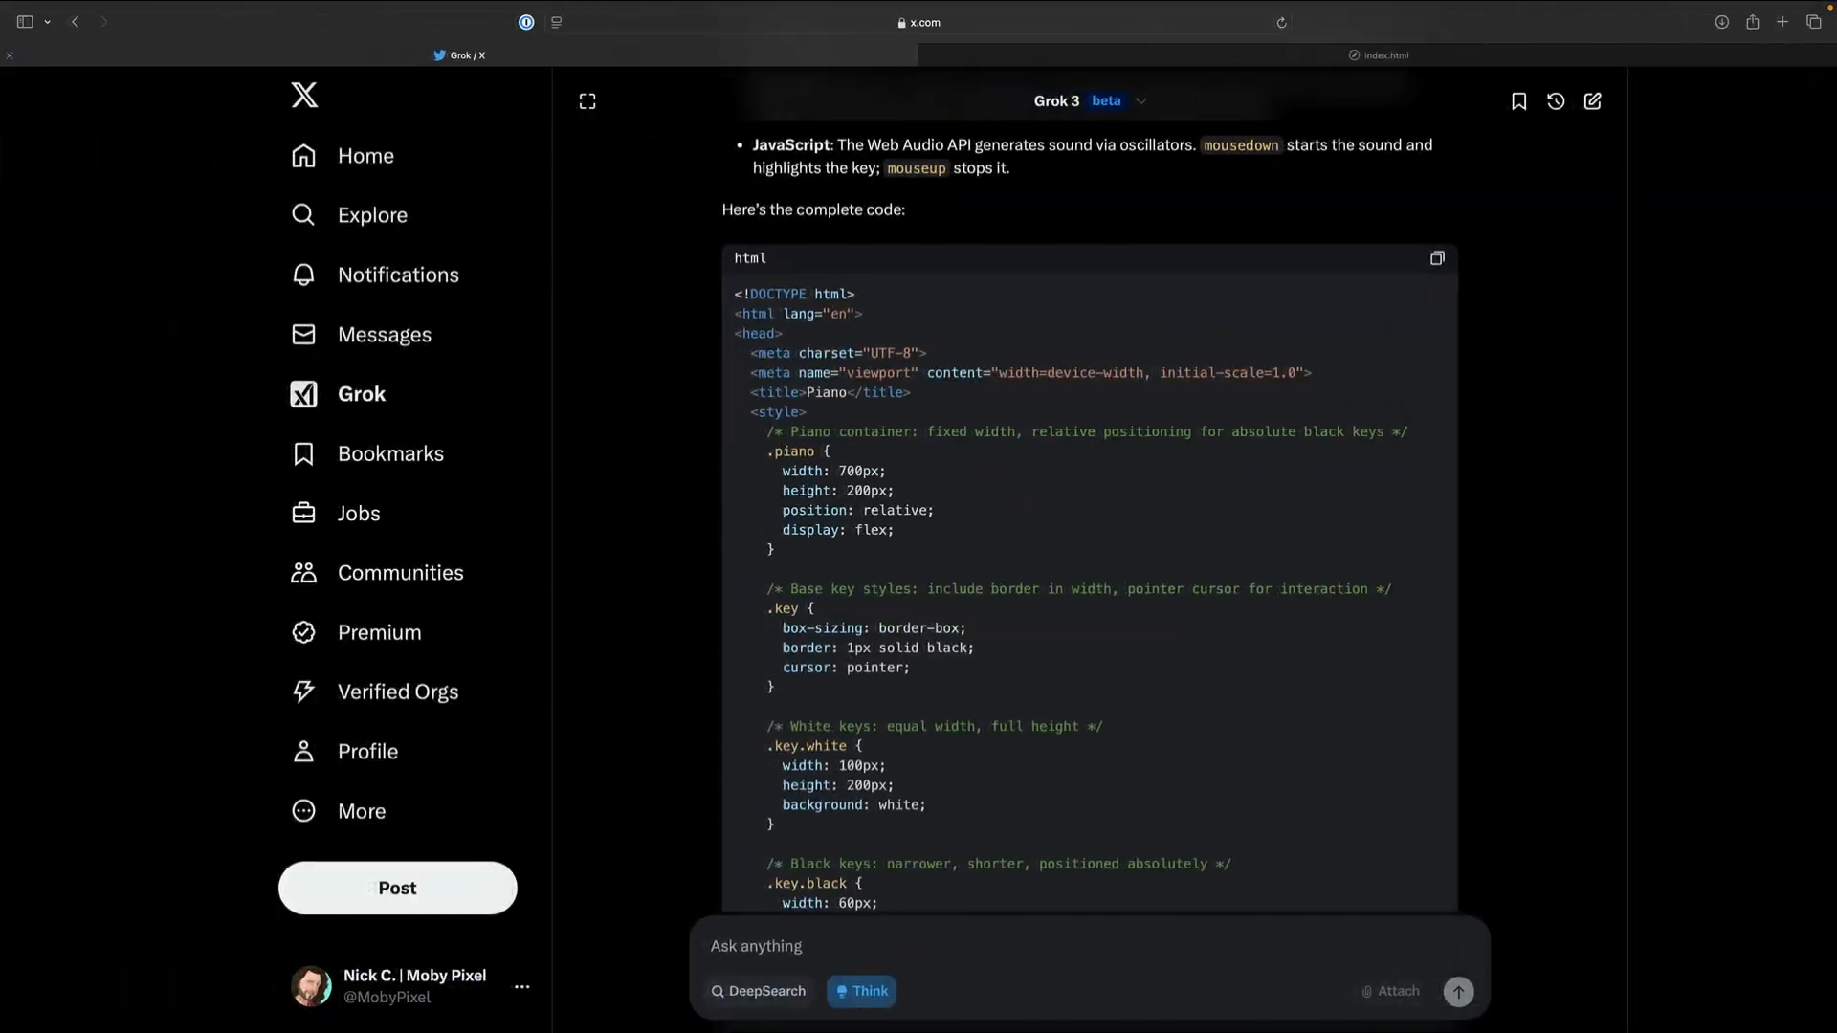
click(1382, 54)
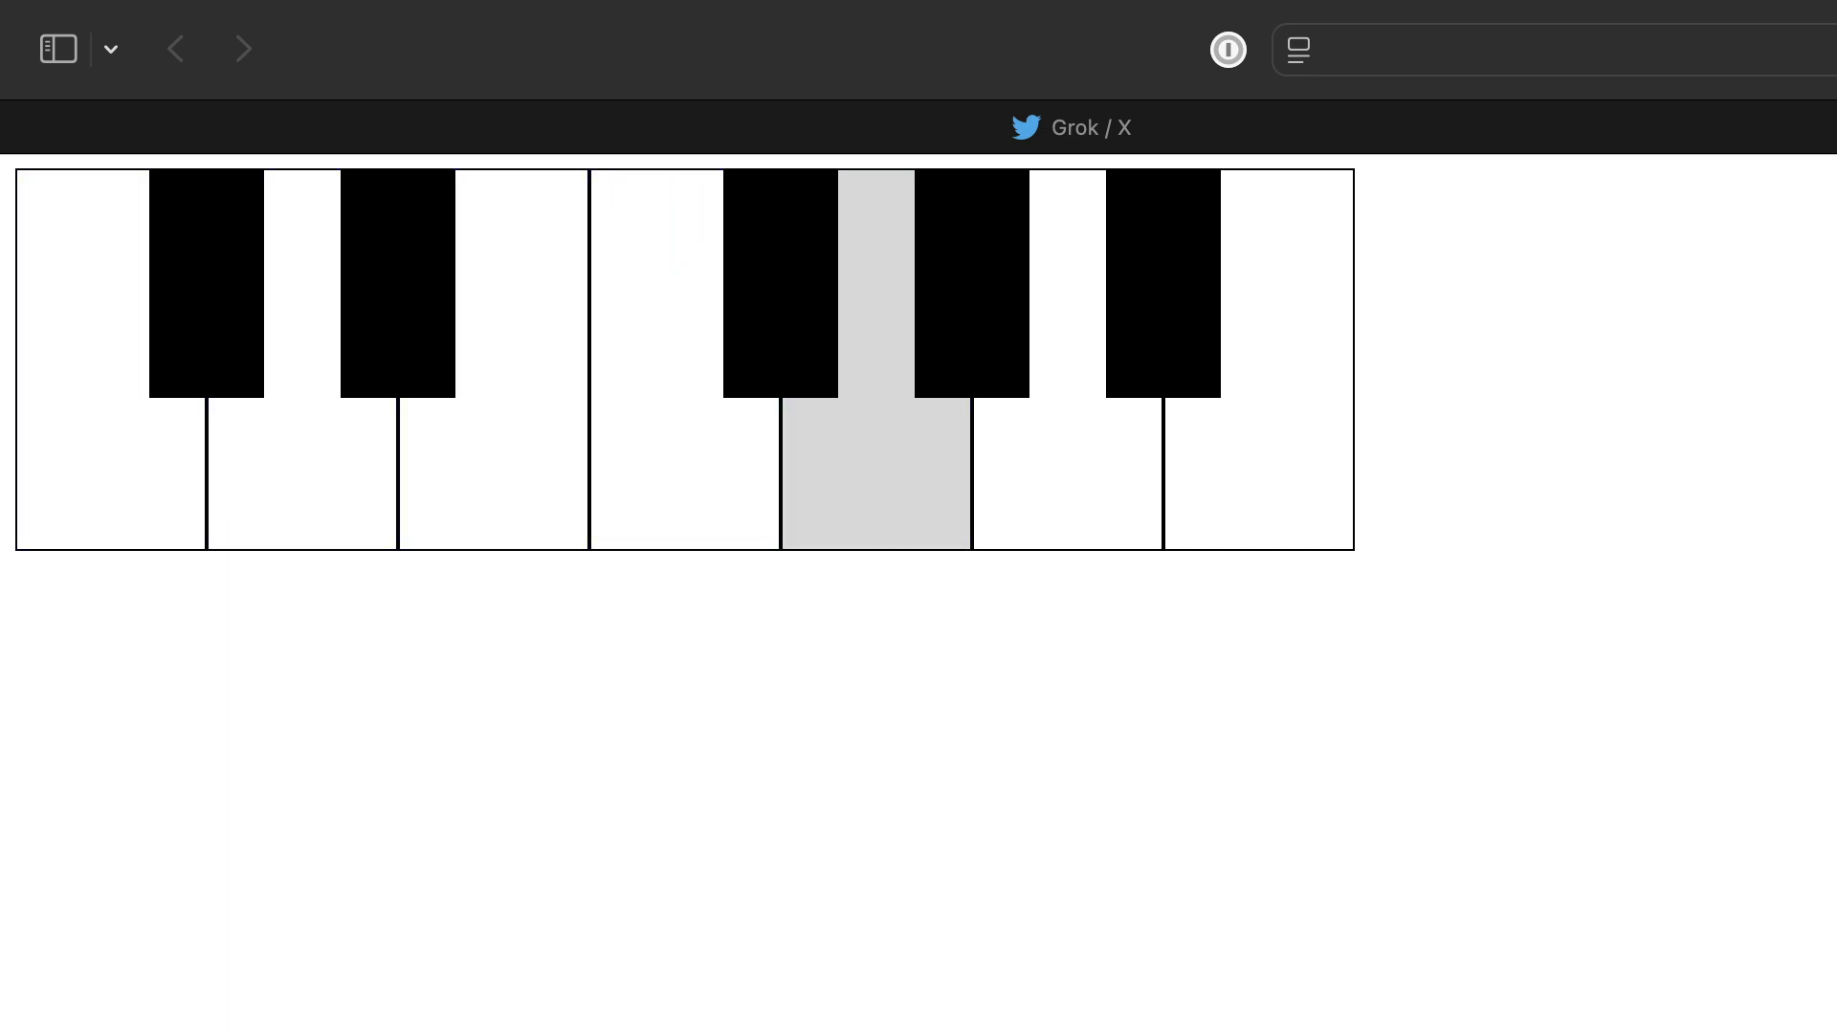
Play a note on Grok's local piano page, then return to the Grok chat.
click(299, 469)
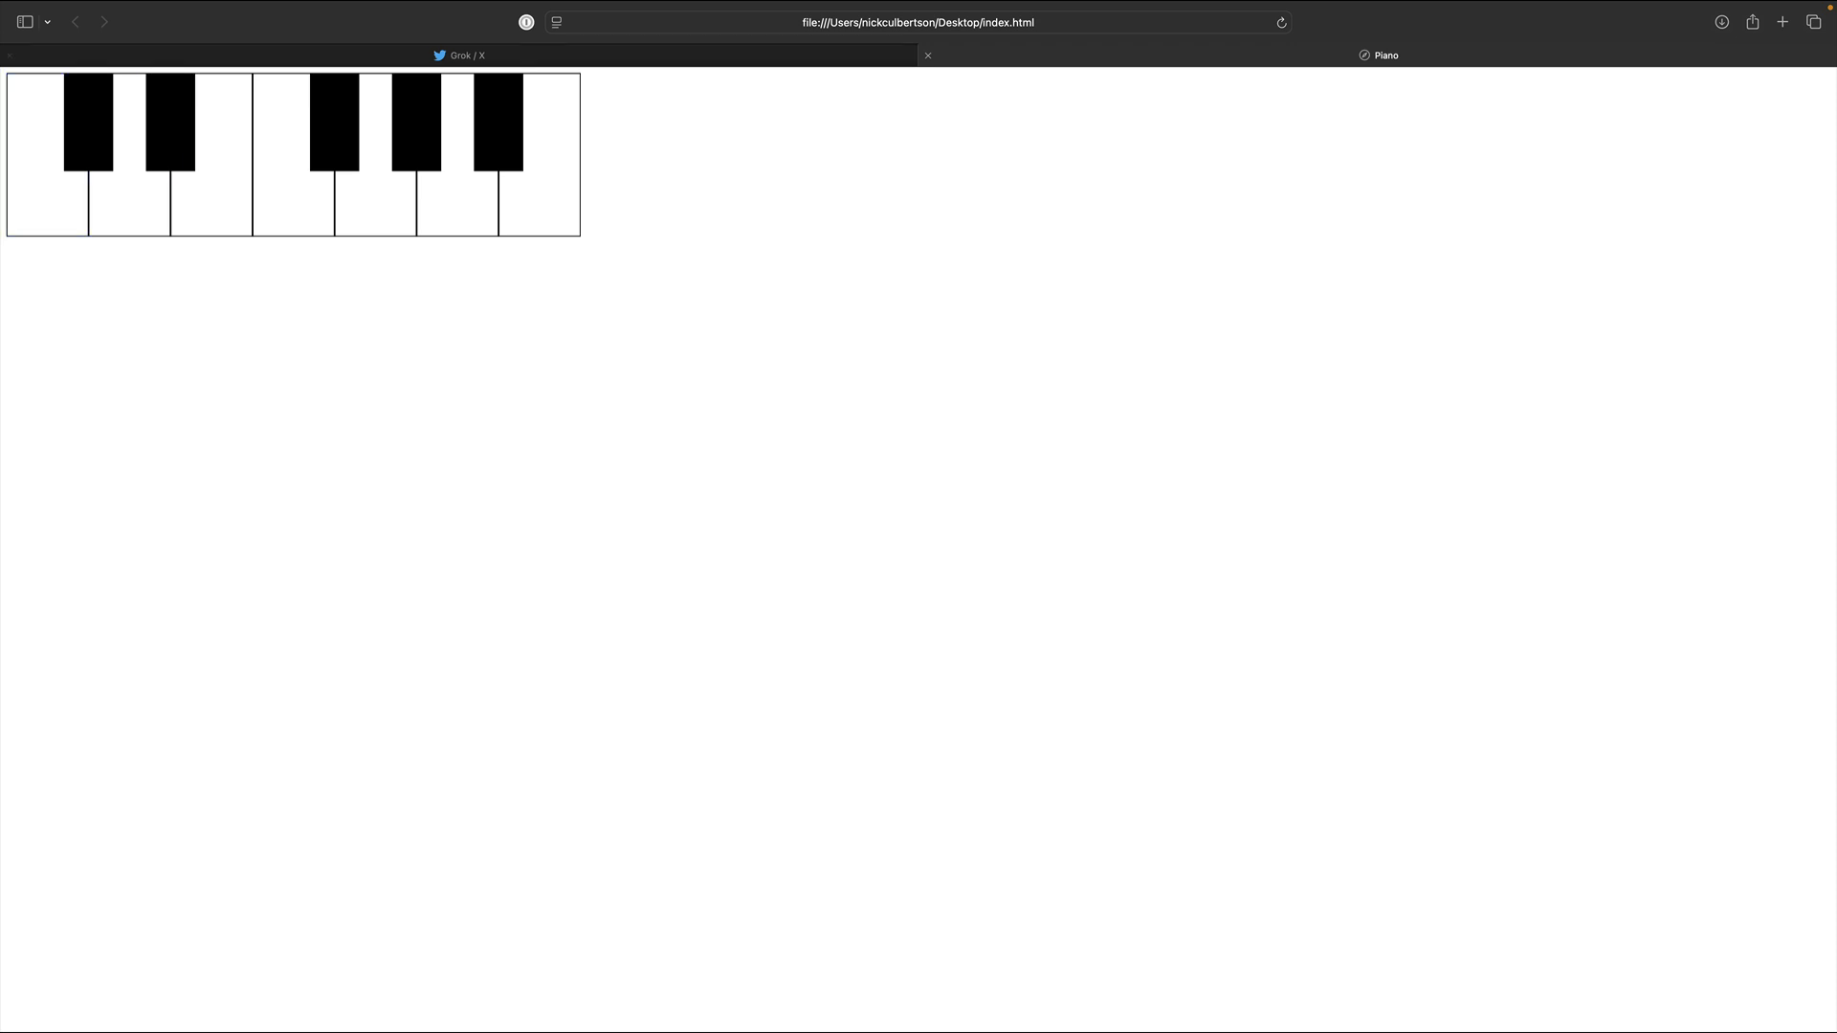
click(460, 55)
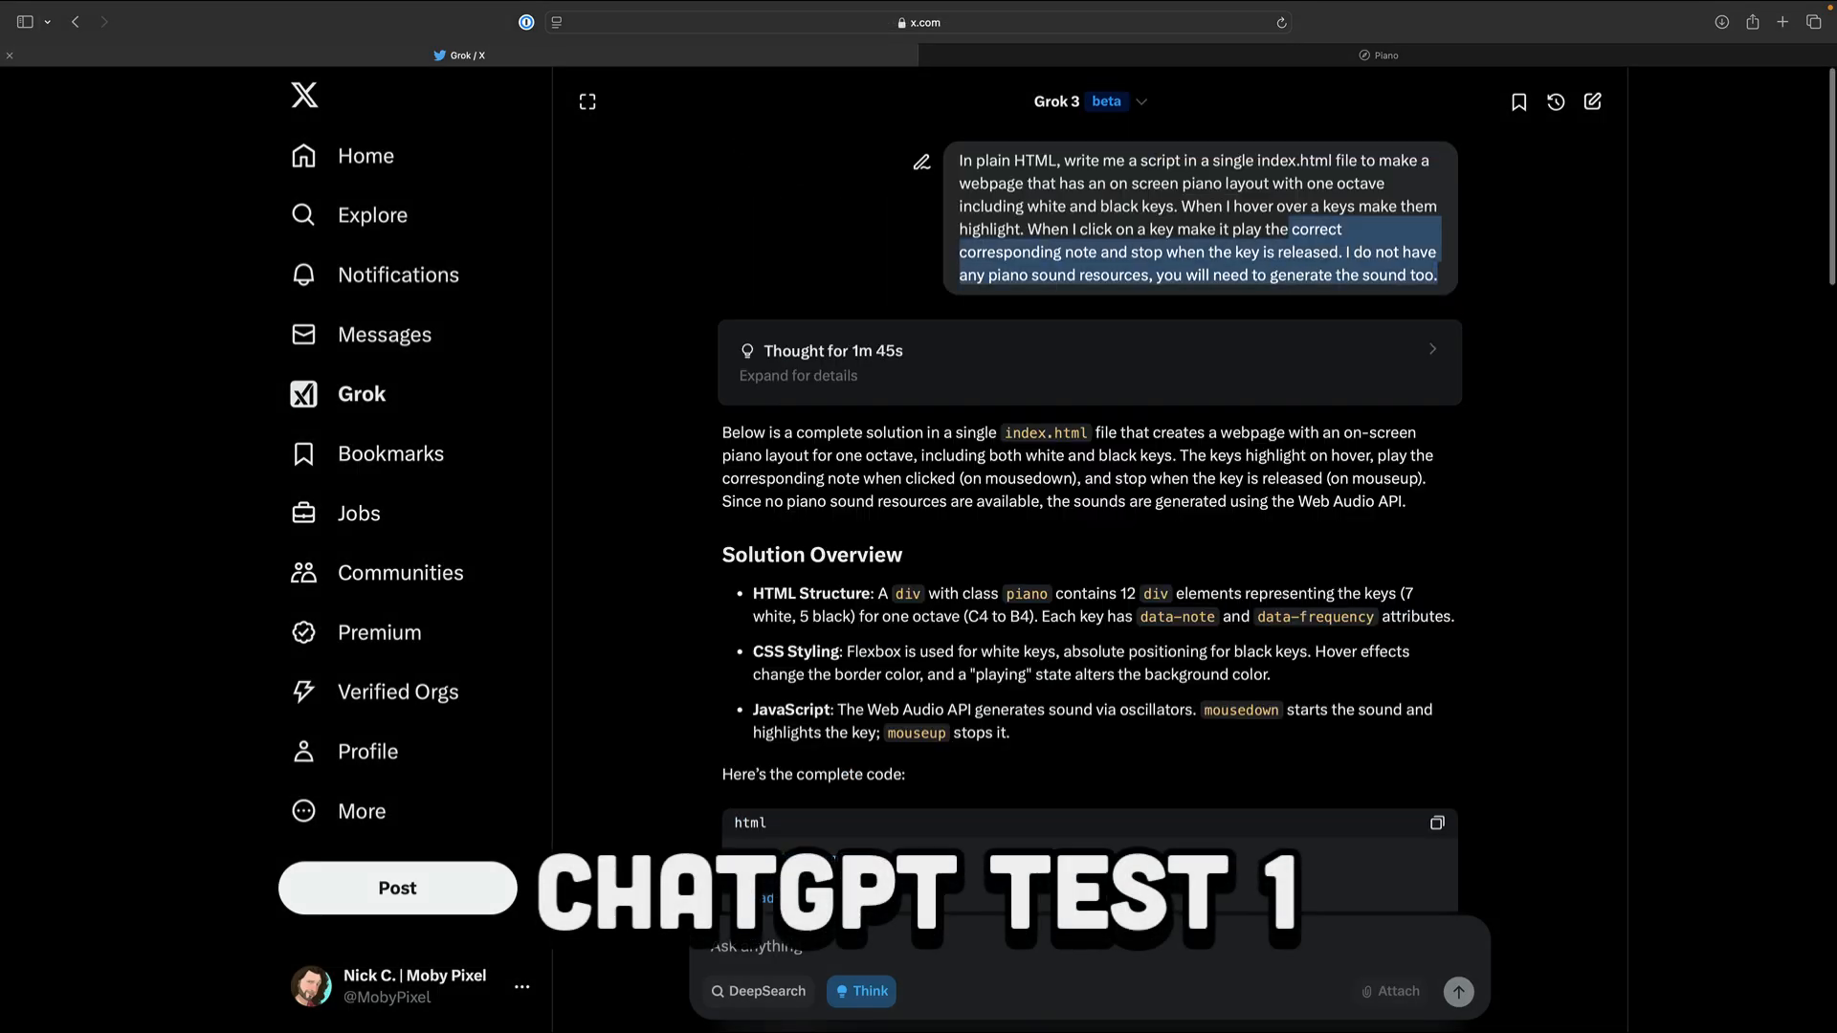
Send the same piano prompt to ChatGPT o3-mini-high and copy its full script.
click(1530, 55)
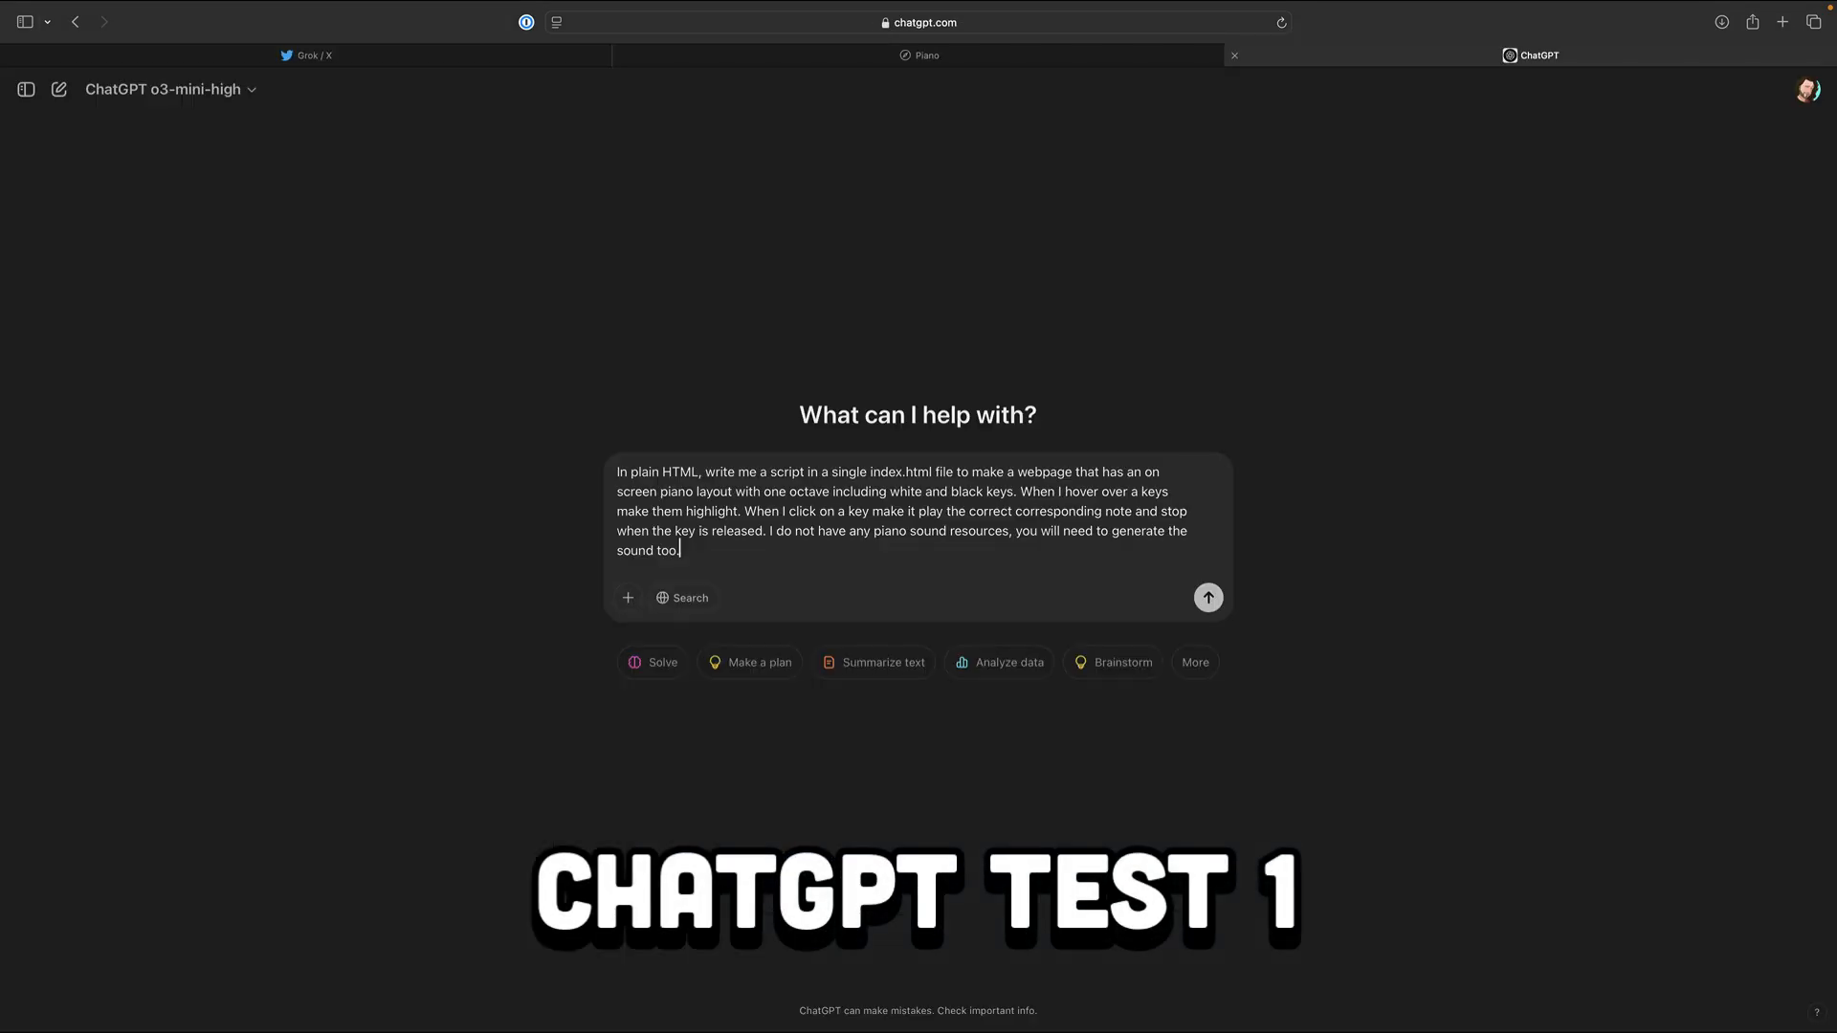
click(1207, 597)
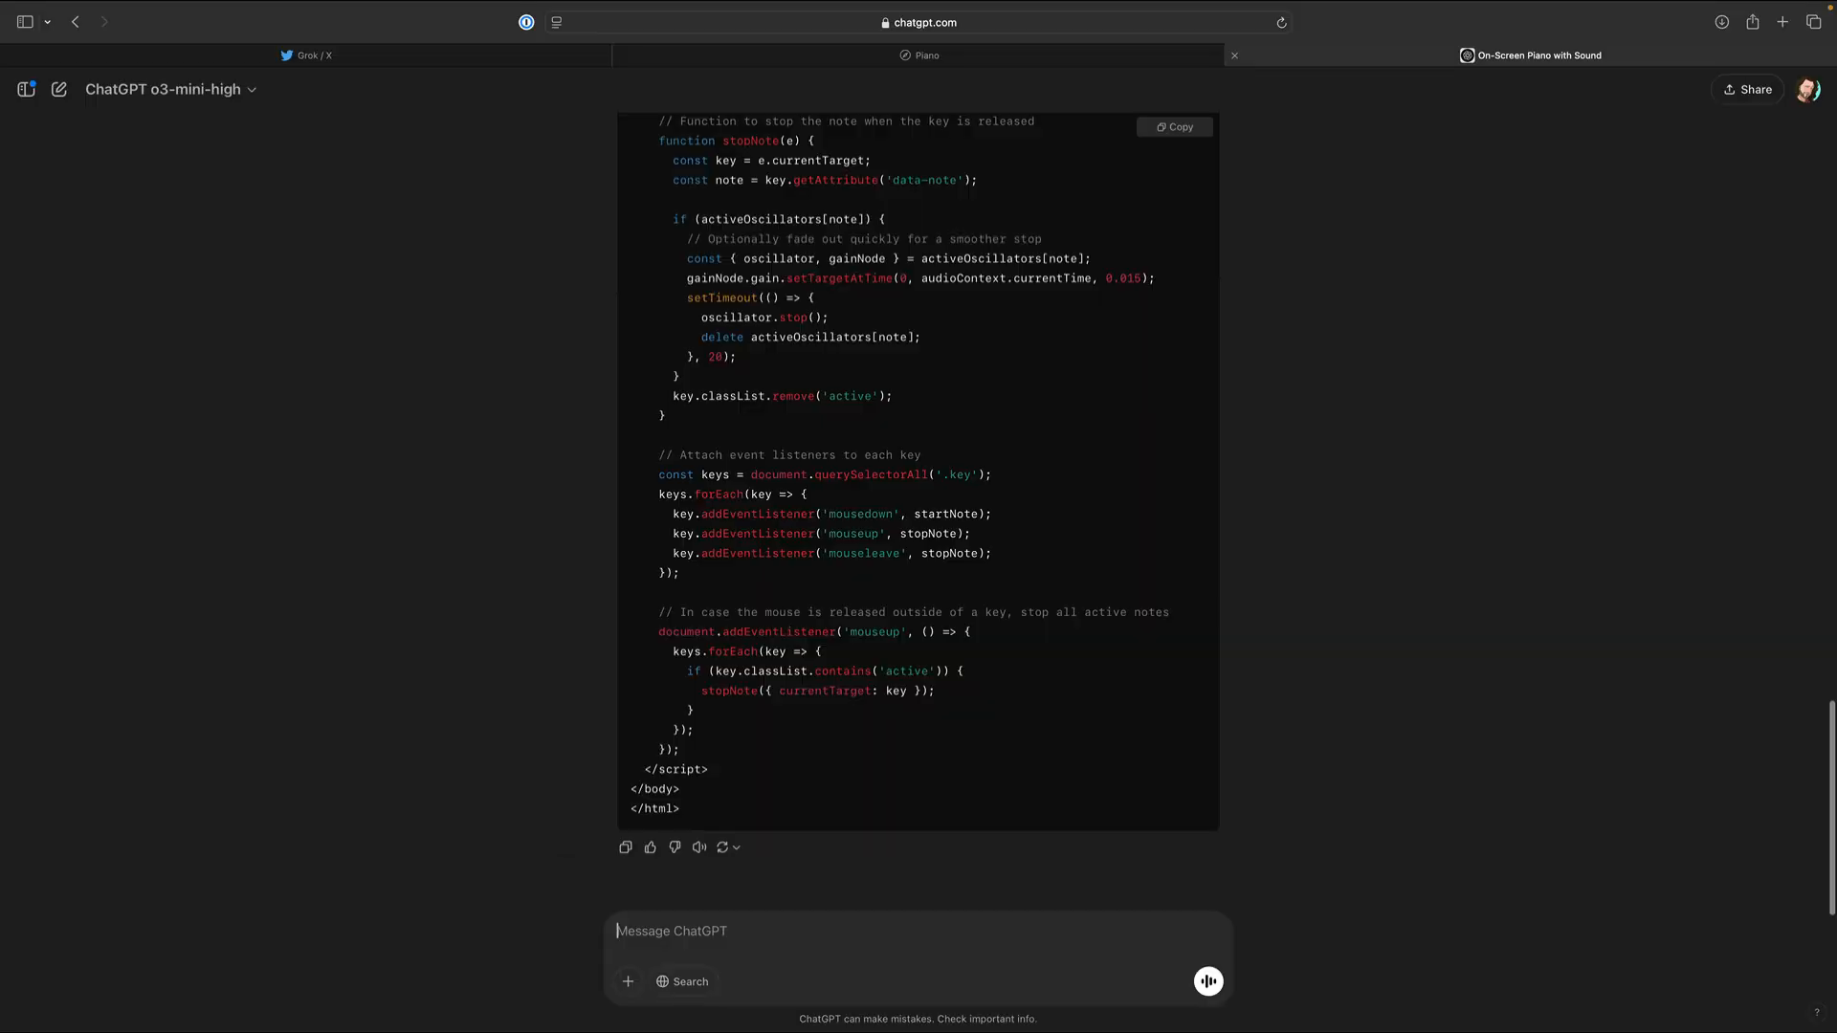
click(1171, 126)
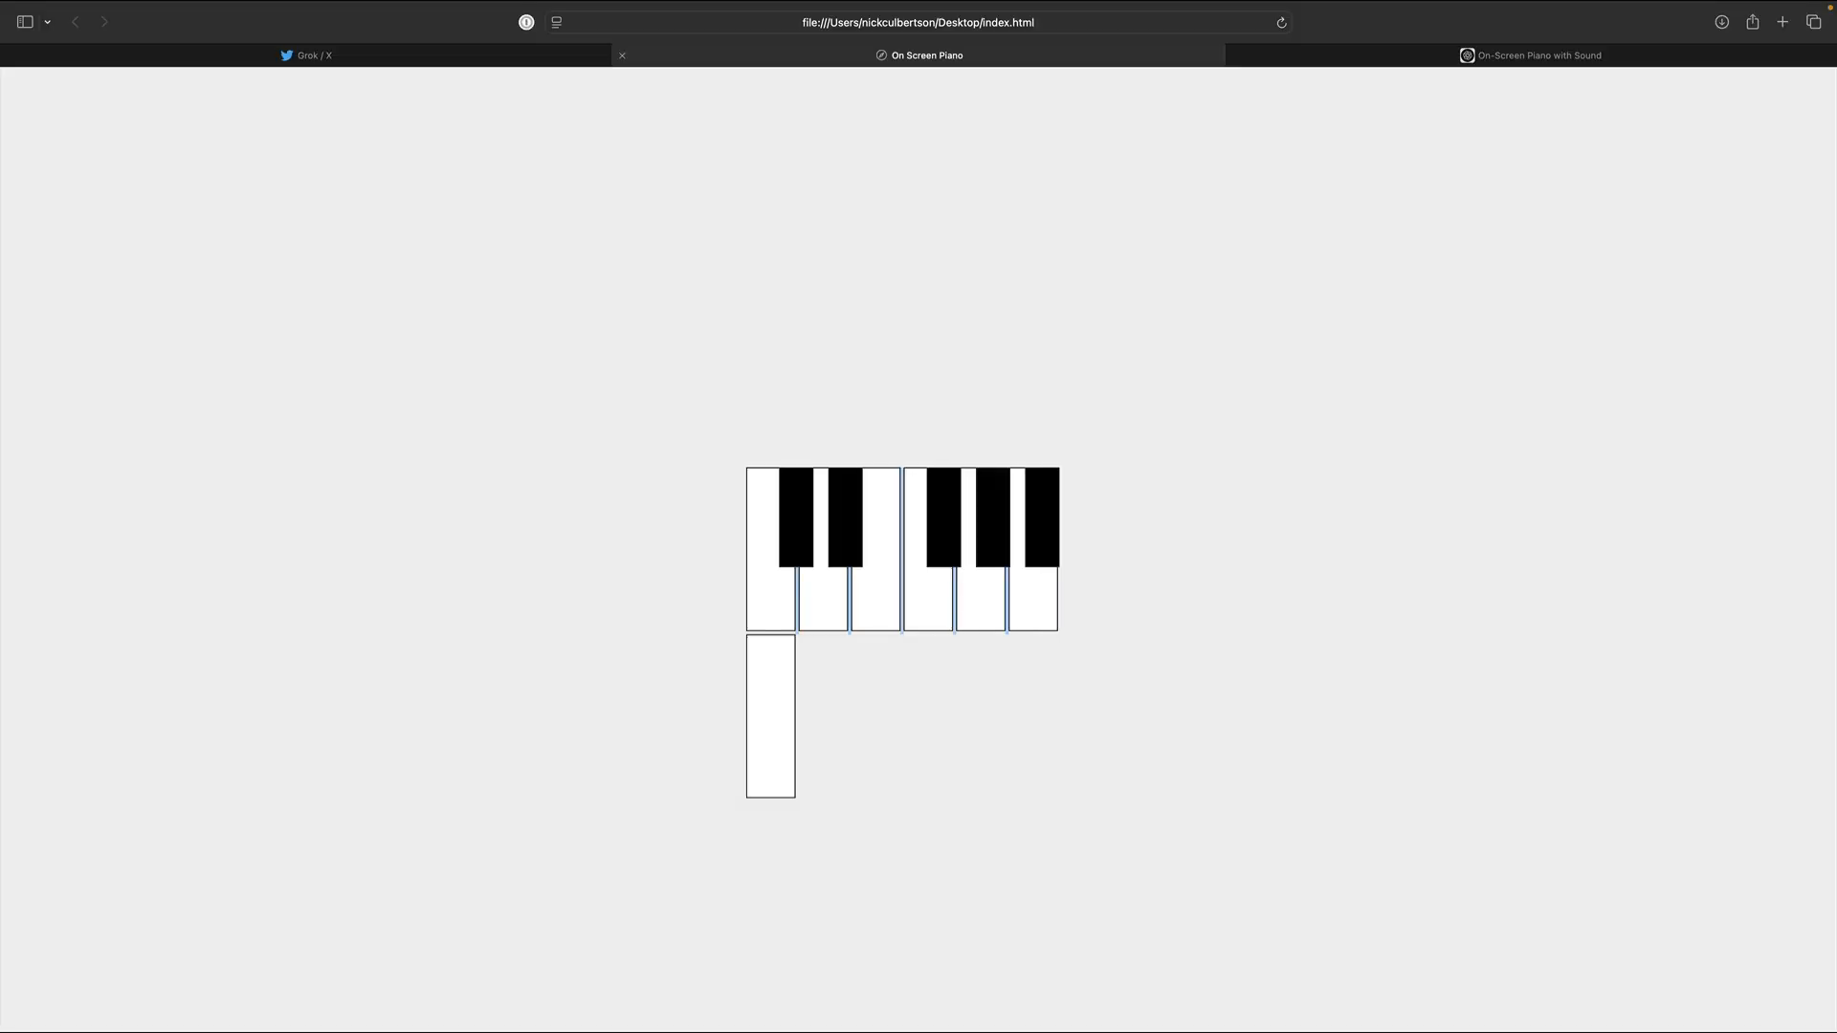
Play a note on ChatGPT's local piano page with the stray key.
click(767, 551)
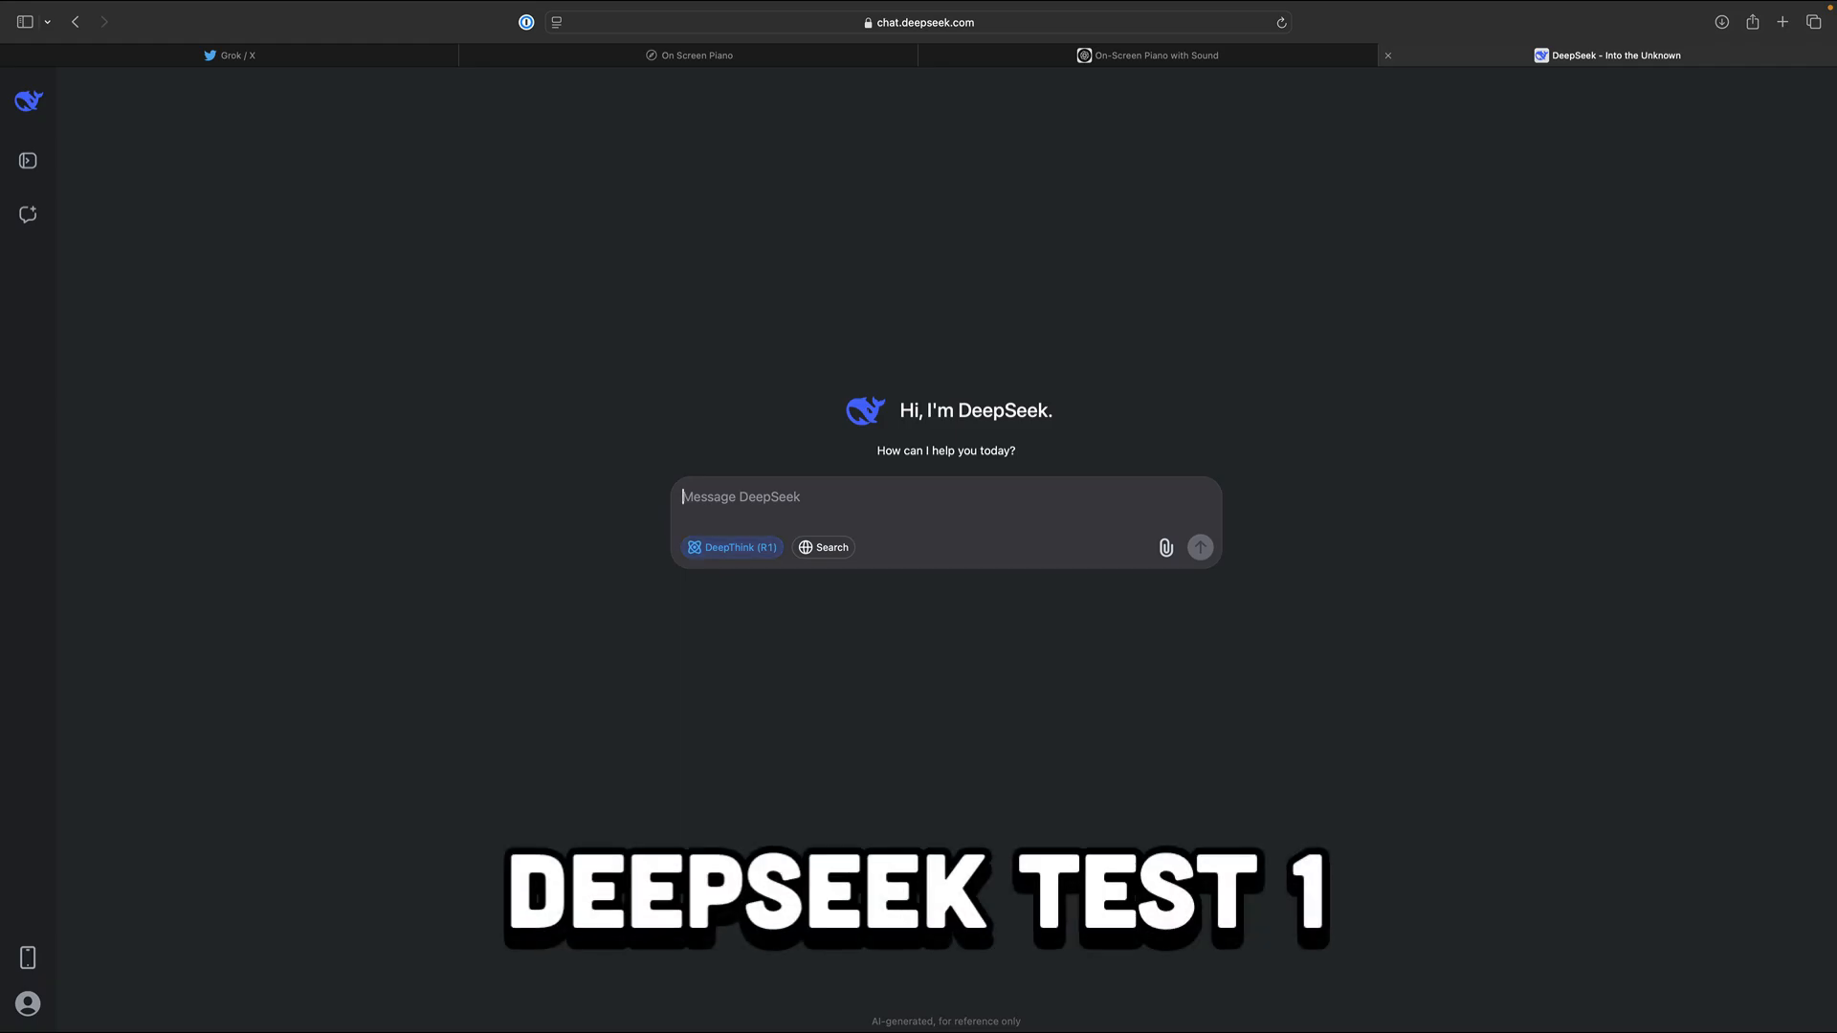
mouse_move(731, 547)
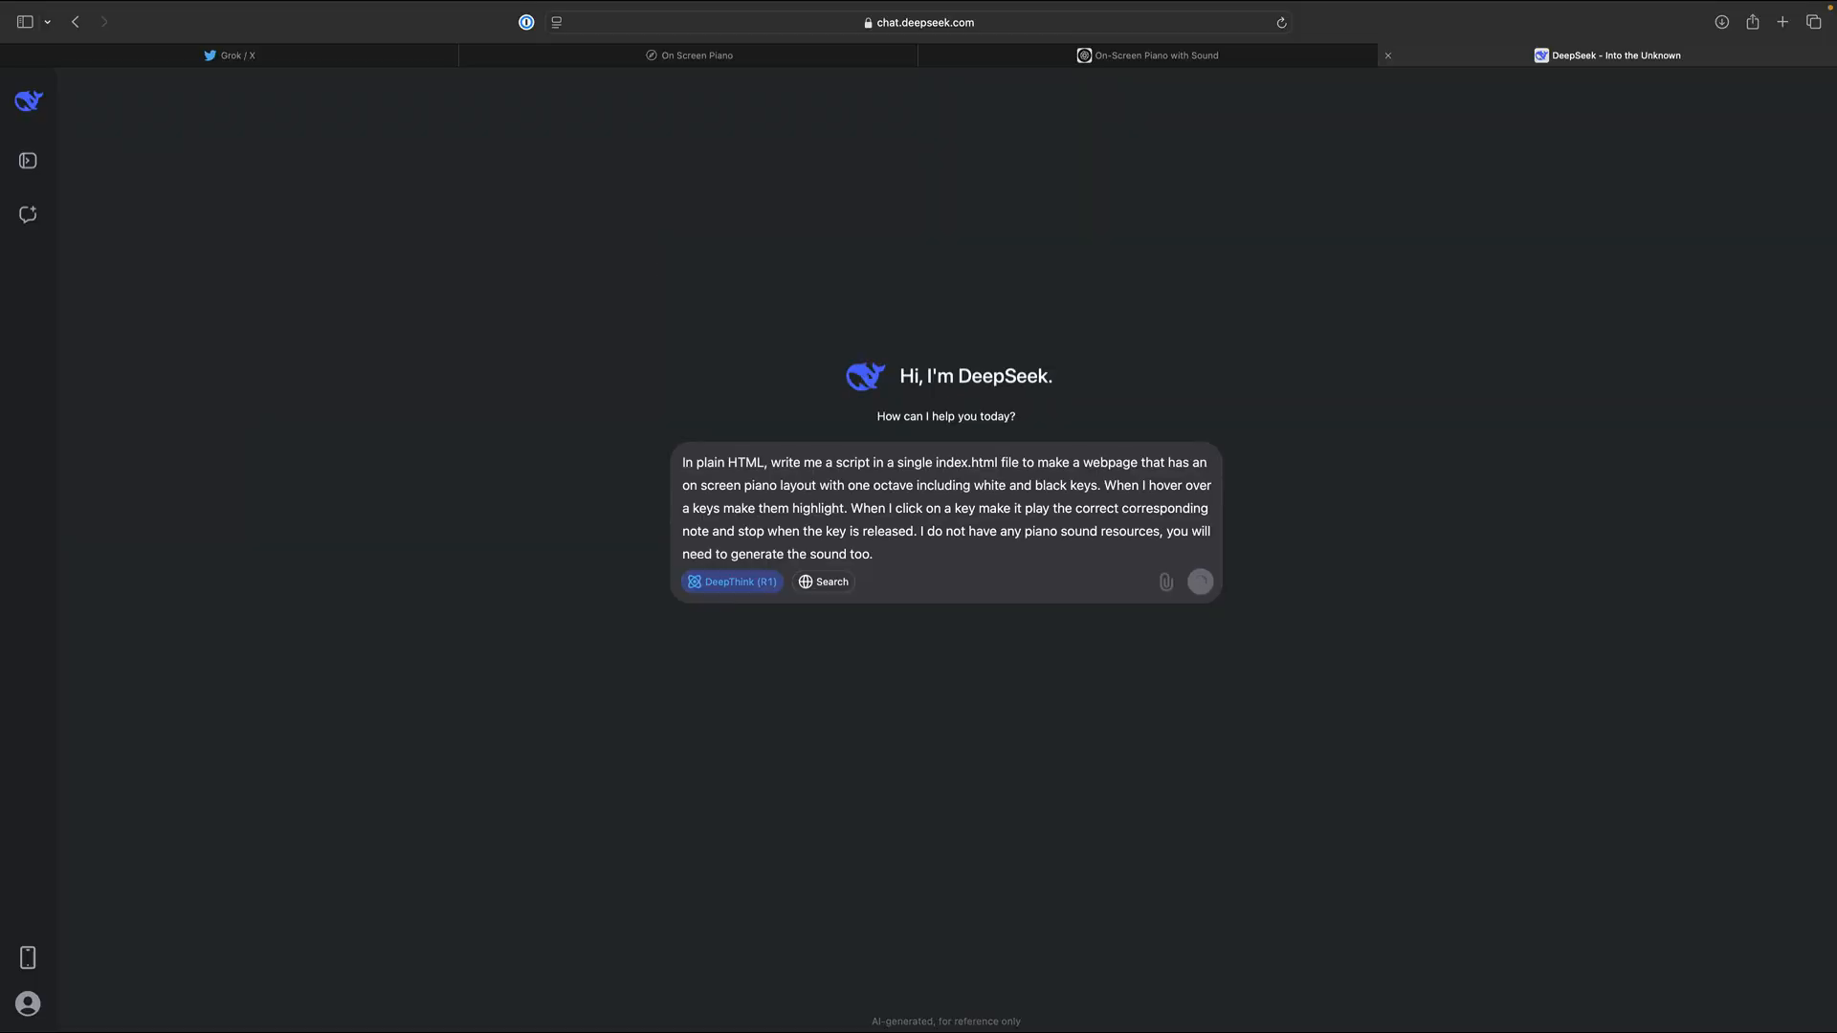
Send the piano prompt to DeepSeek with DeepThink, scroll its code and copy it.
click(1199, 580)
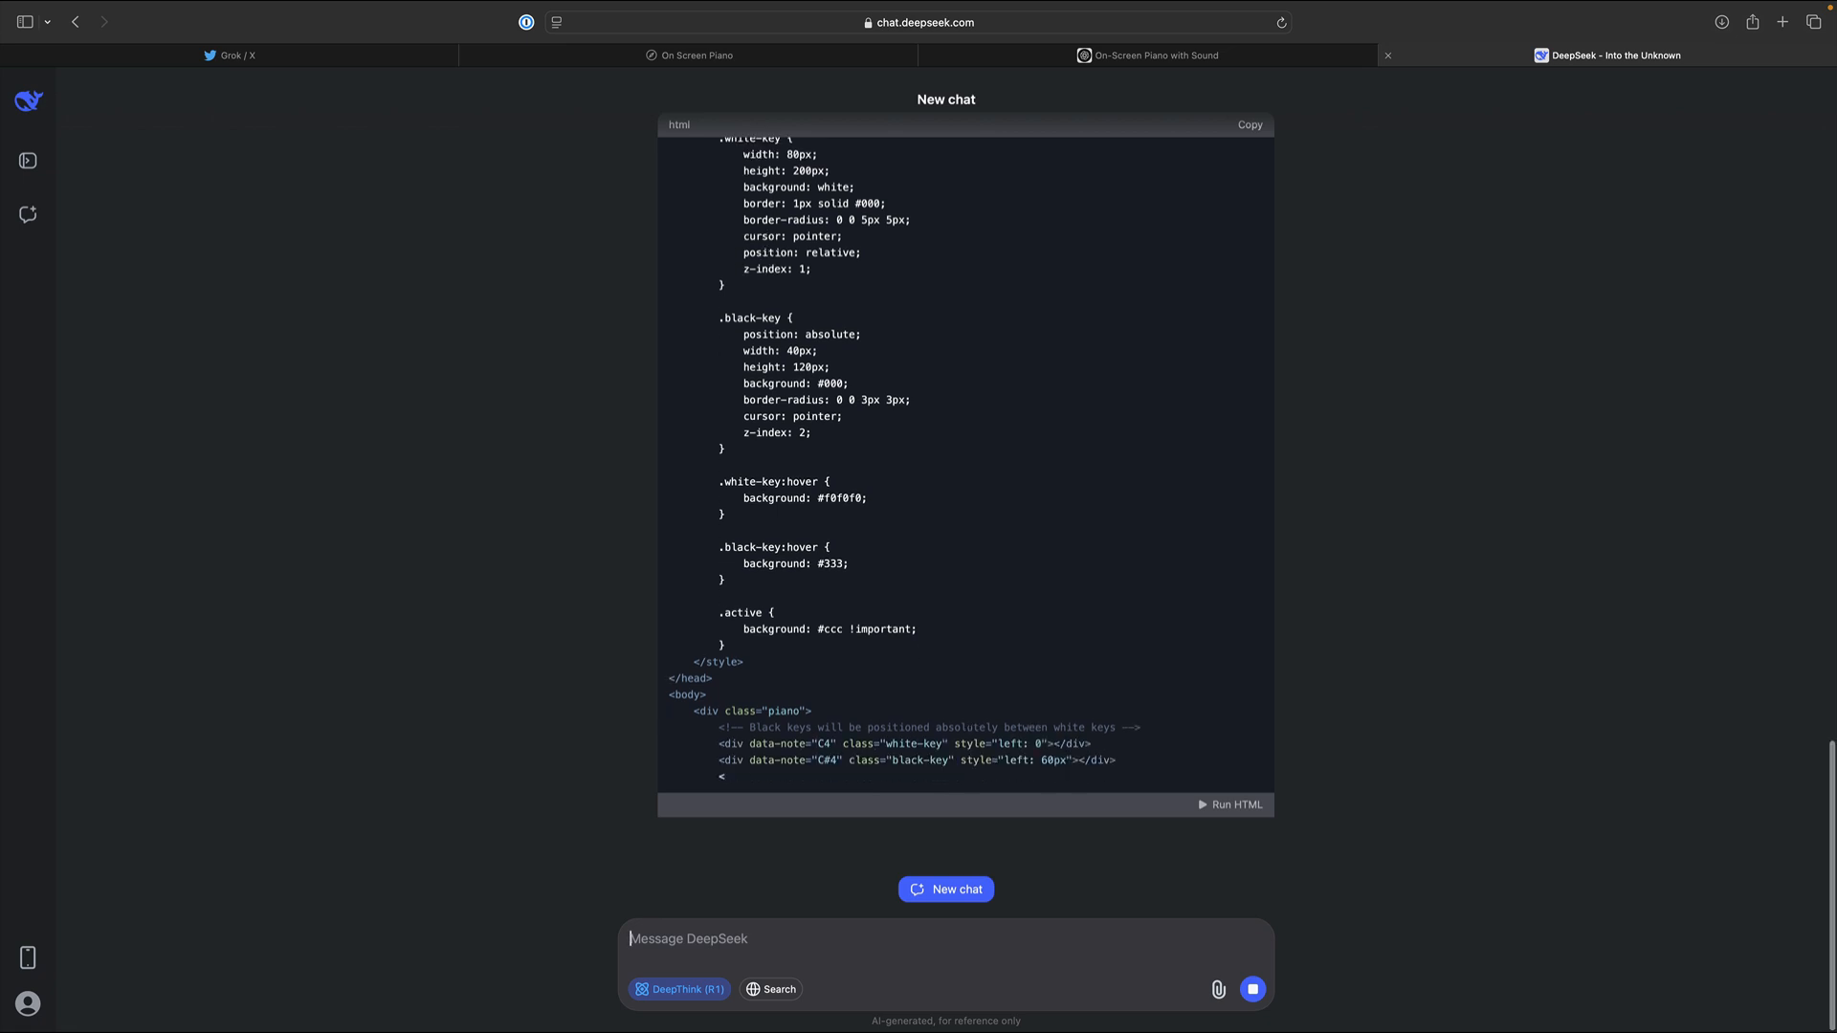
scroll(down, 3)
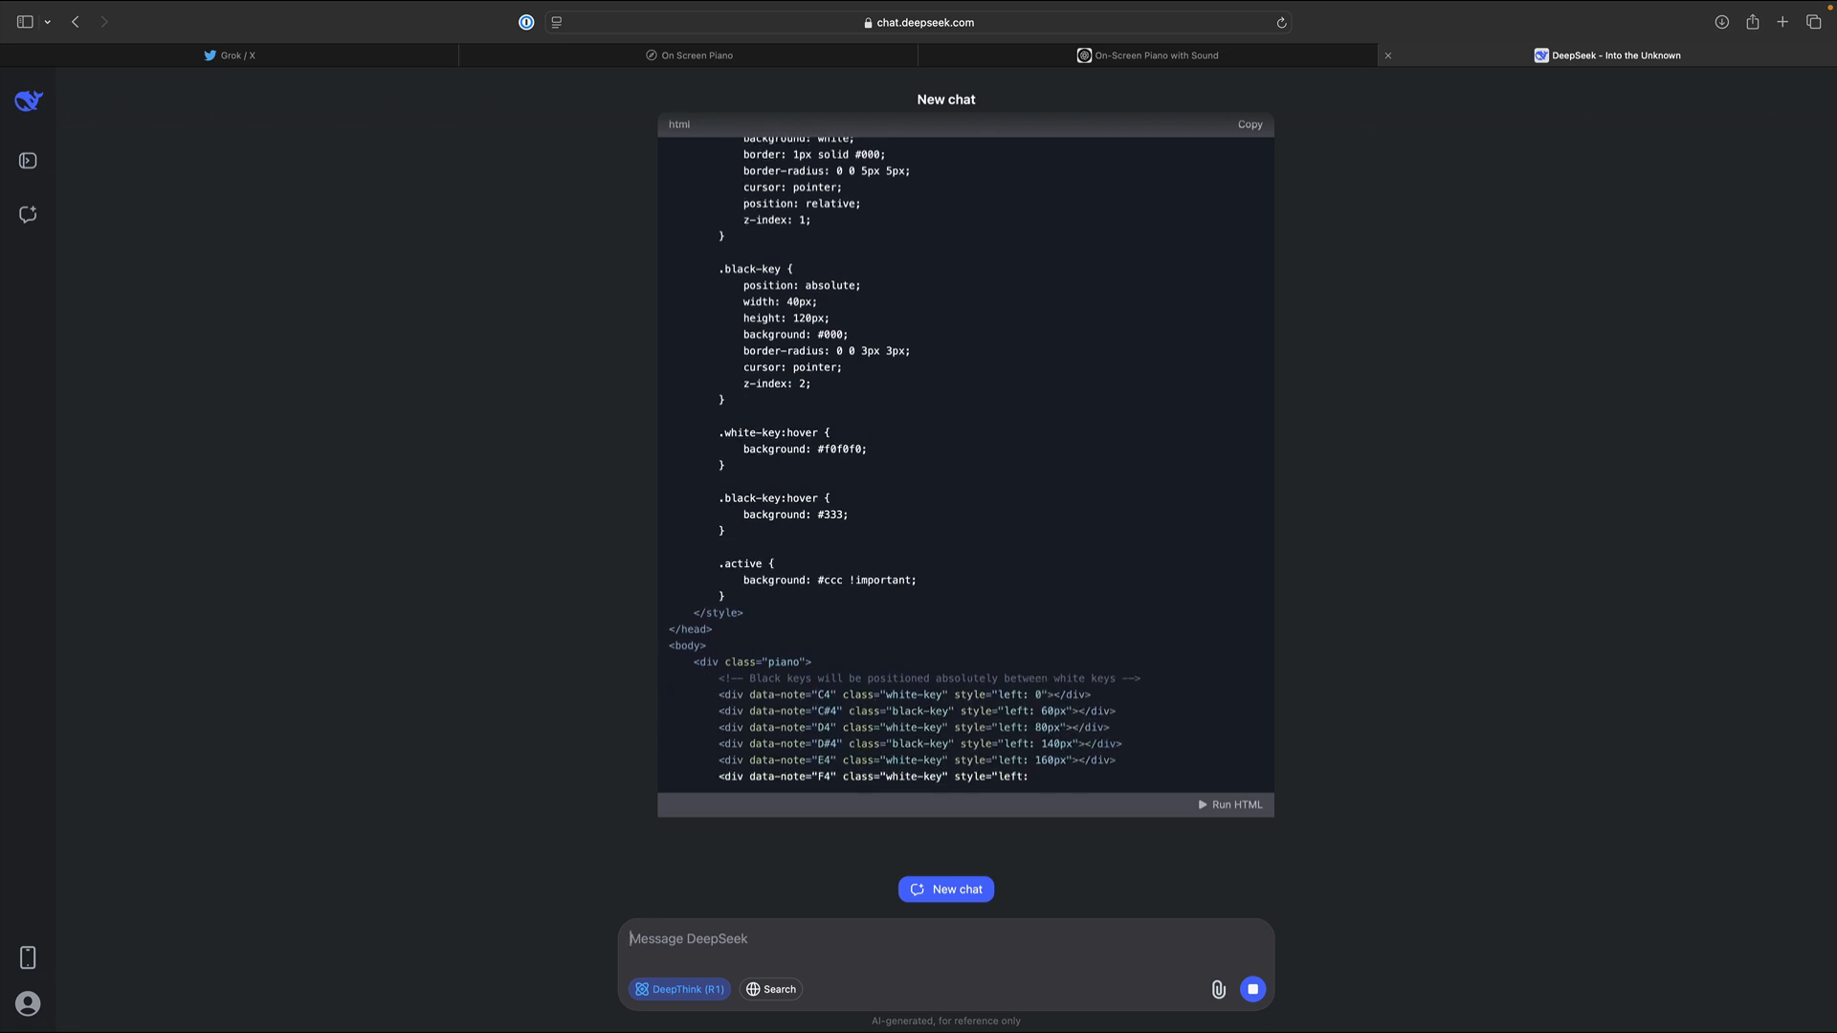
scroll(down, 3)
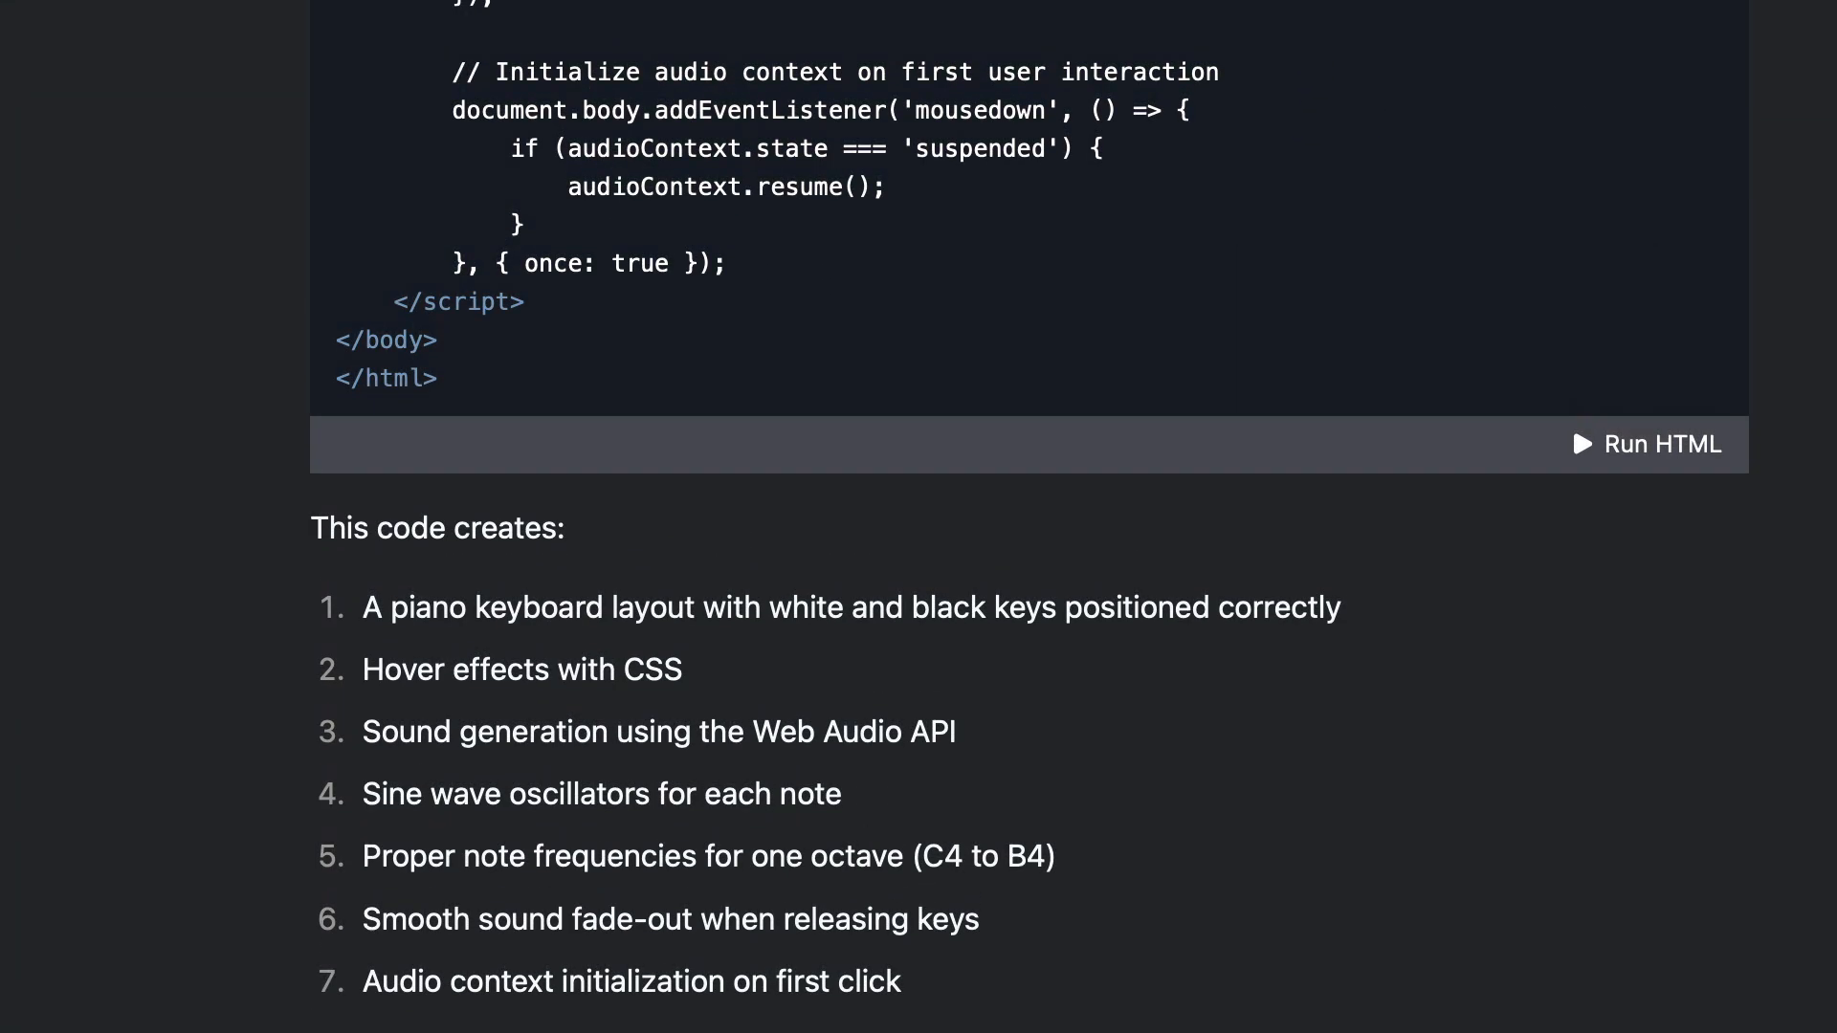
click(1644, 444)
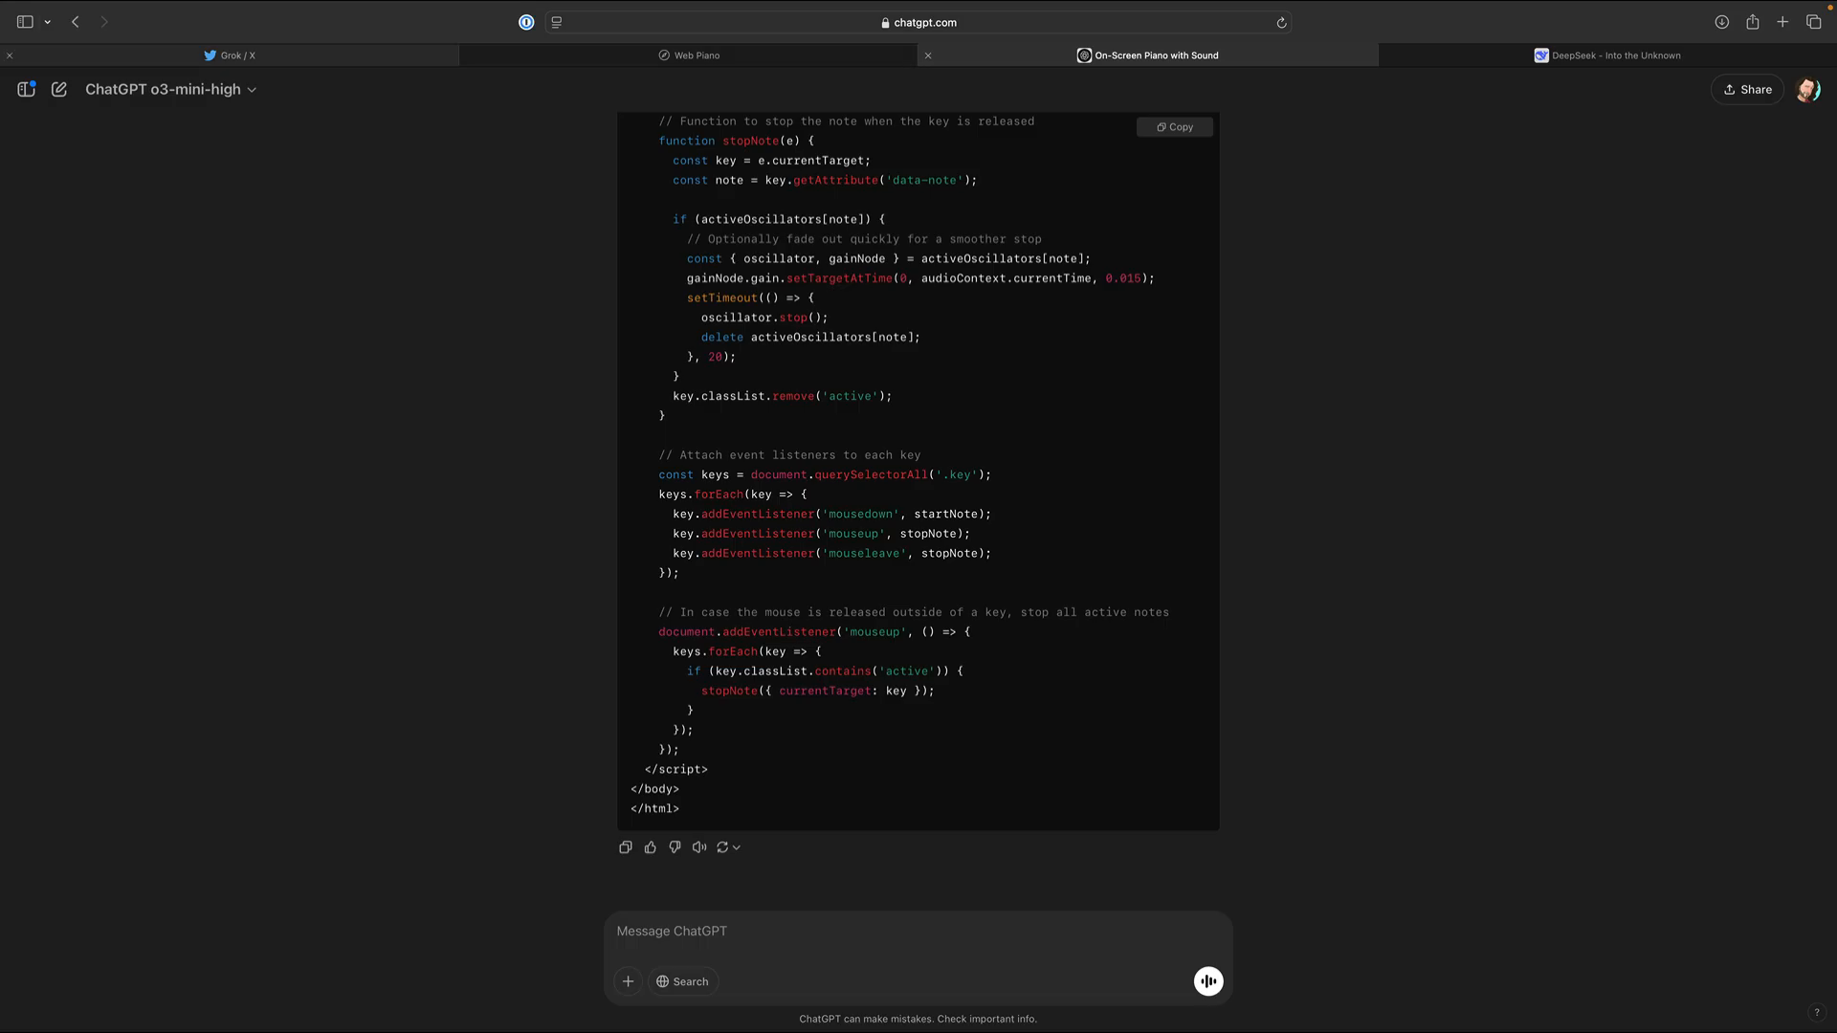
Return to Grok and send the centred three-octave drag-to-play keyboard follow-up.
click(683, 56)
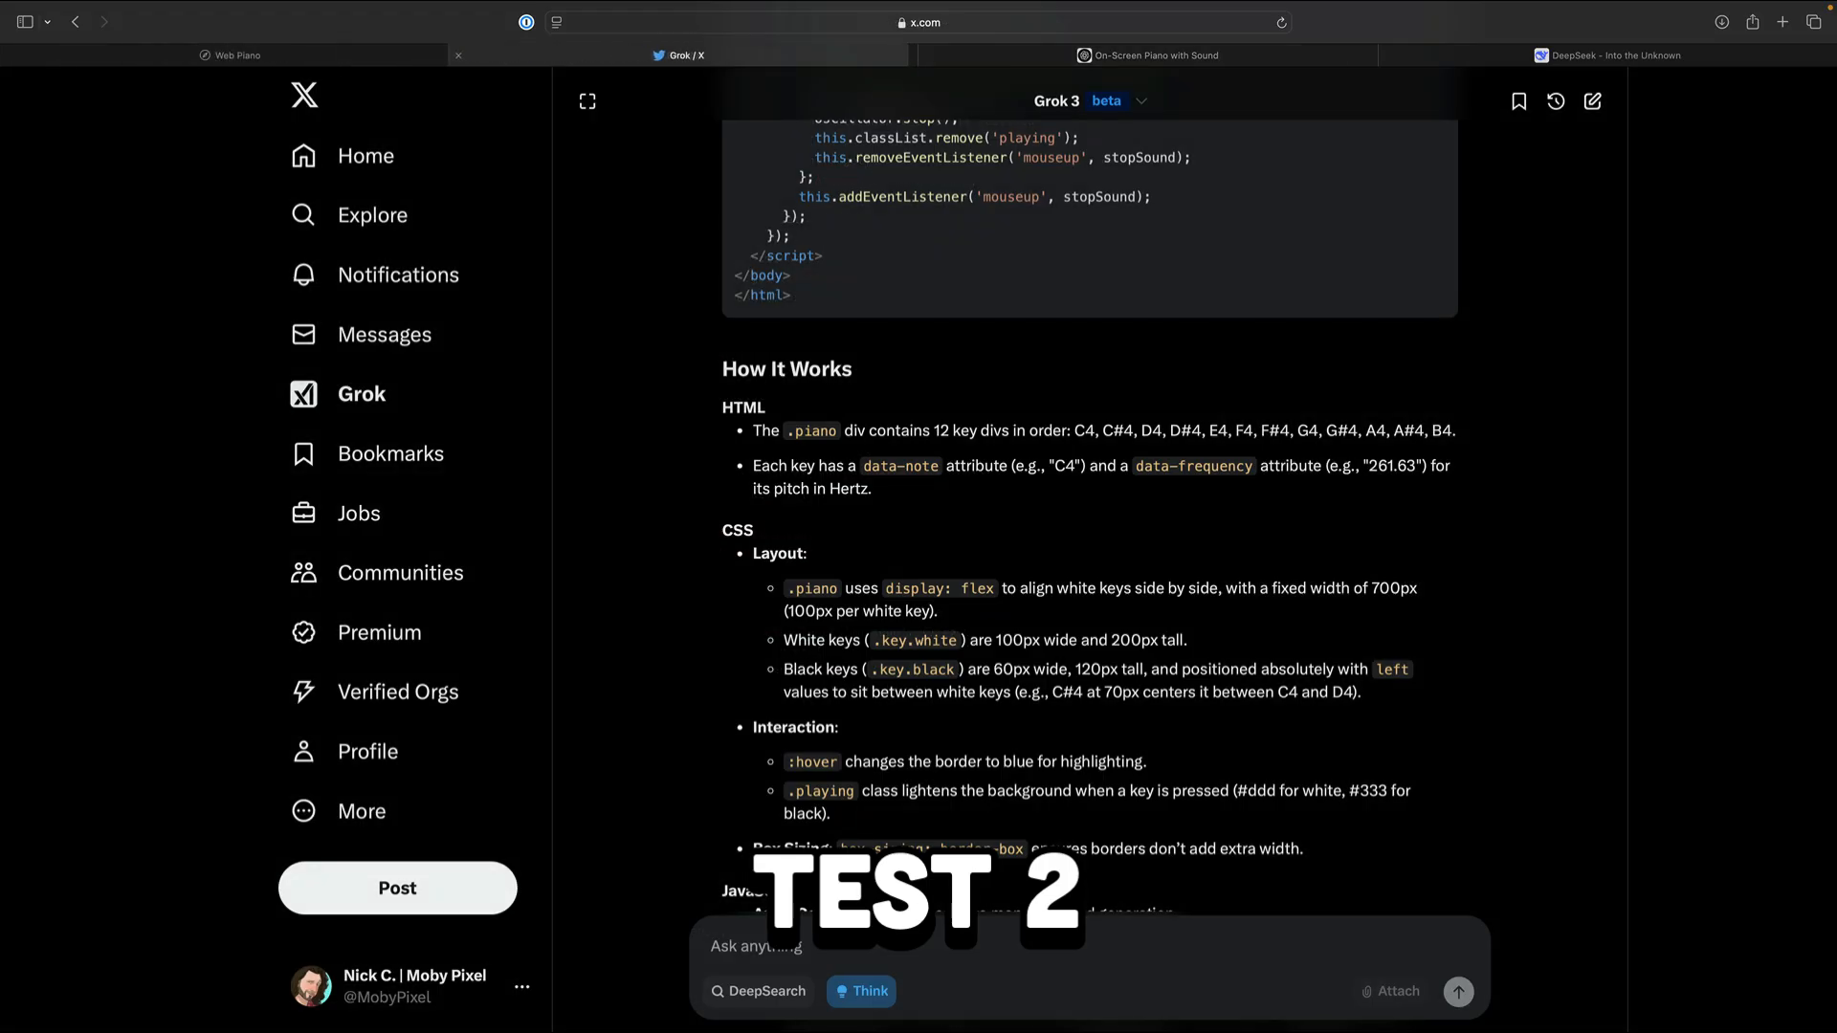
scroll(down, 3)
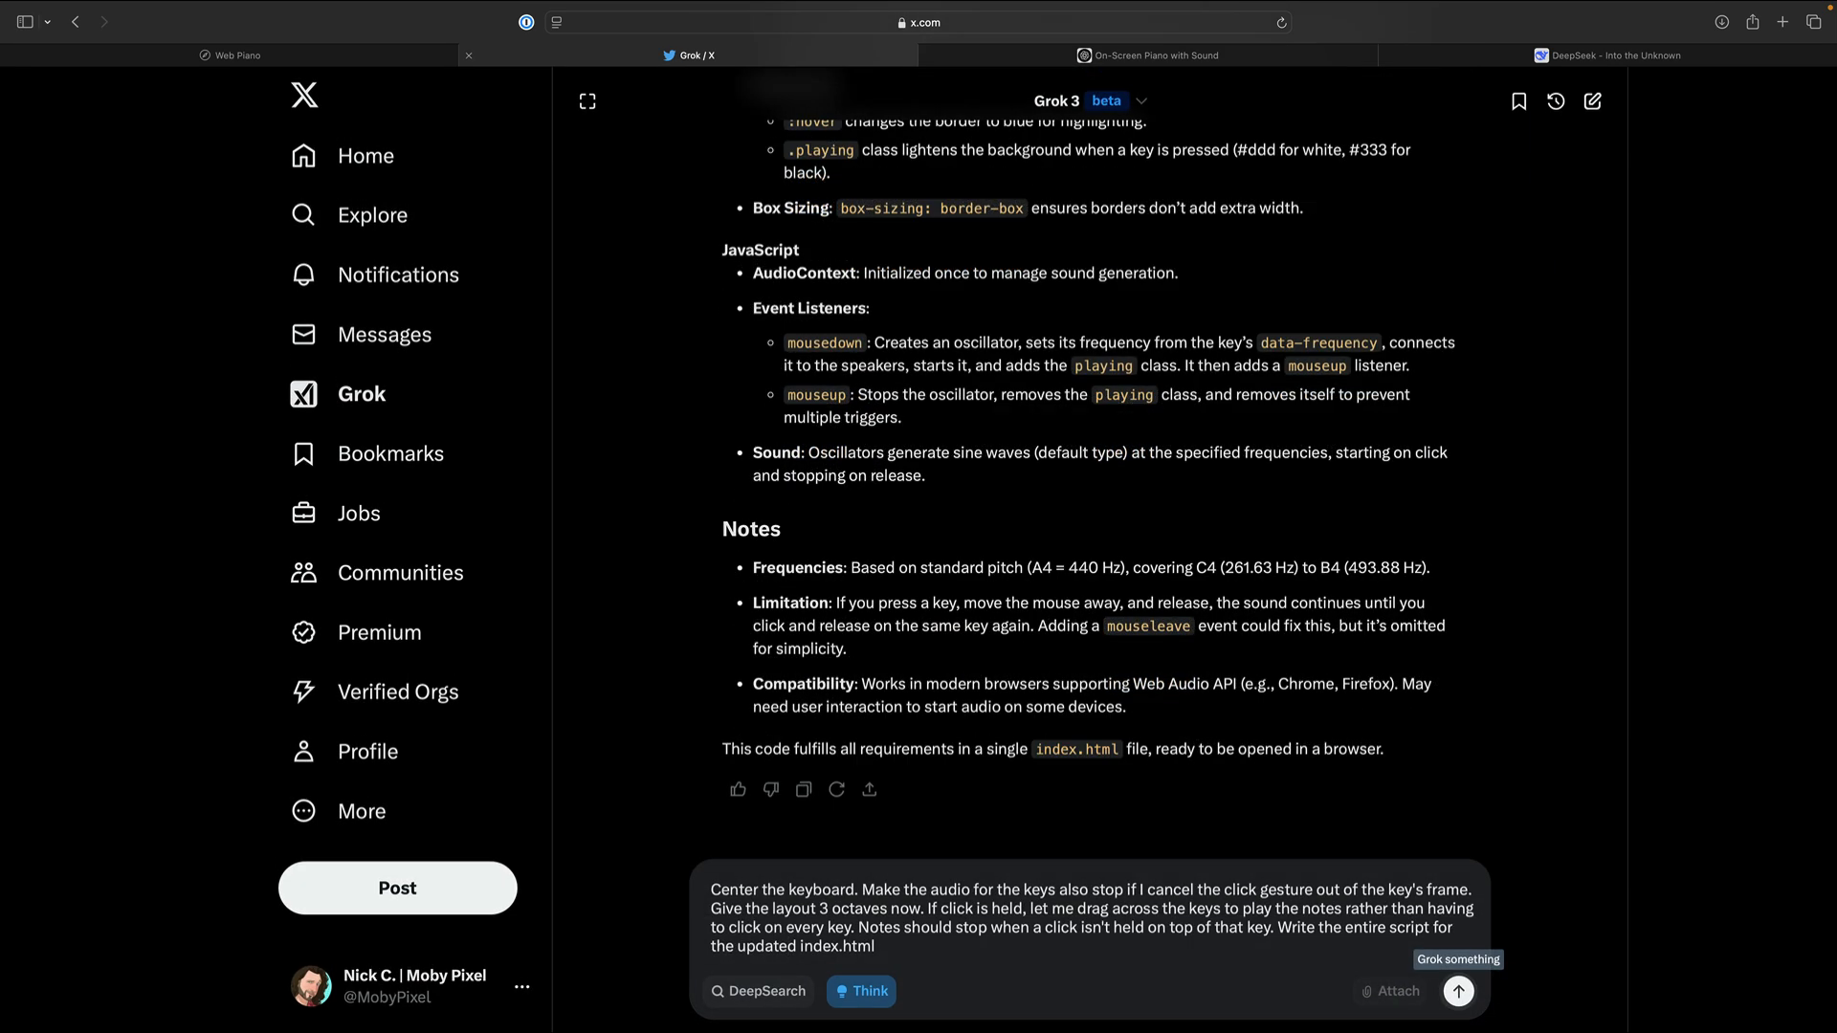
click(235, 55)
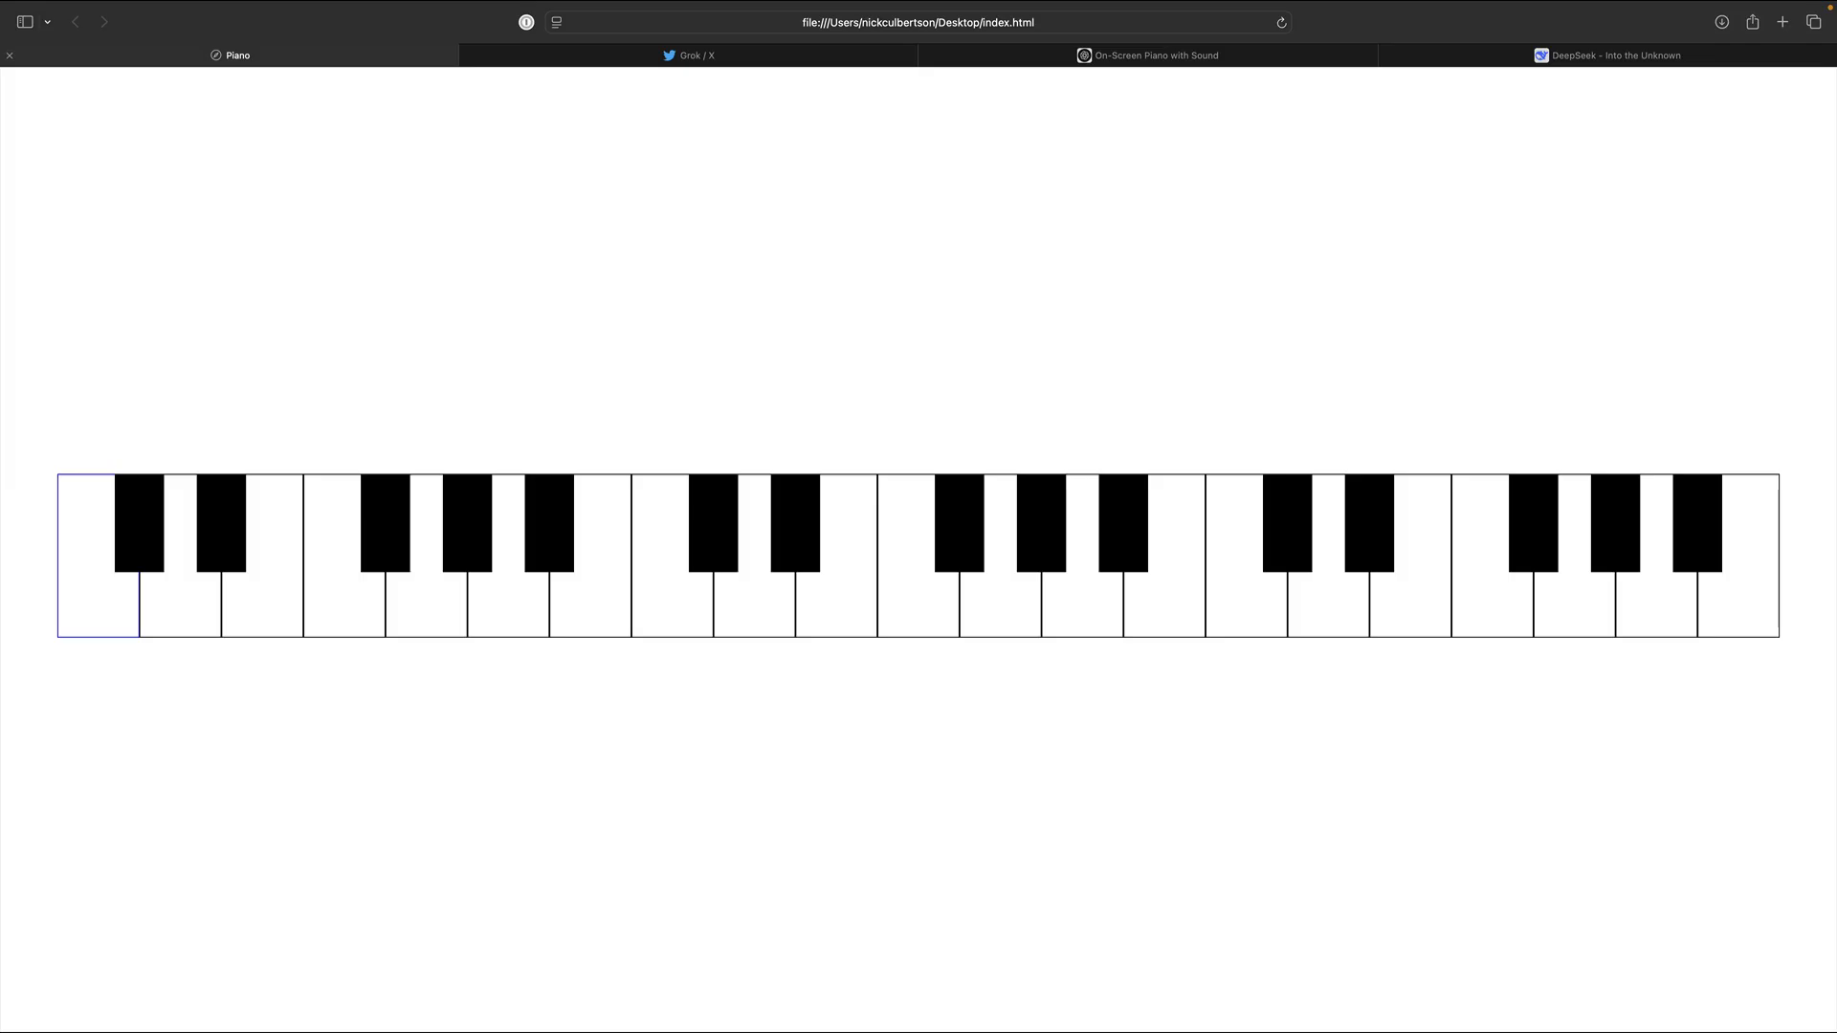
Play notes on each of the three upgraded three-octave local piano versions.
click(260, 609)
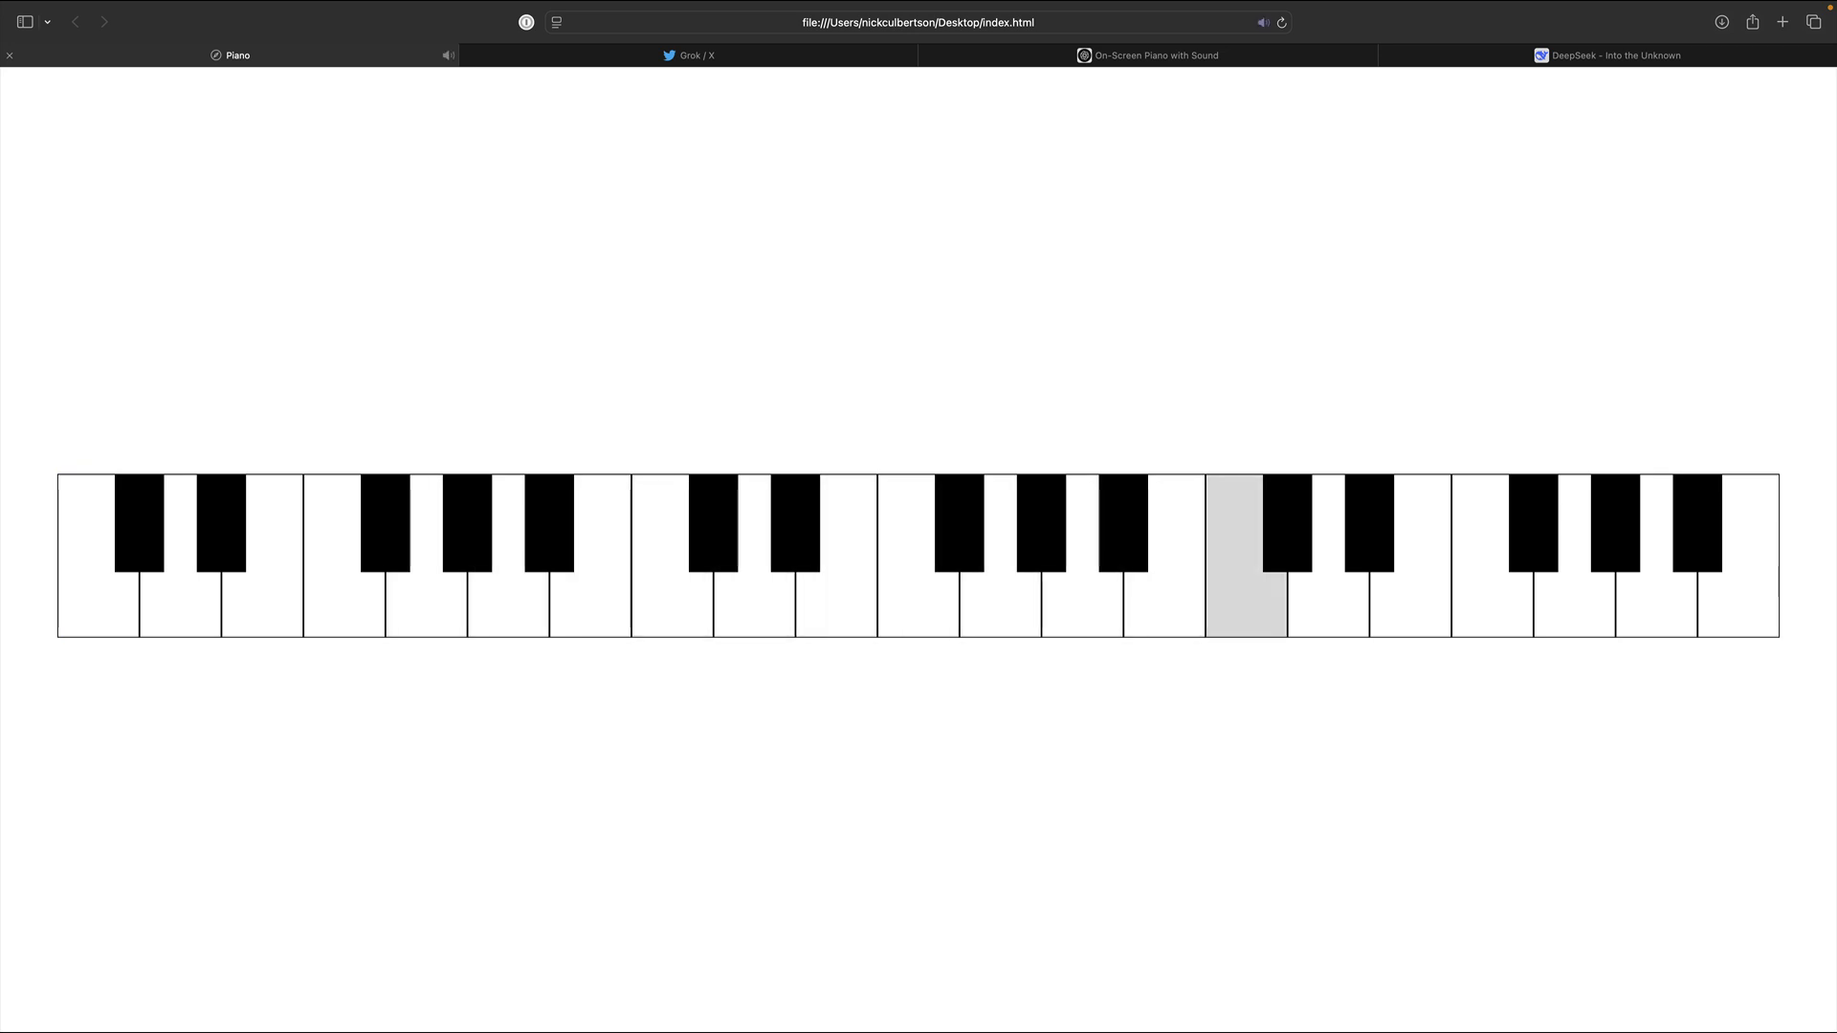
click(1279, 22)
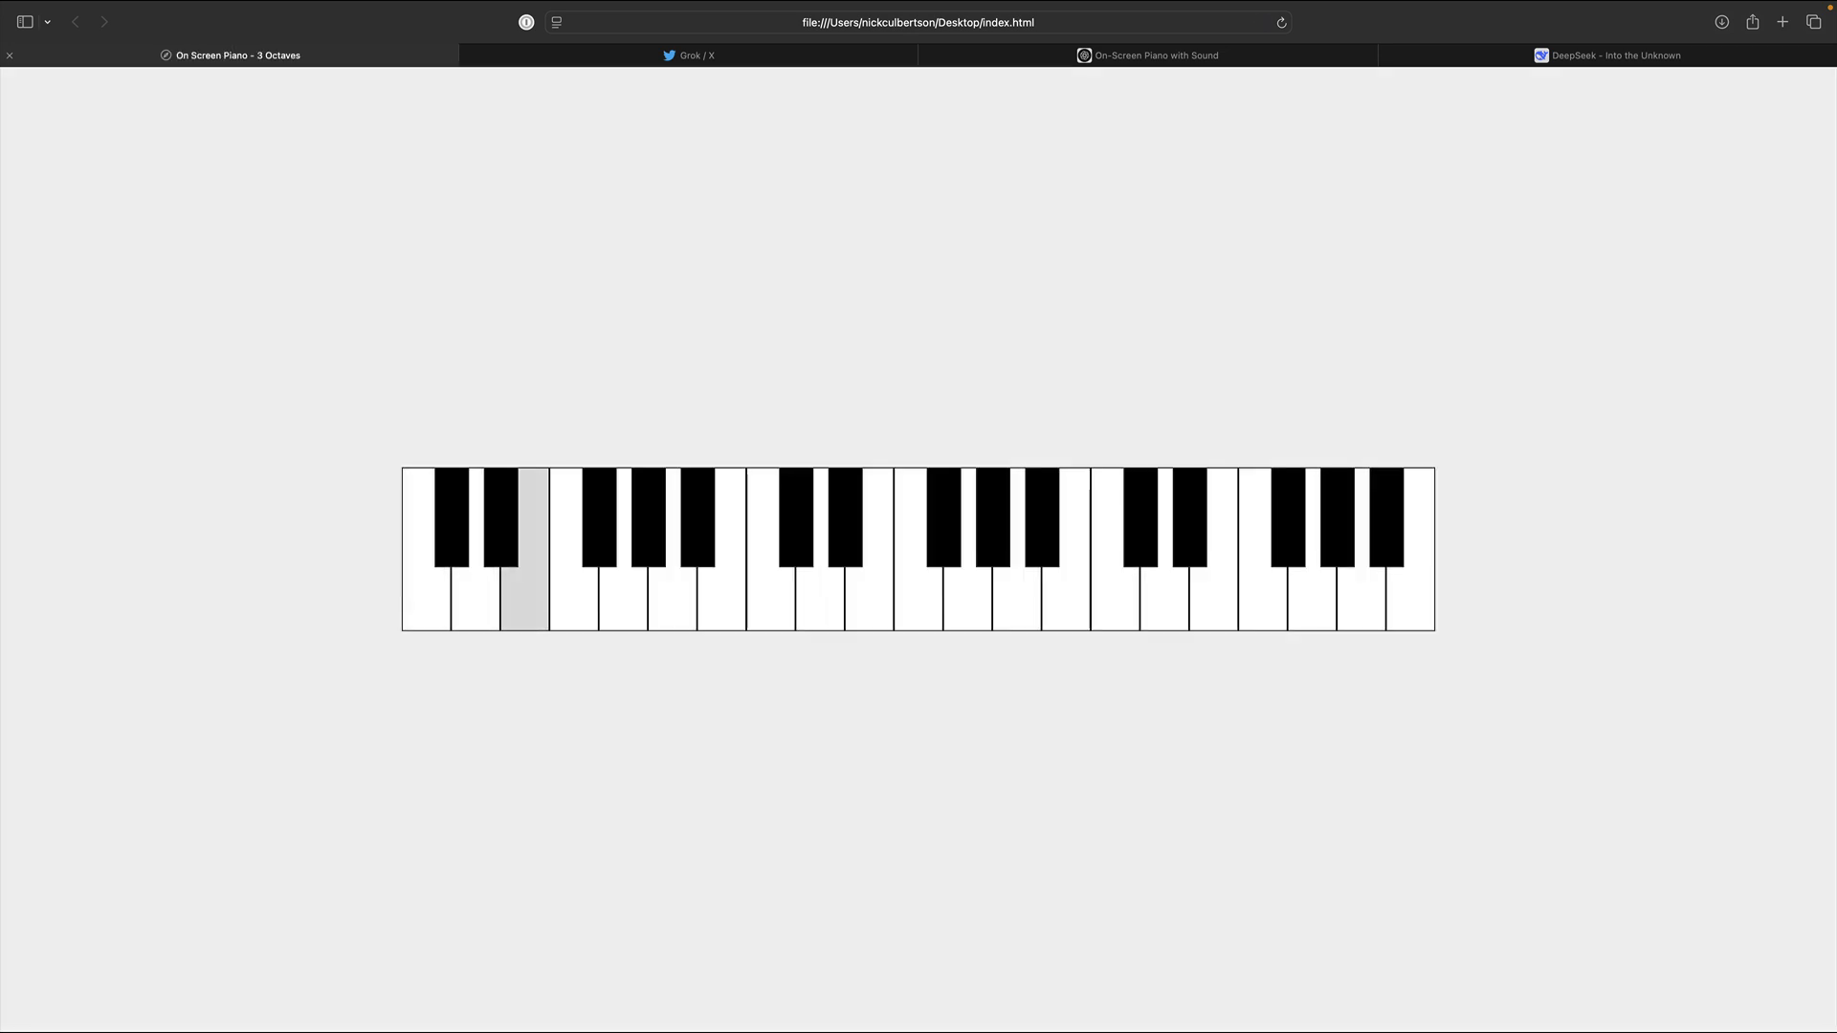
click(525, 586)
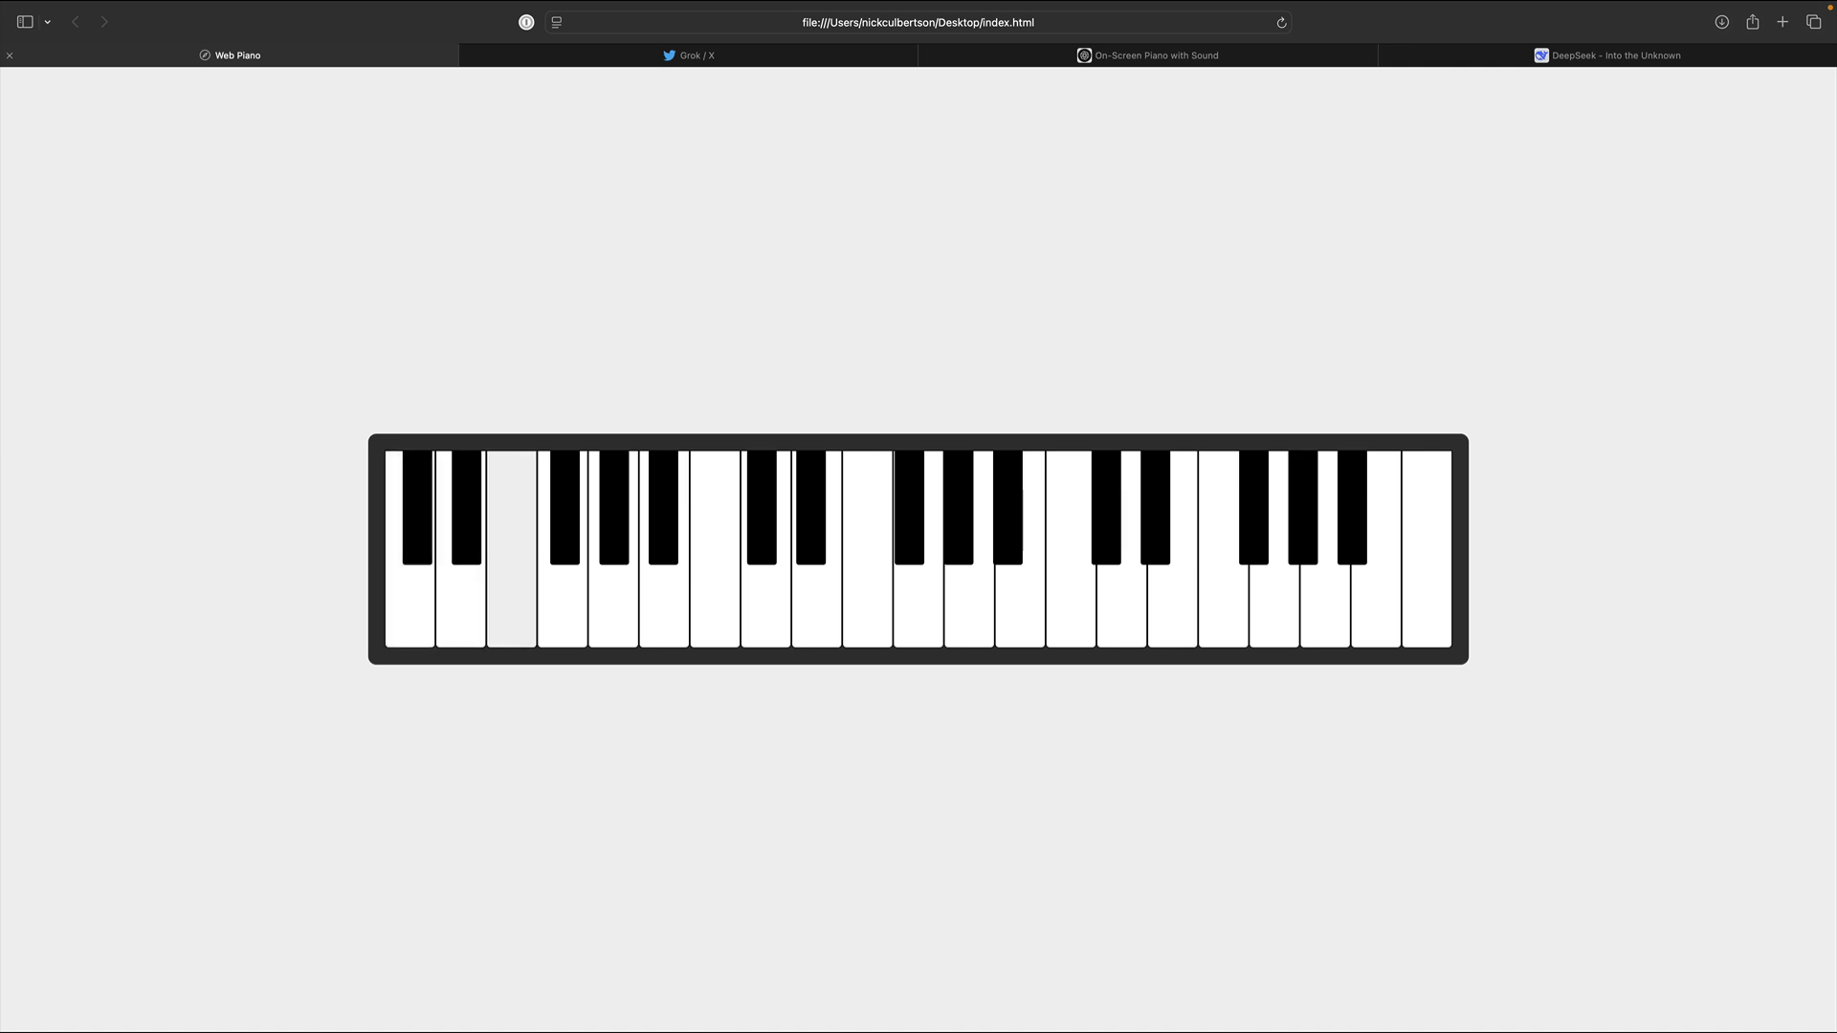
click(411, 585)
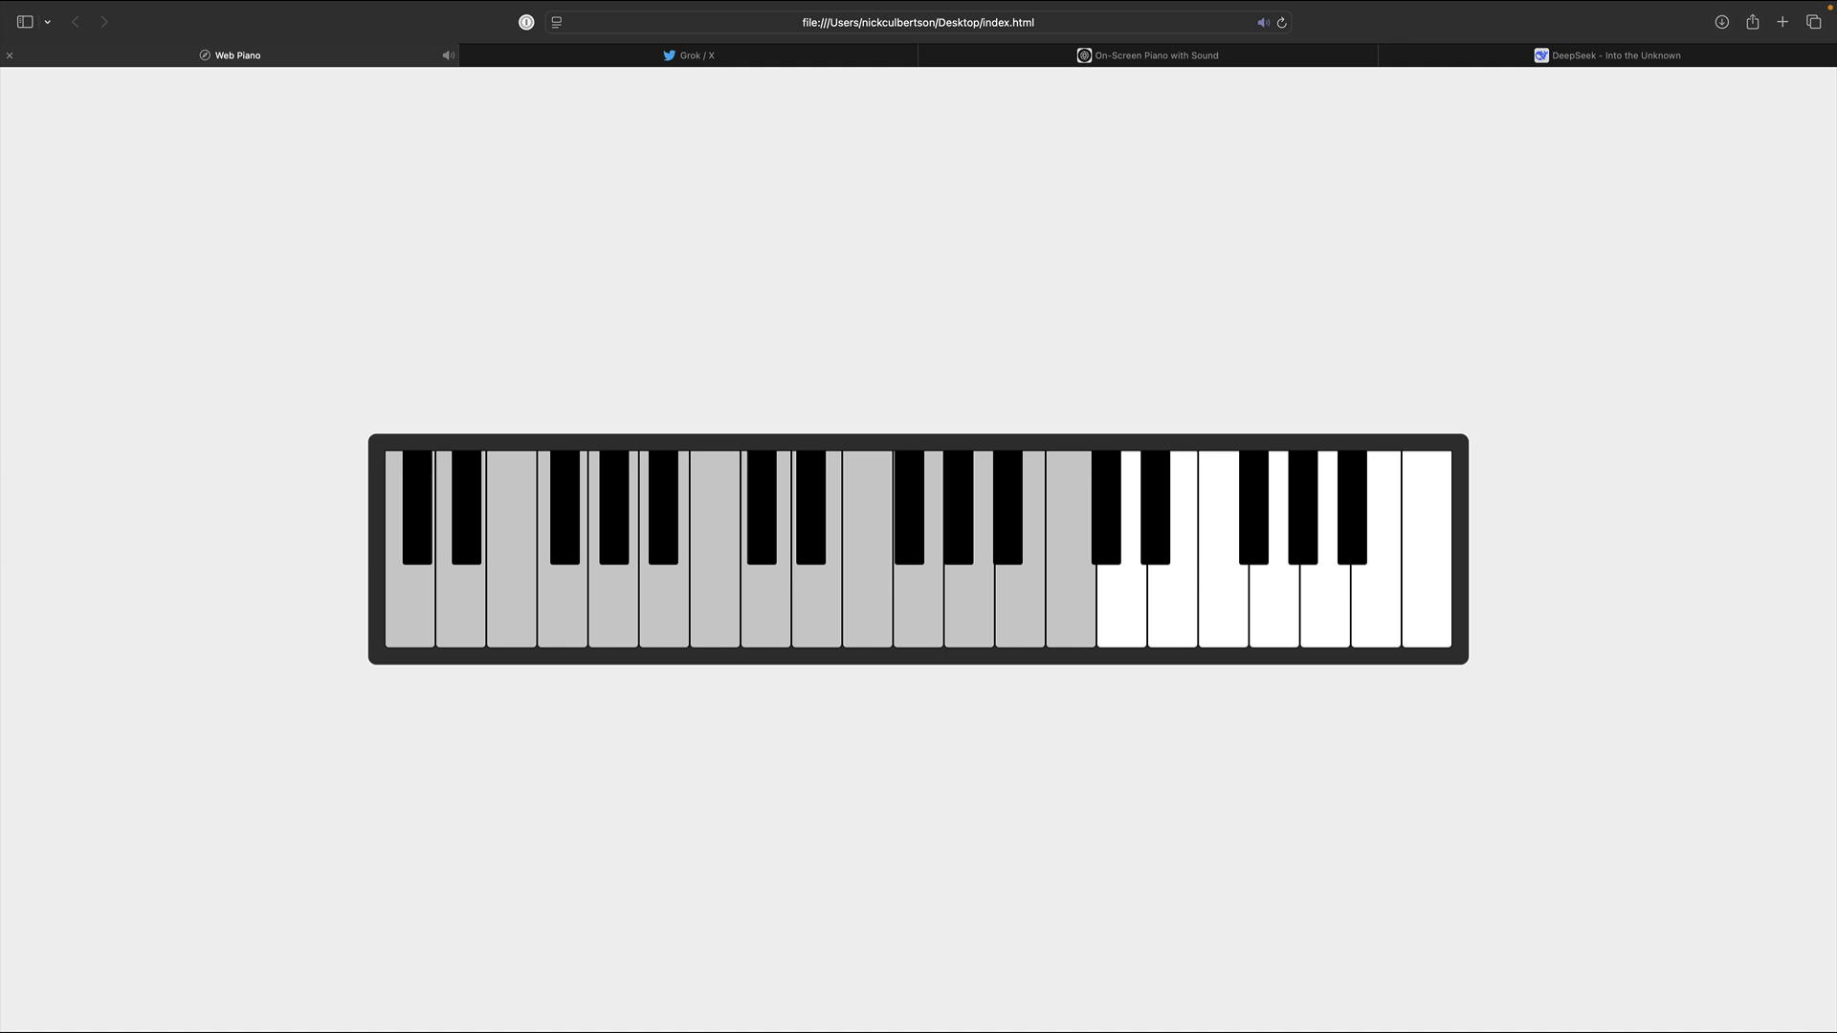
click(1614, 55)
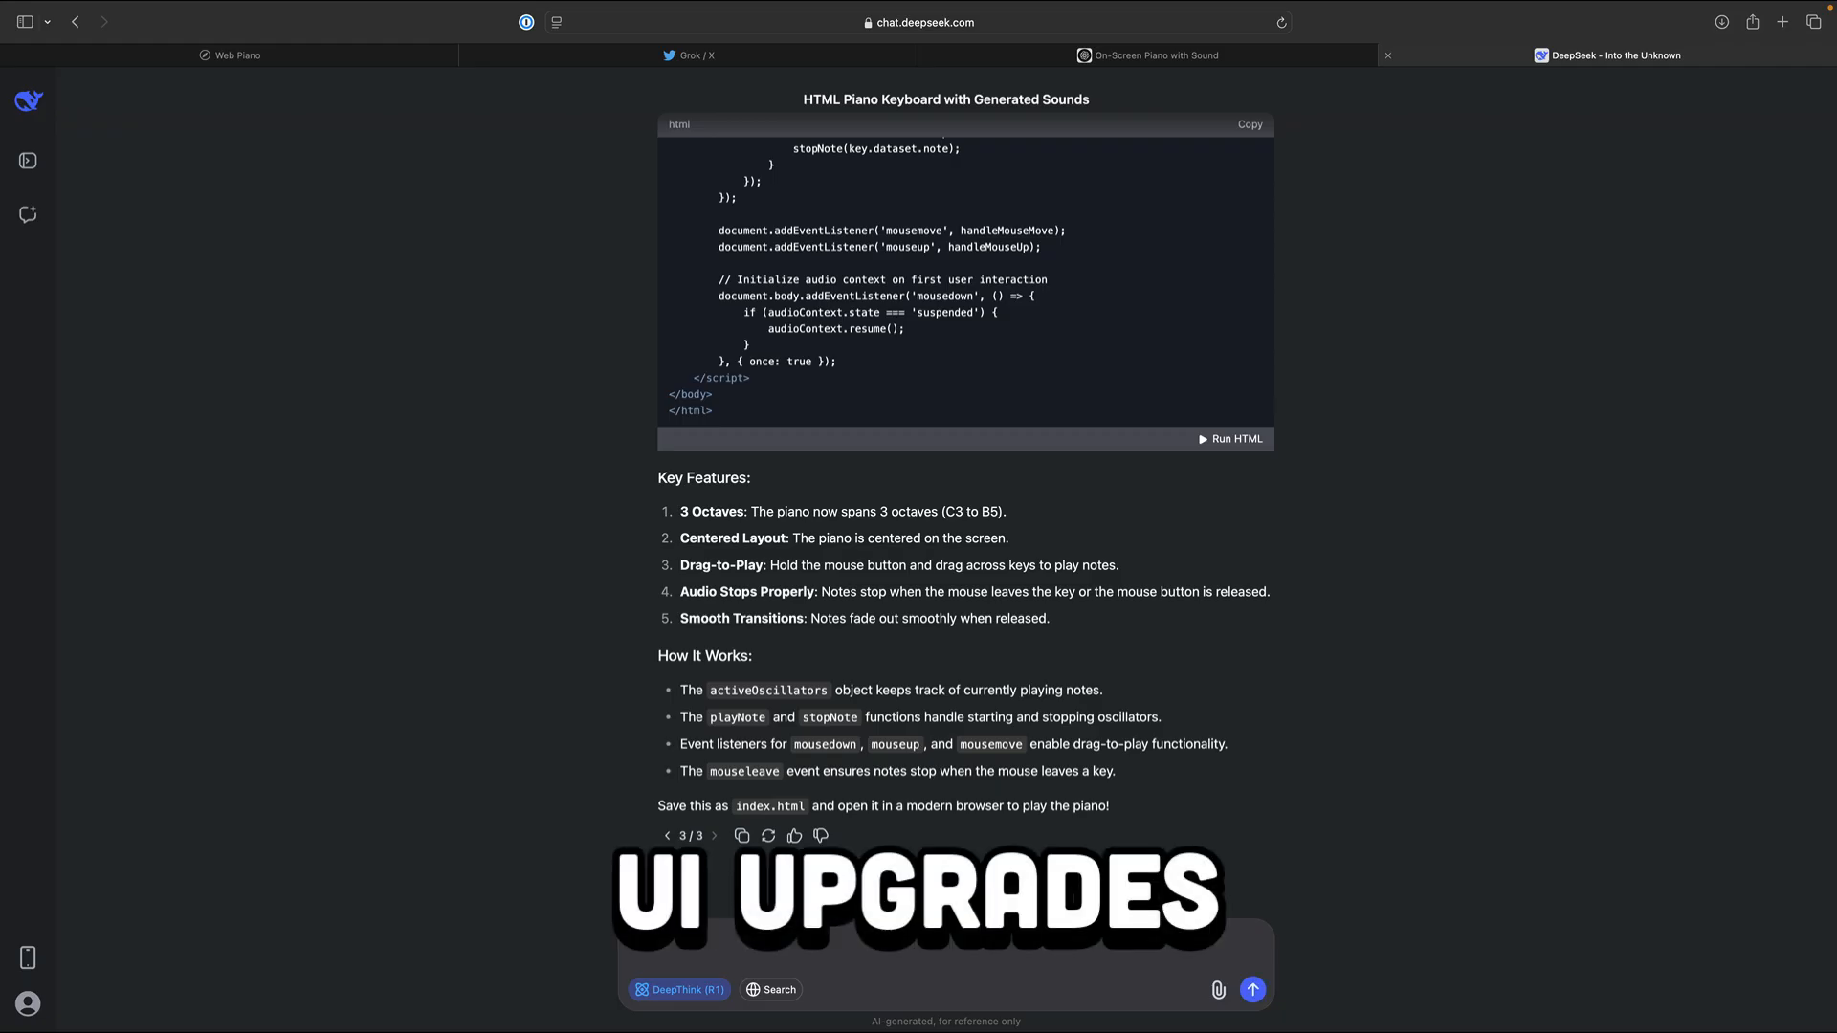
Draft DeepSeek's 'DeepSeek Piano' dark rounded-key follow-up, then copy Grok's revised code.
text(That is an improvement)
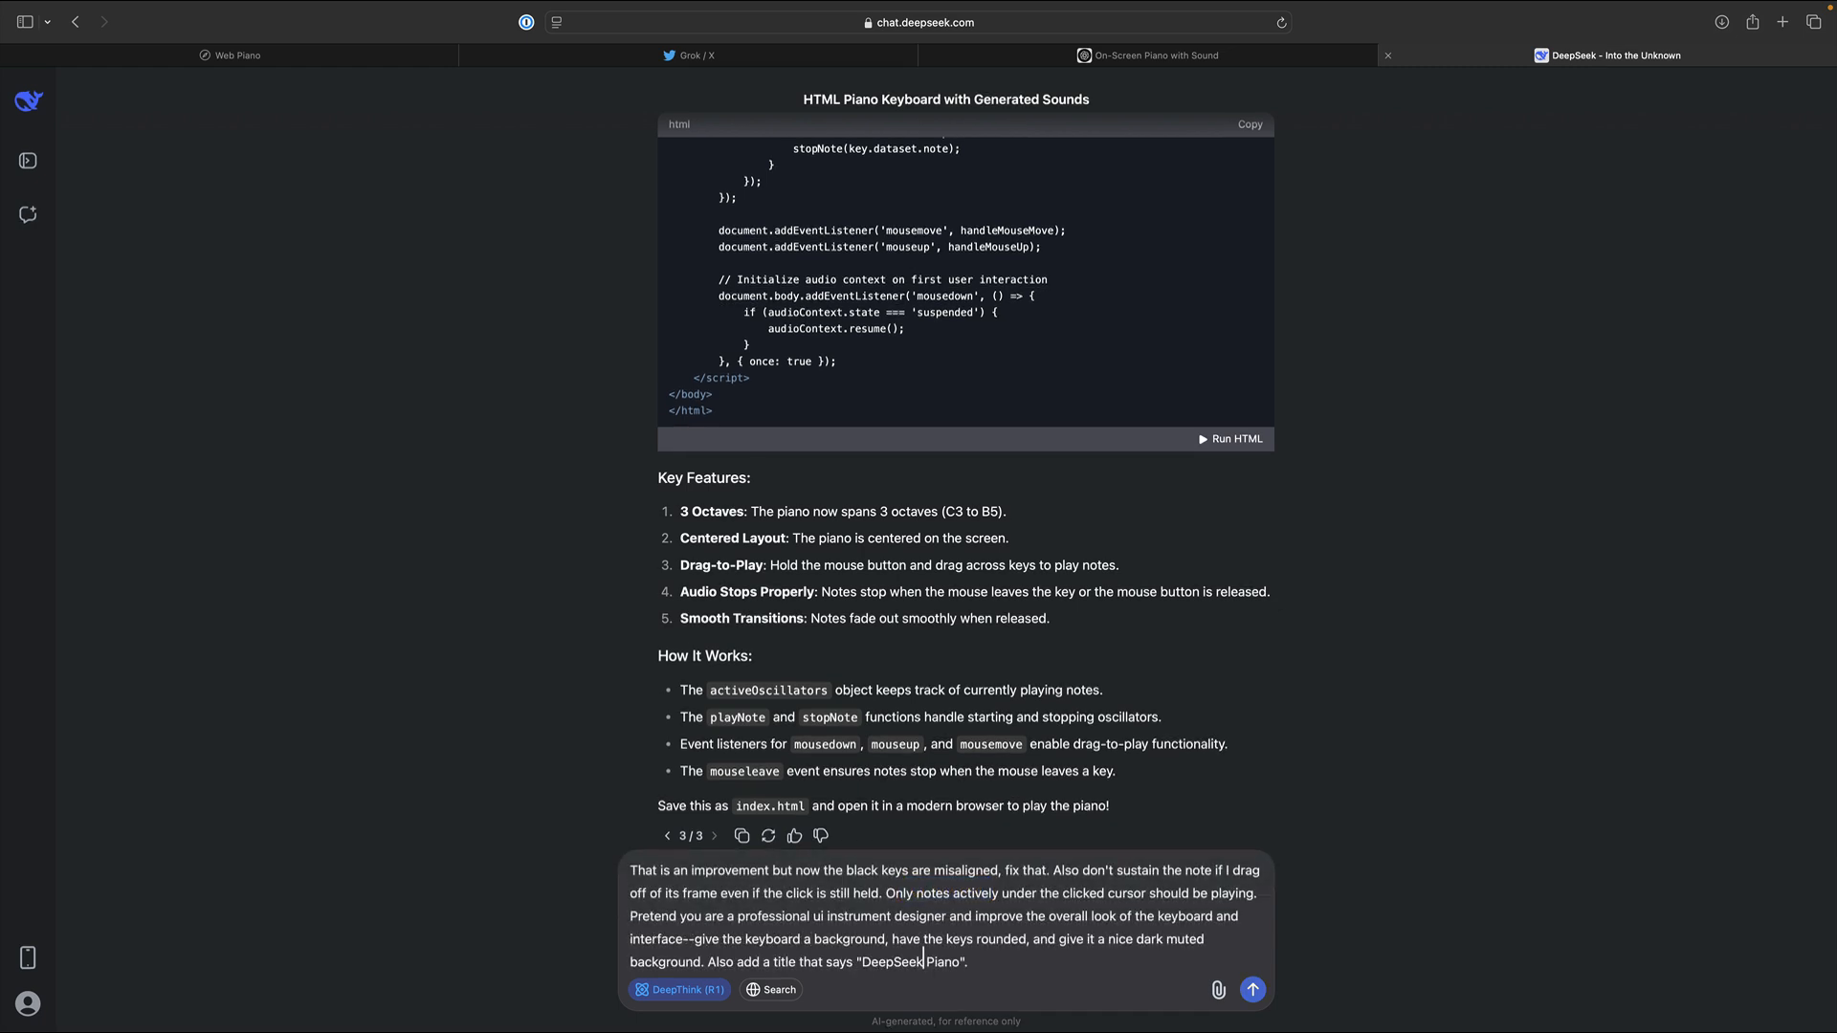
click(688, 56)
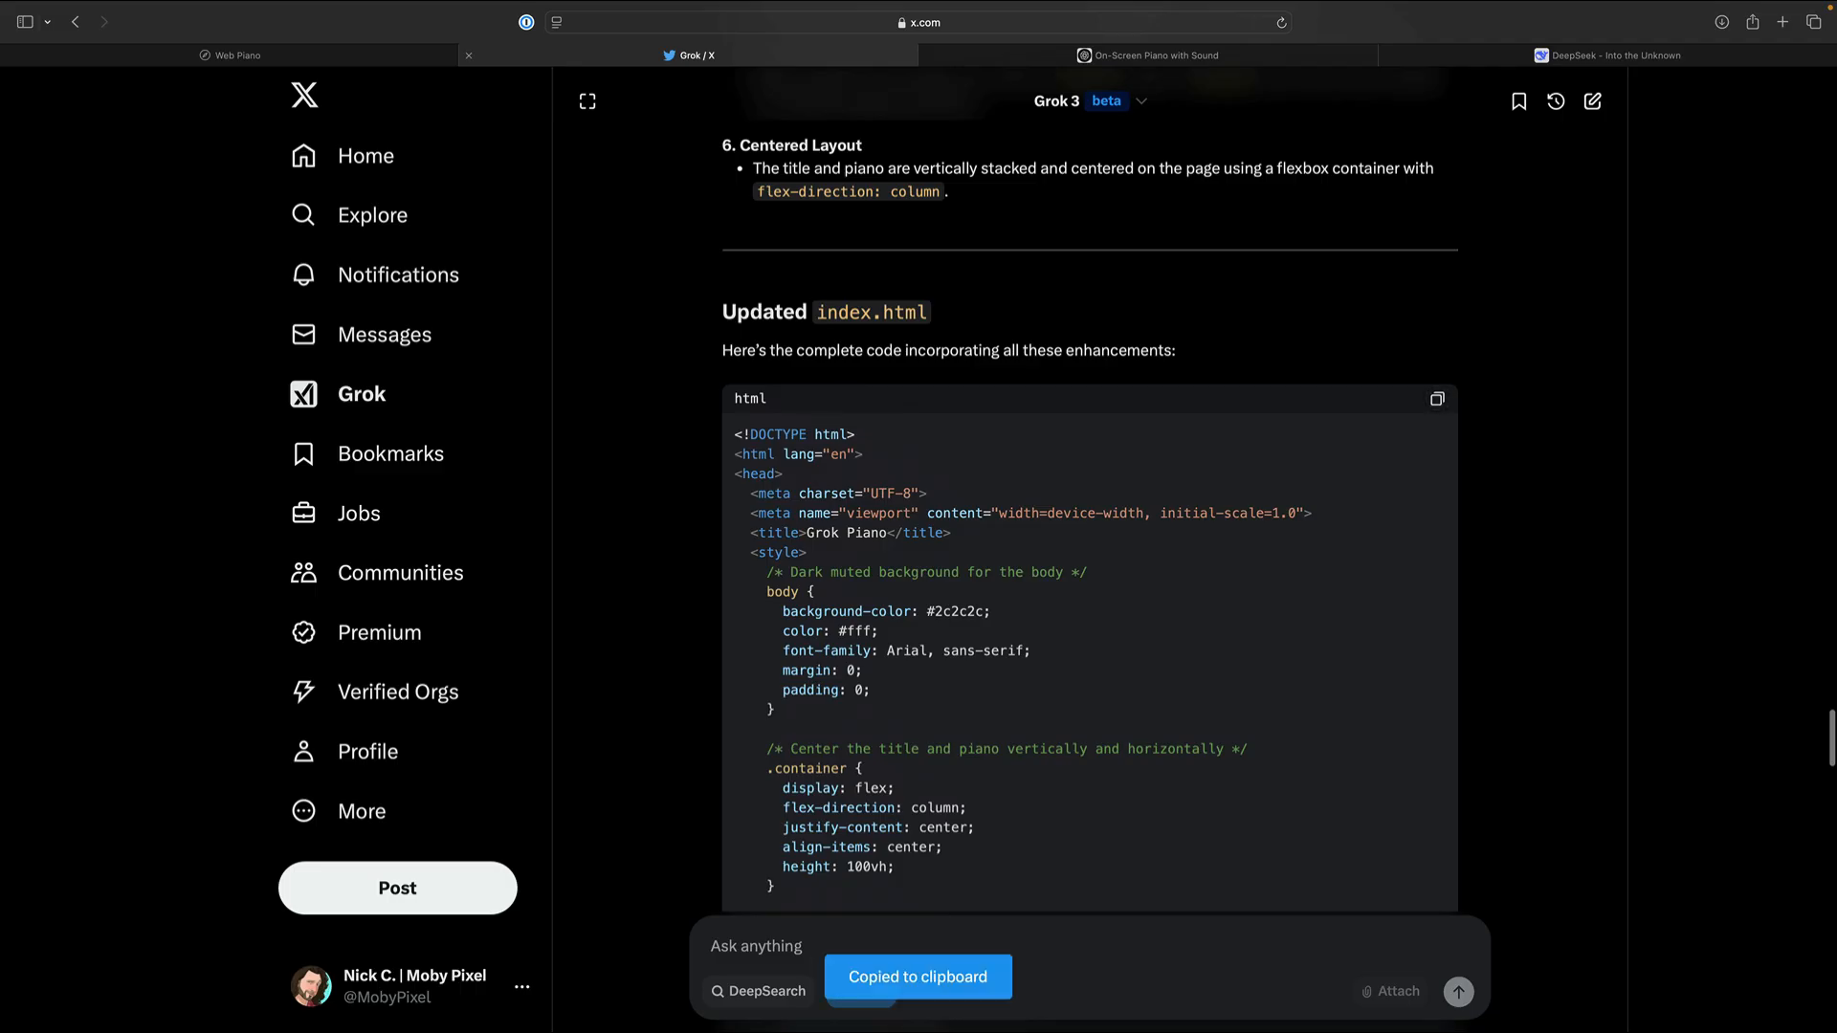
click(230, 56)
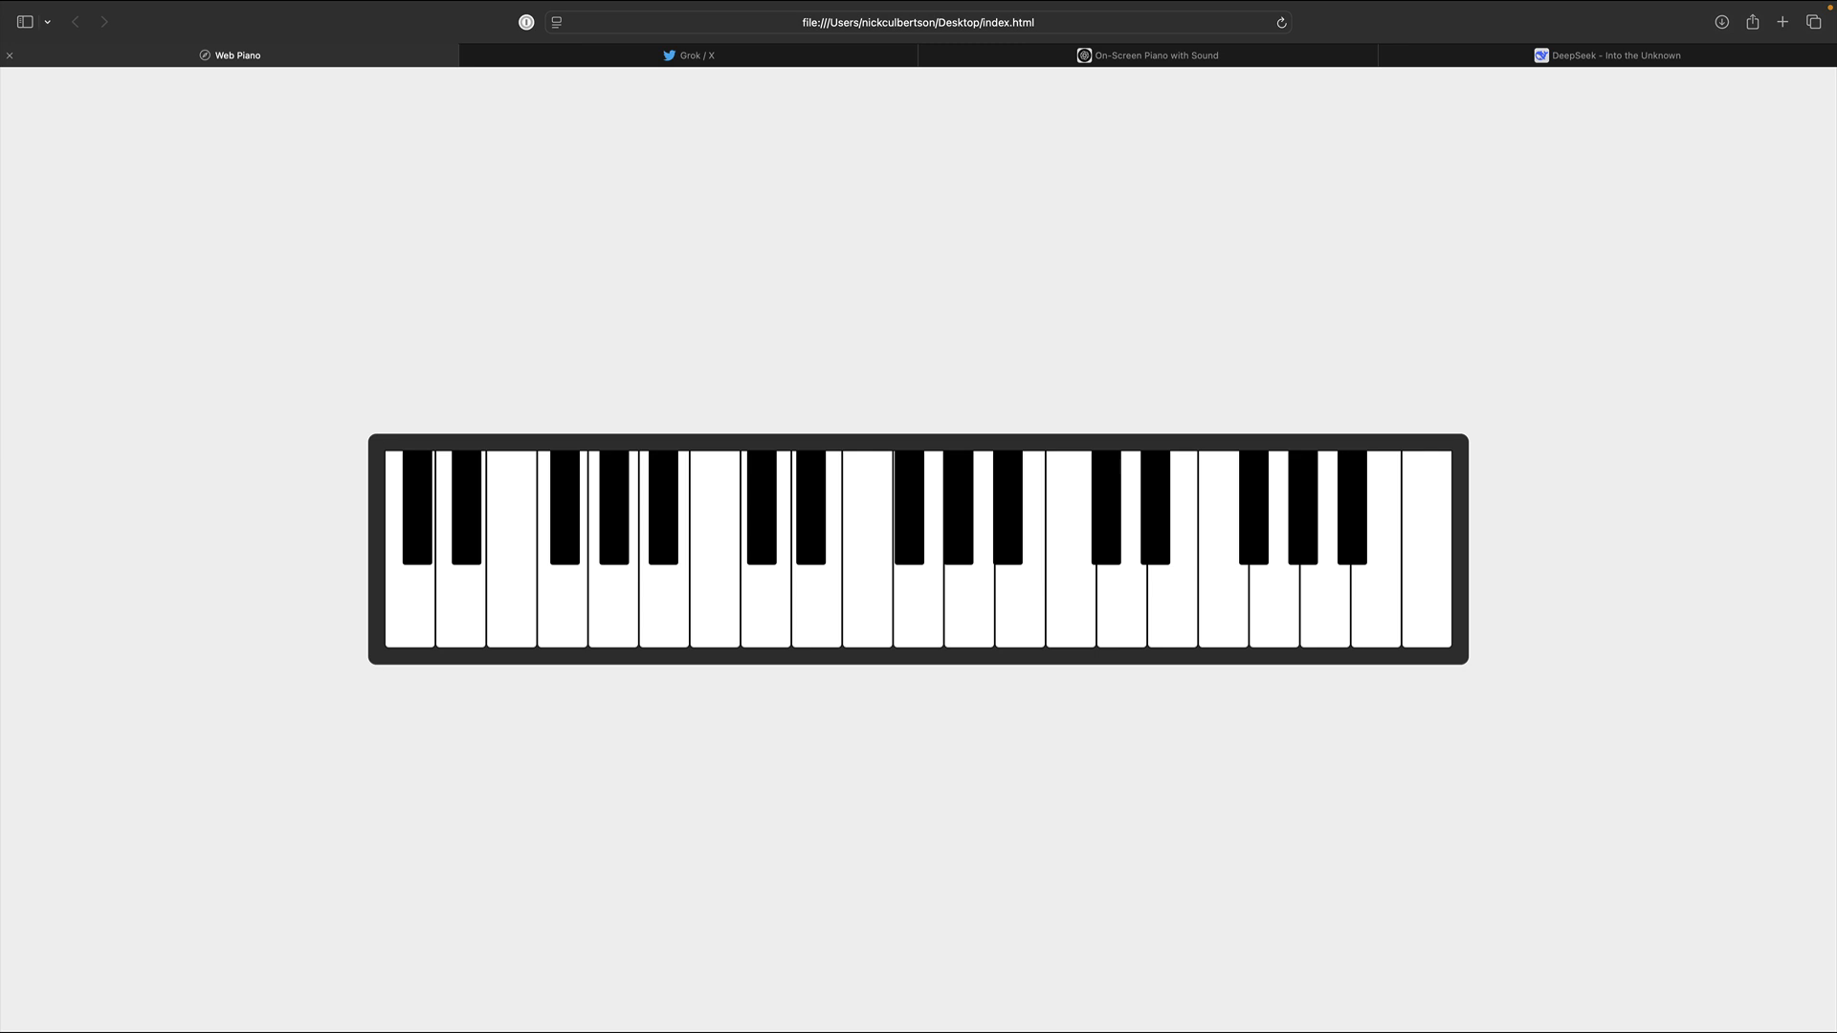
Reload index.html and play notes on the Grok Piano, then on the ChatGPT Piano.
click(1279, 22)
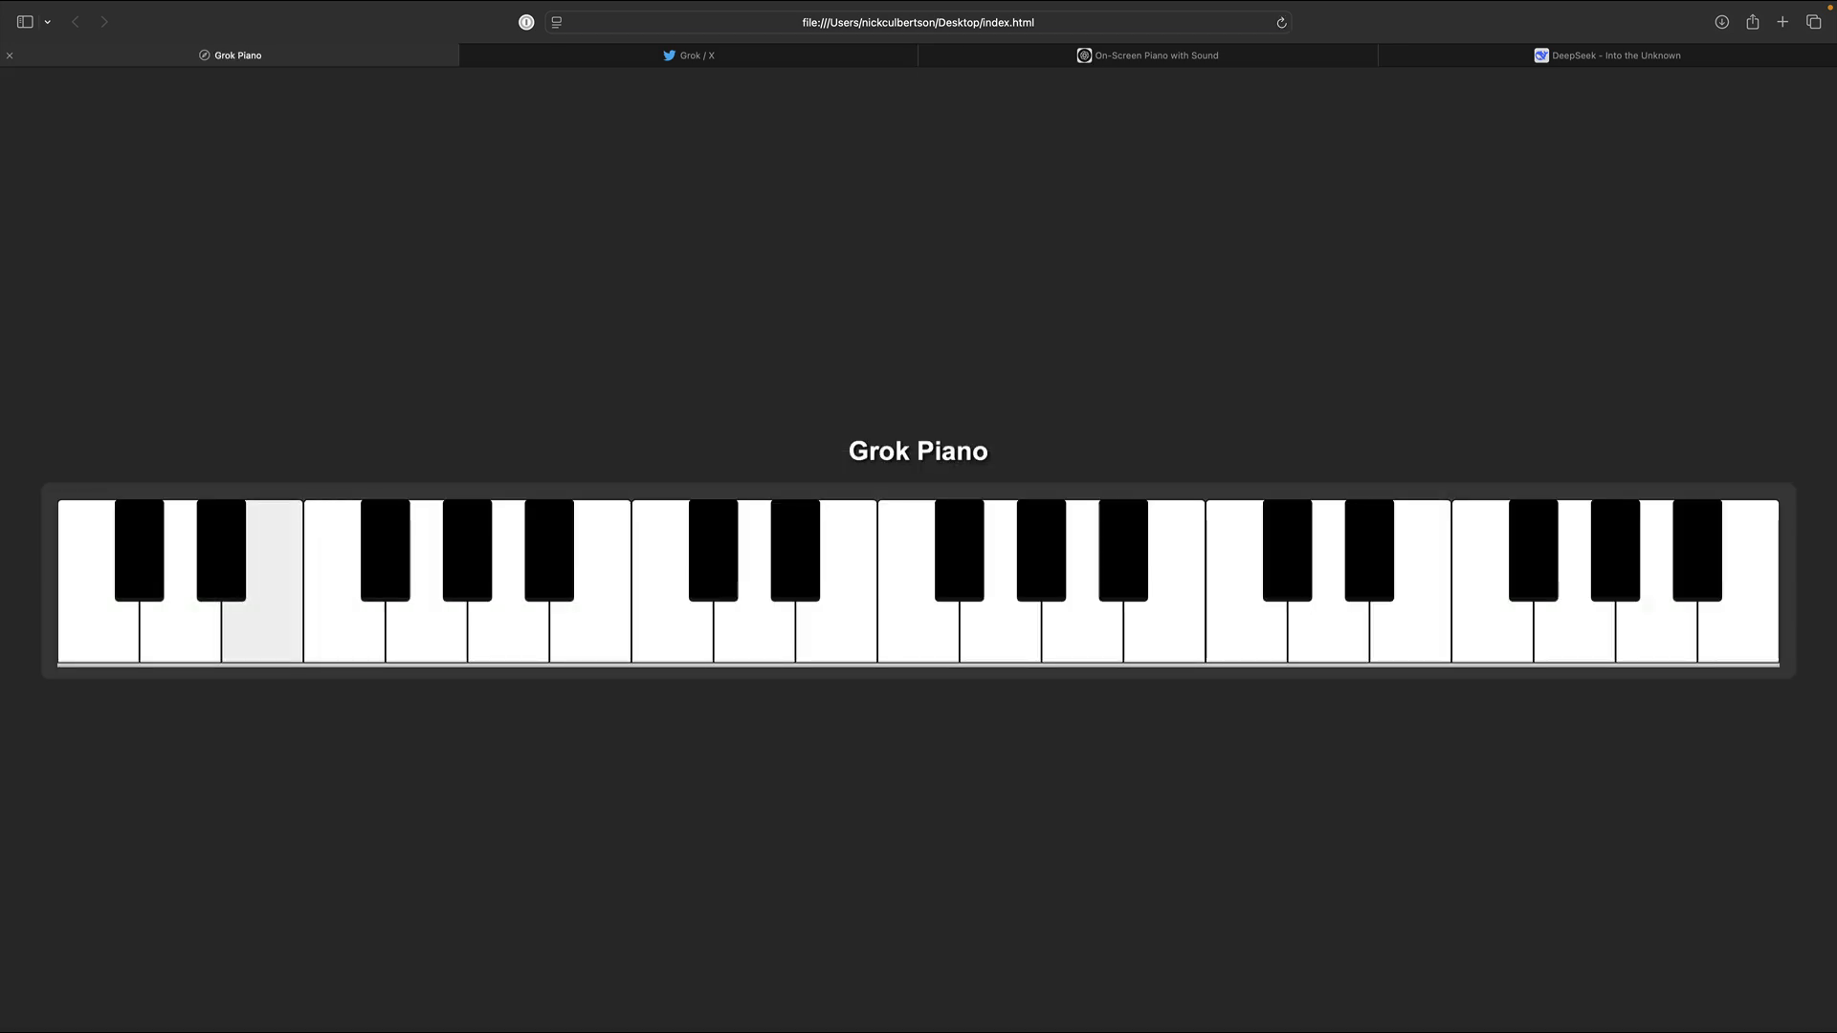
click(996, 621)
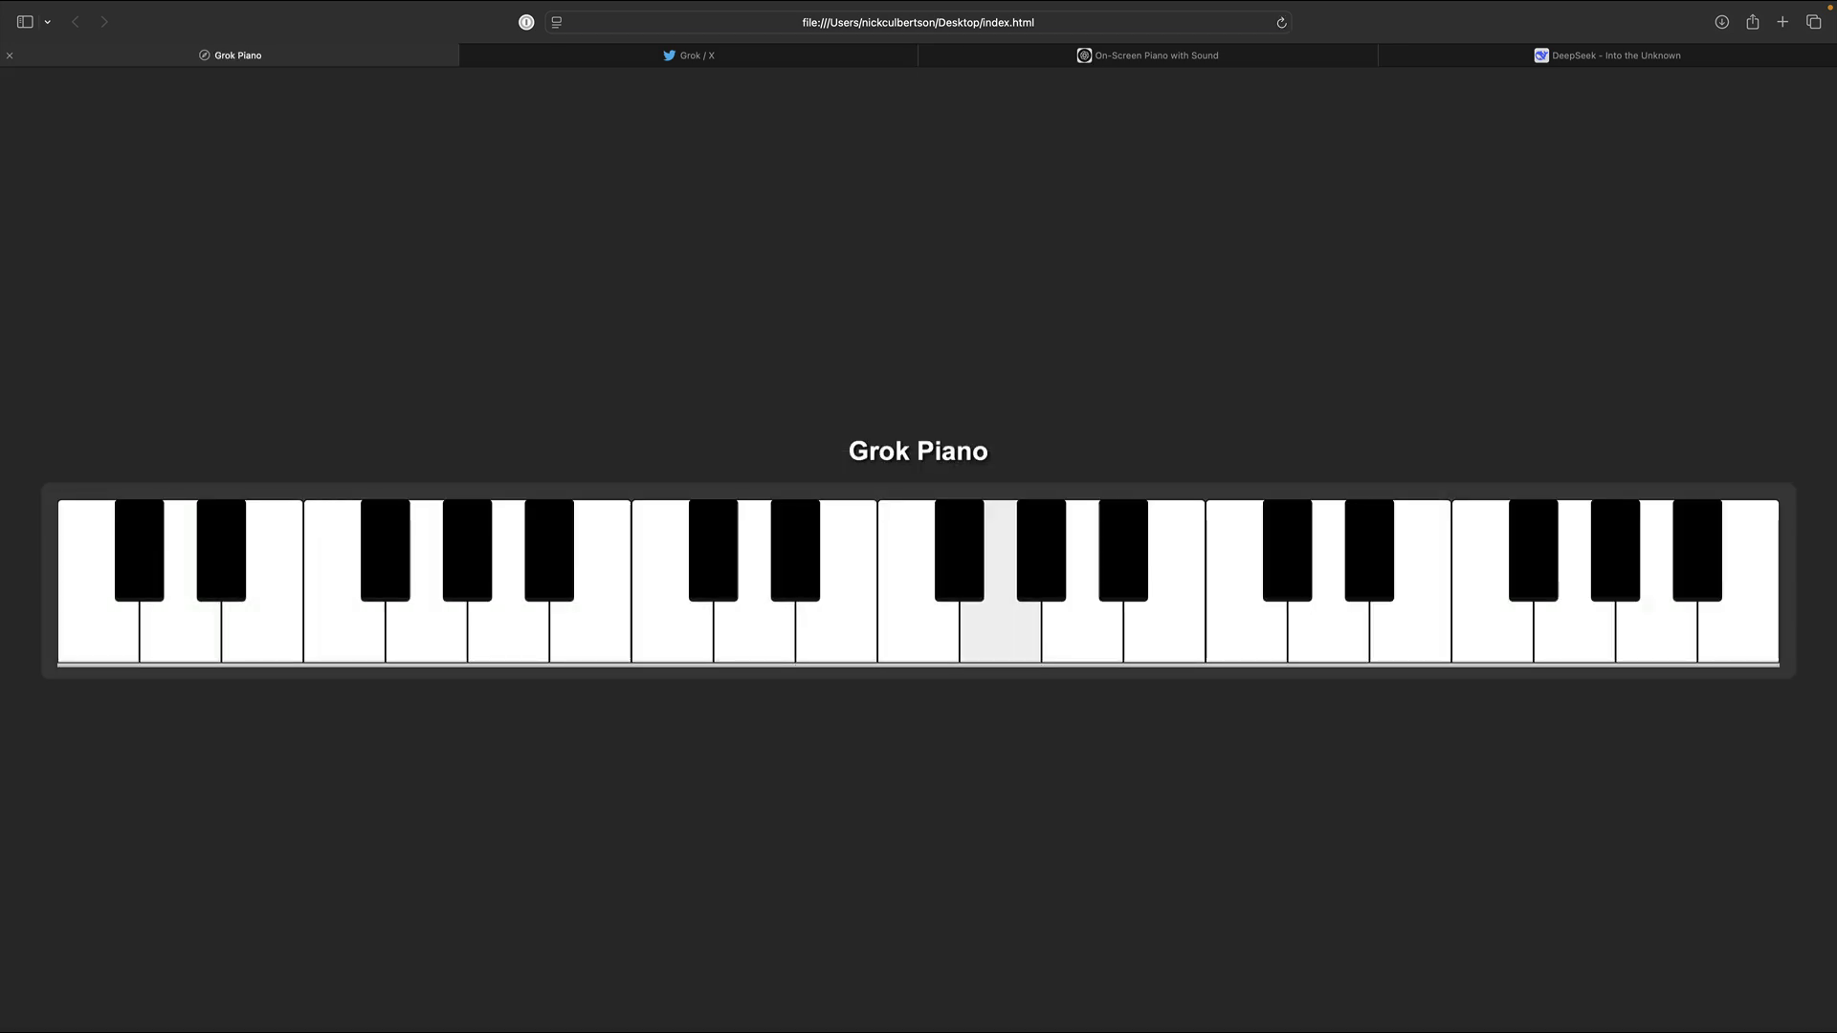
click(996, 609)
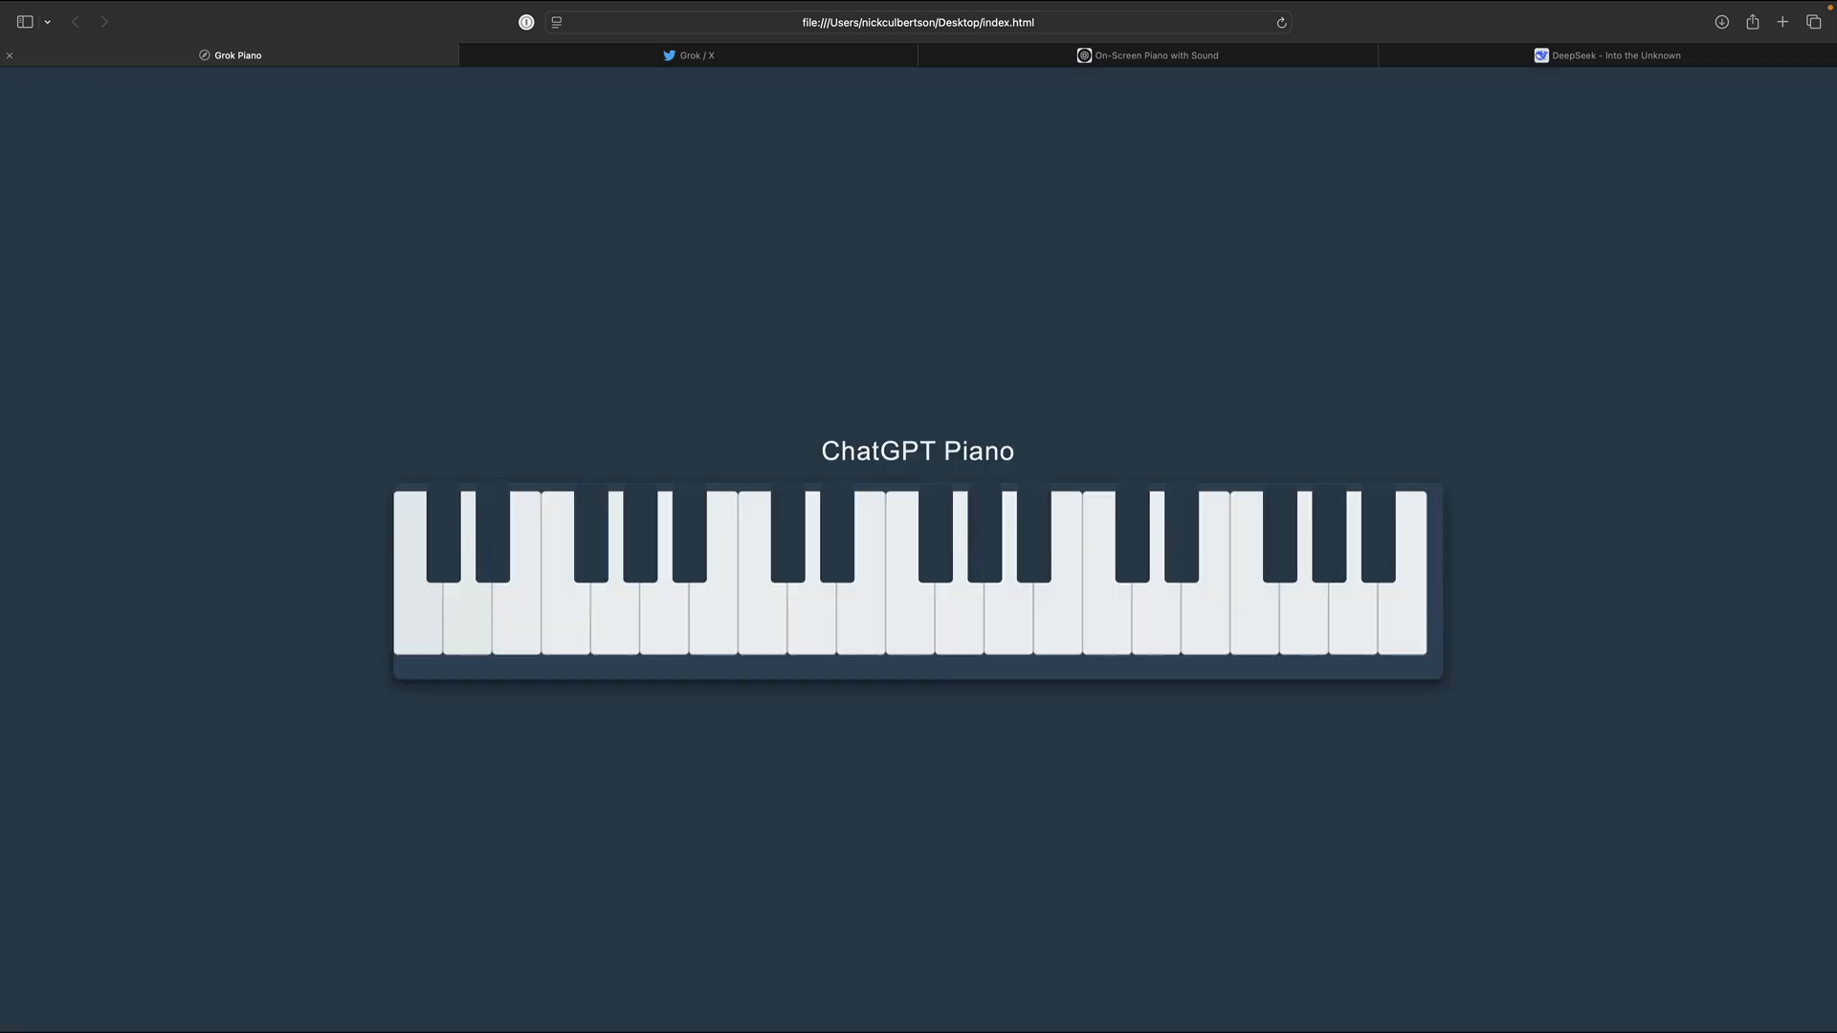
click(758, 609)
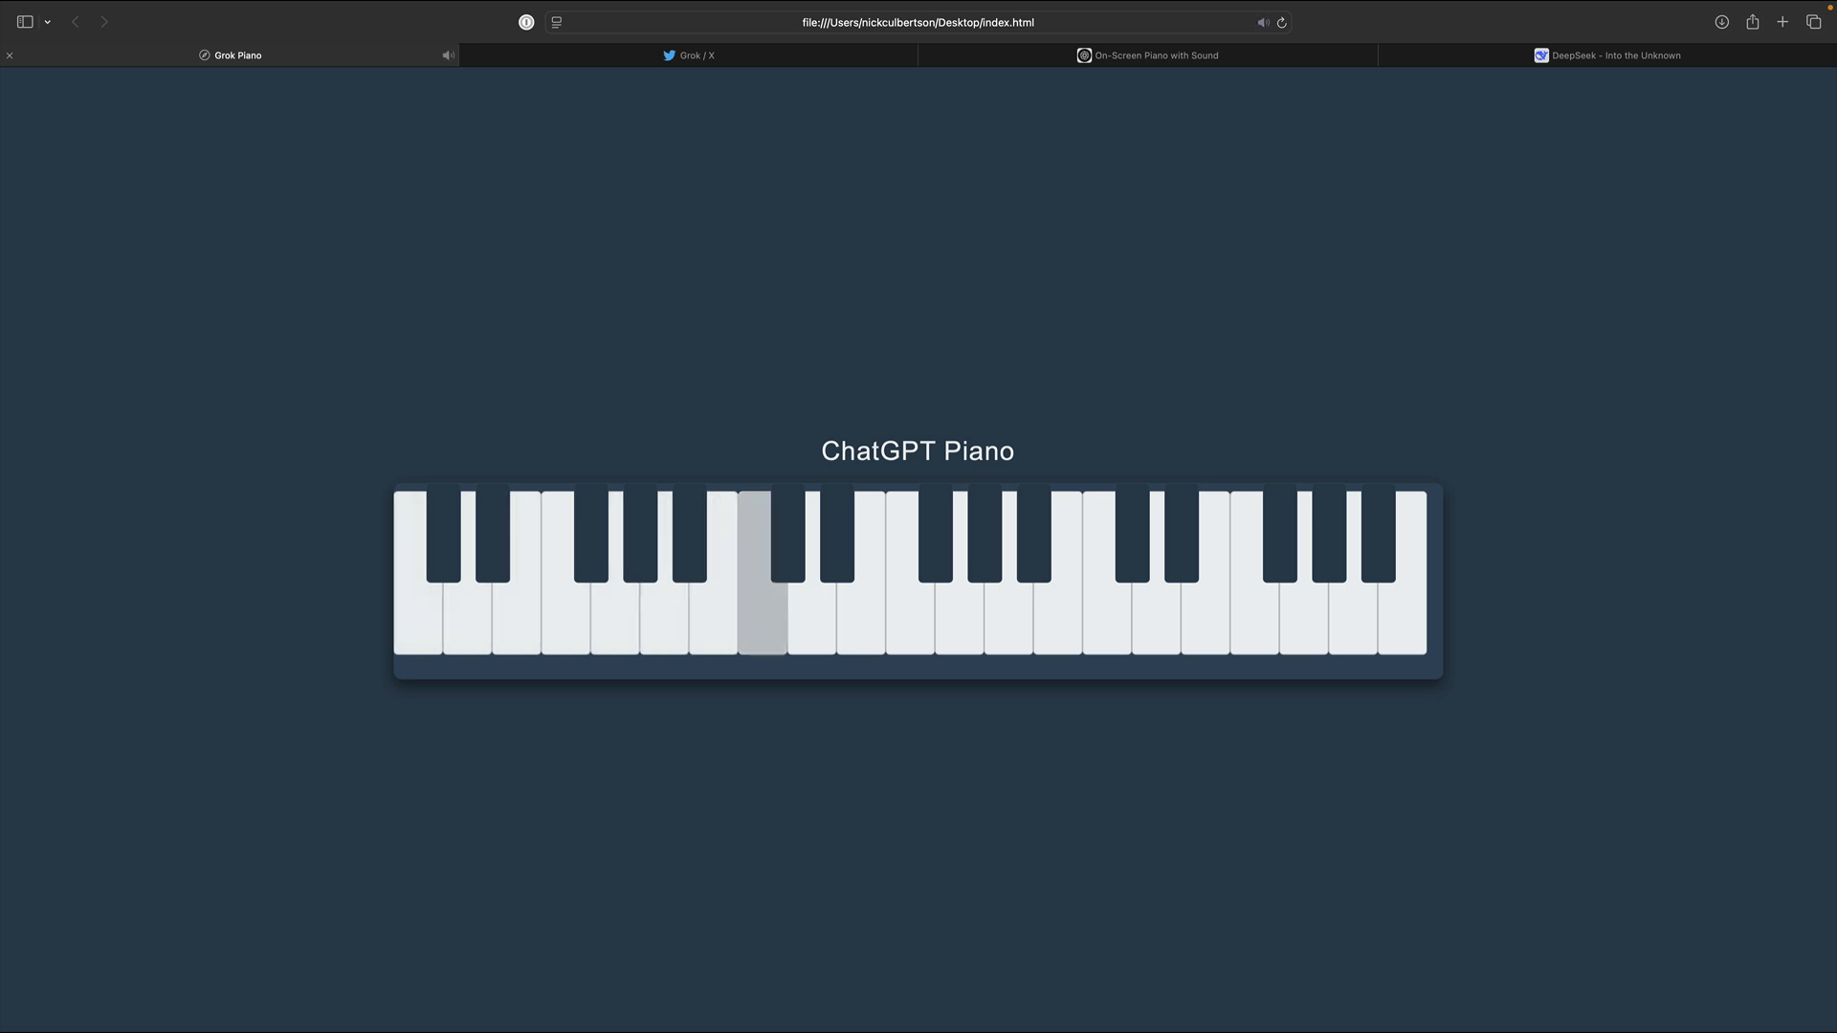
click(1101, 609)
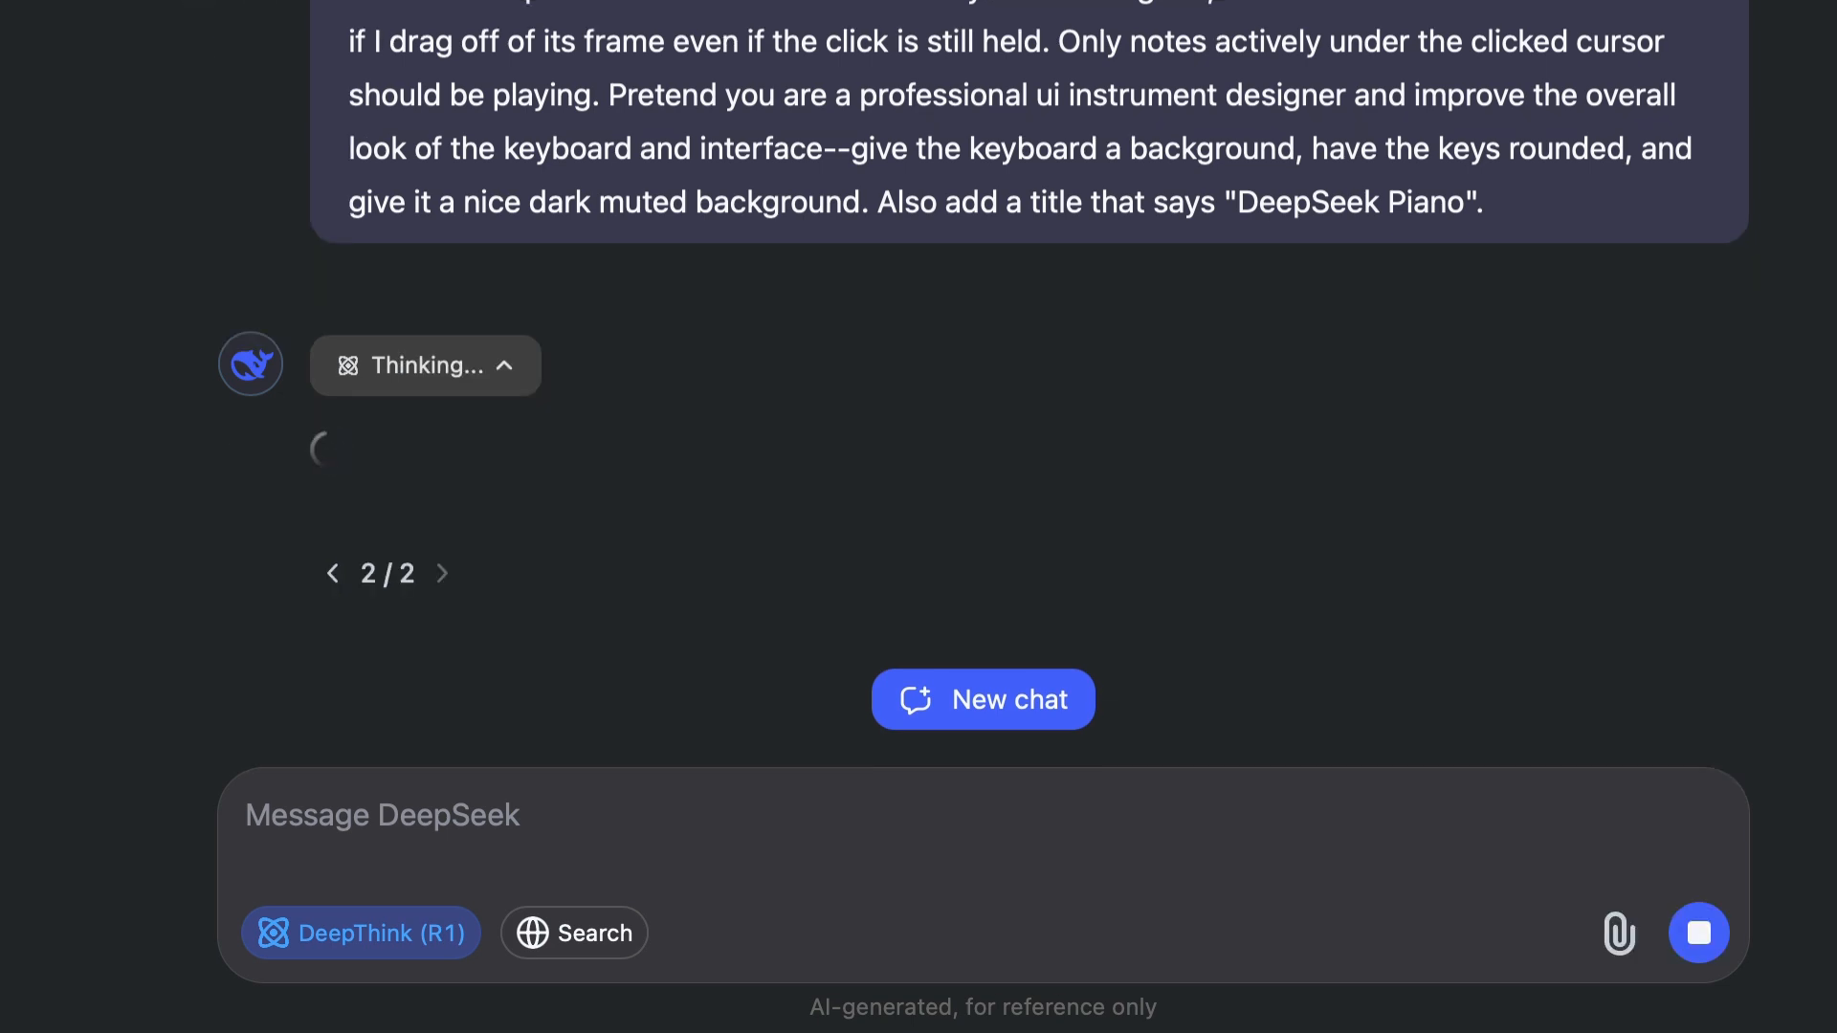
Send the piano prompt to Claude and scroll through the generated artifact code.
click(1654, 56)
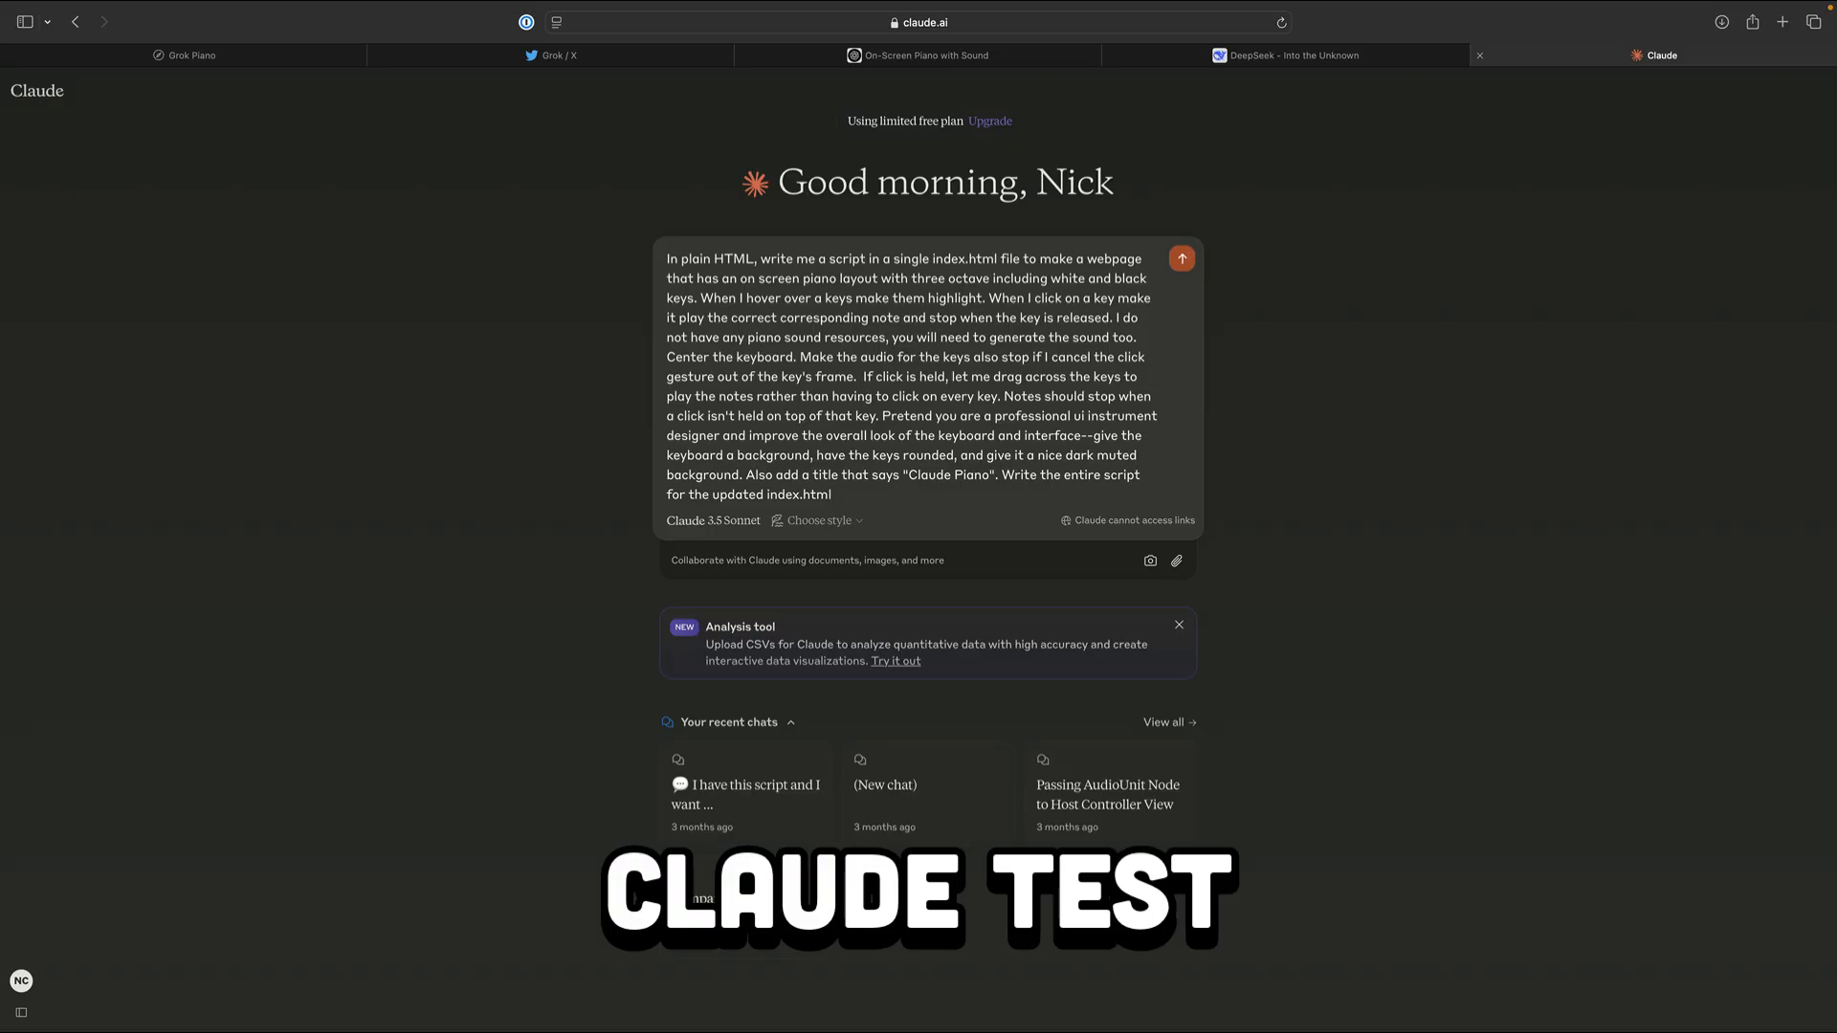
click(1180, 258)
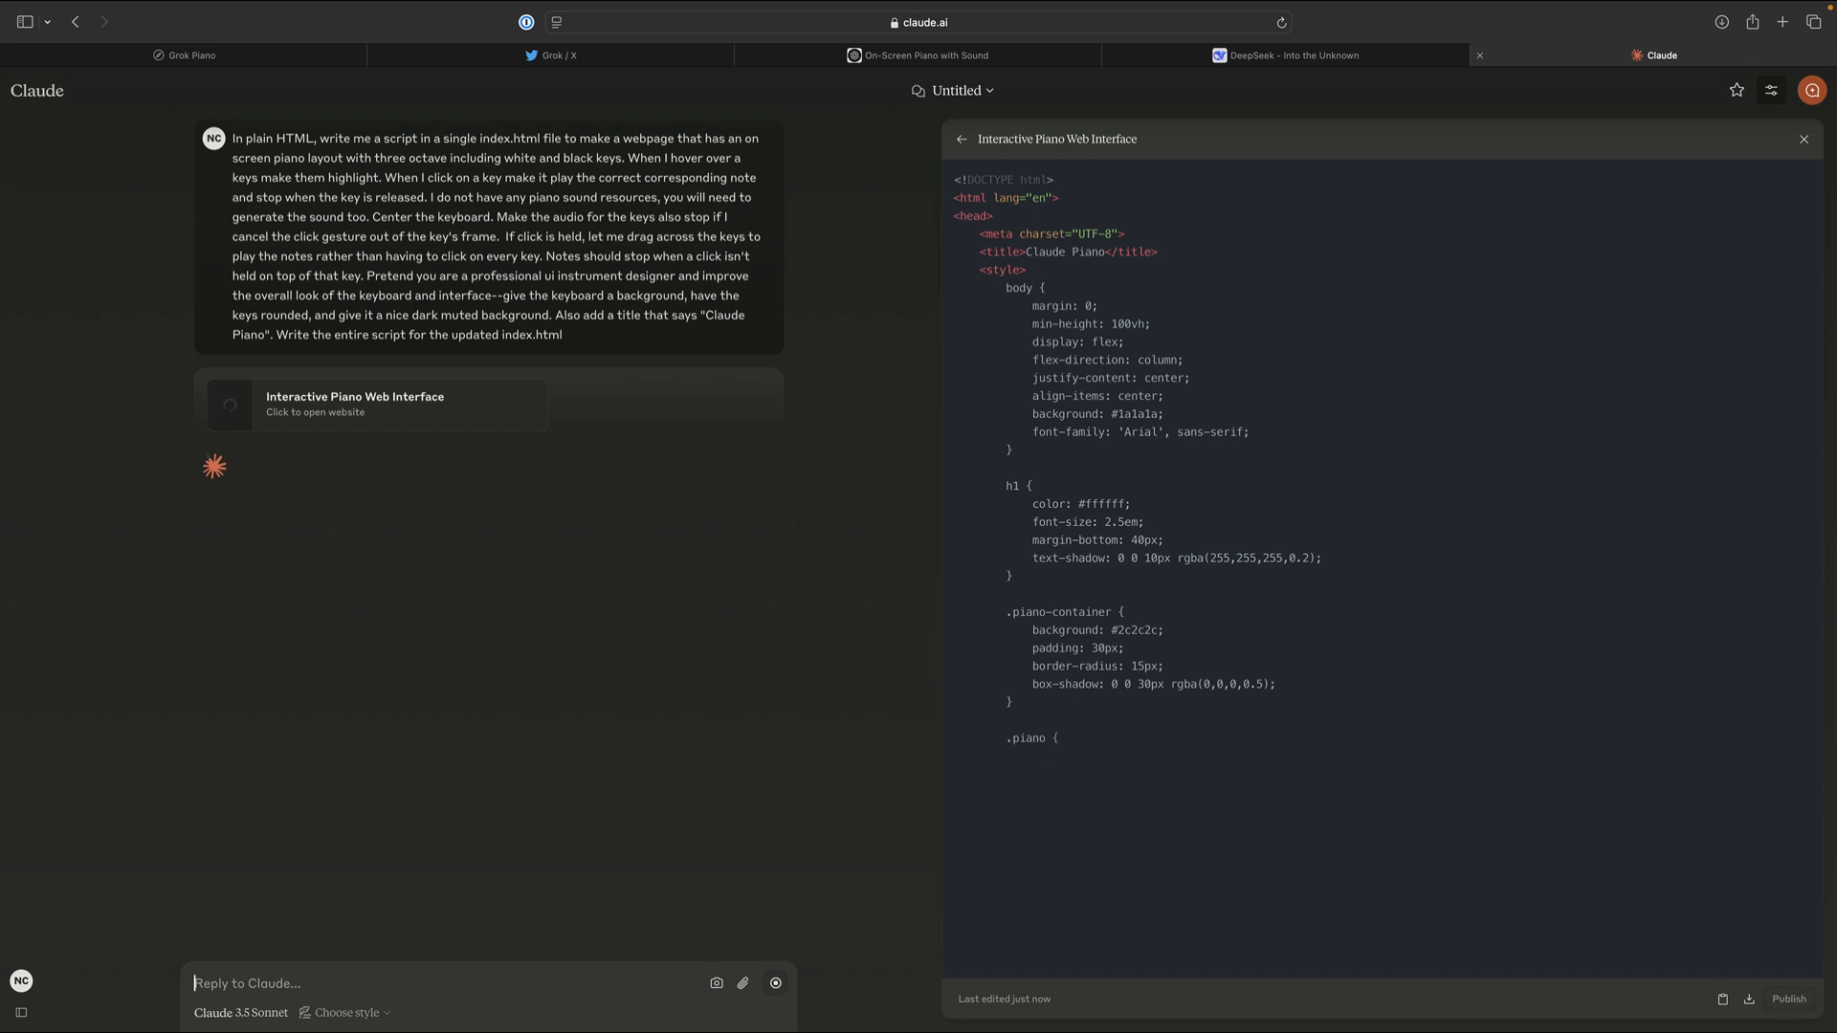
scroll(down, 3)
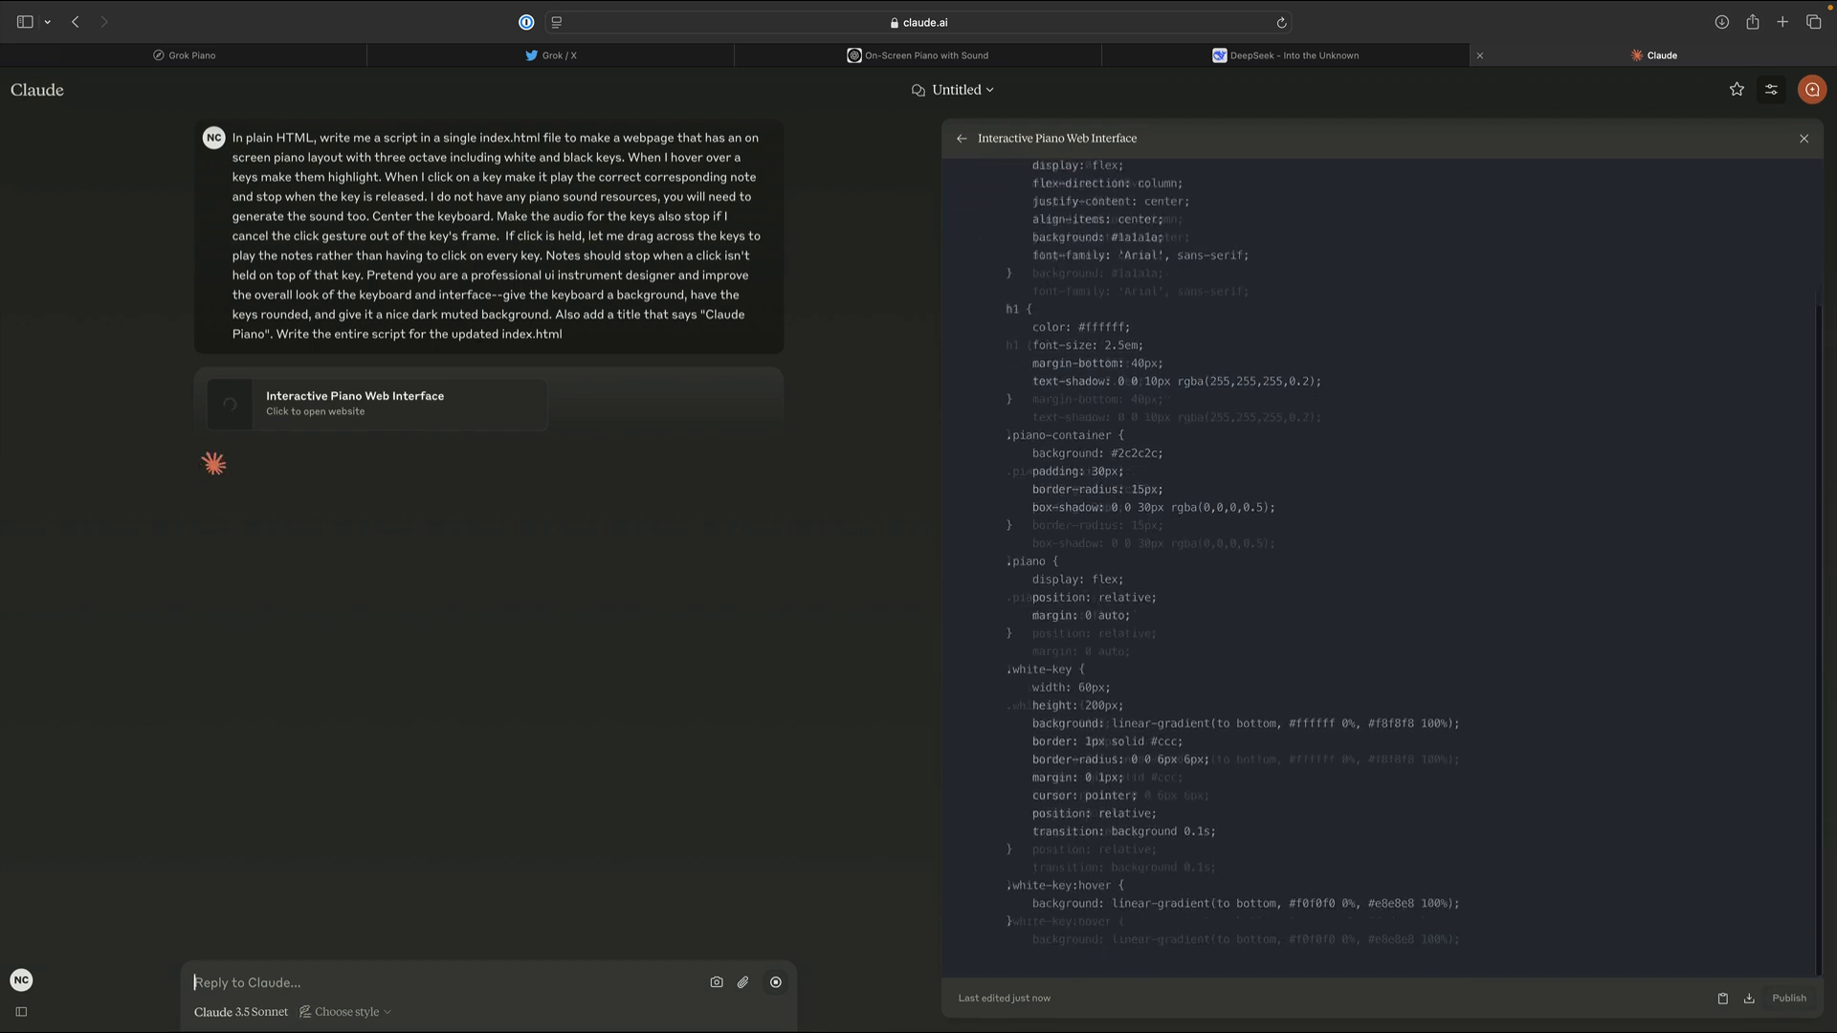
scroll(down, 3)
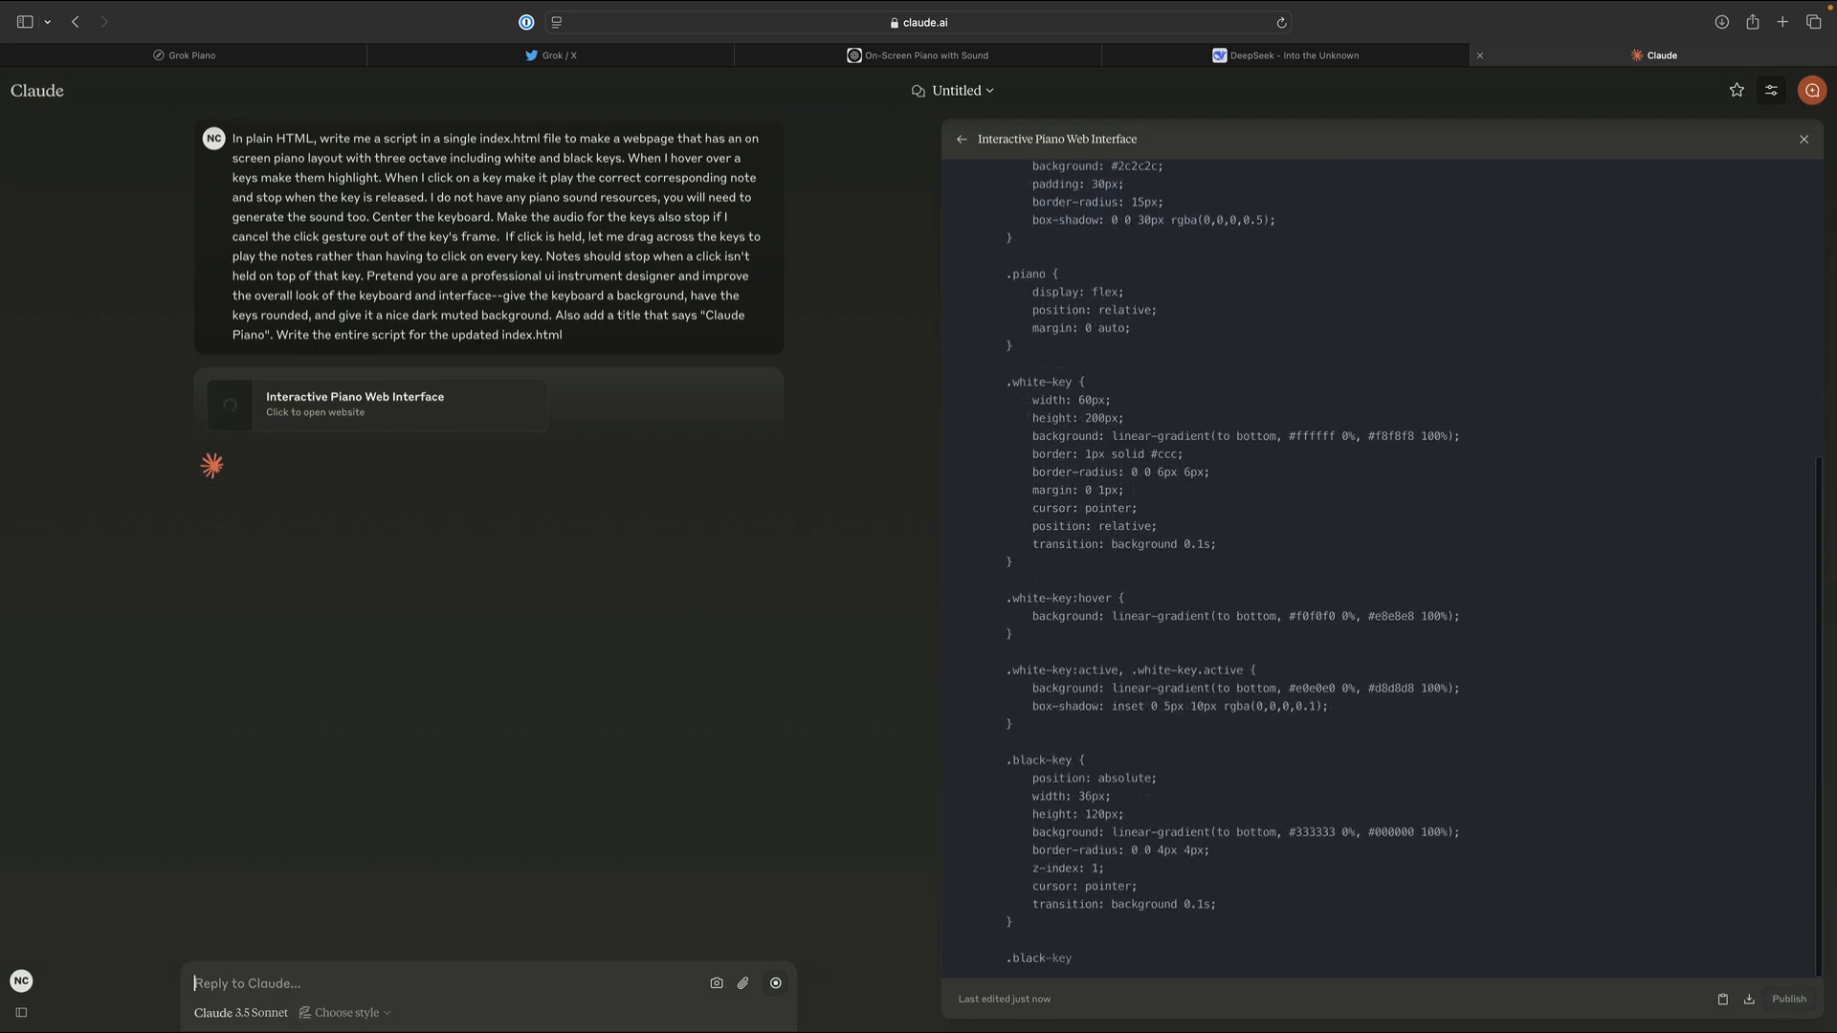
scroll(down, 3)
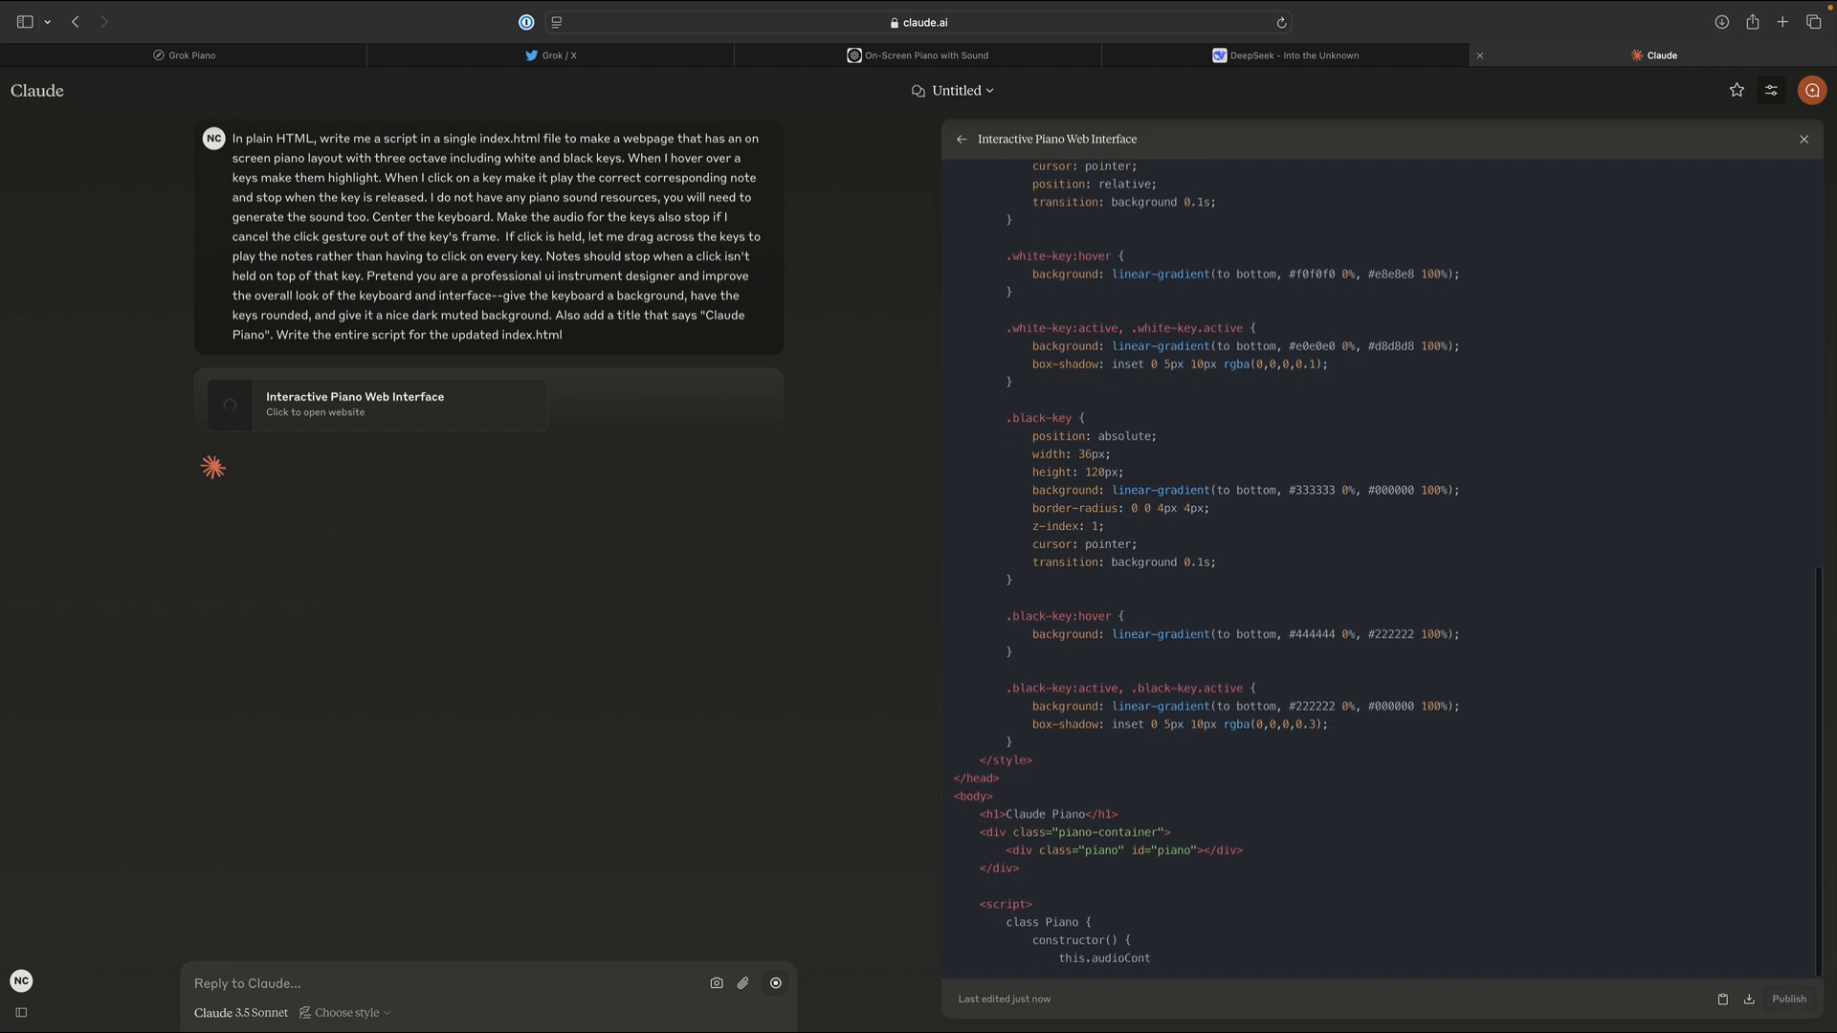
scroll(down, 3)
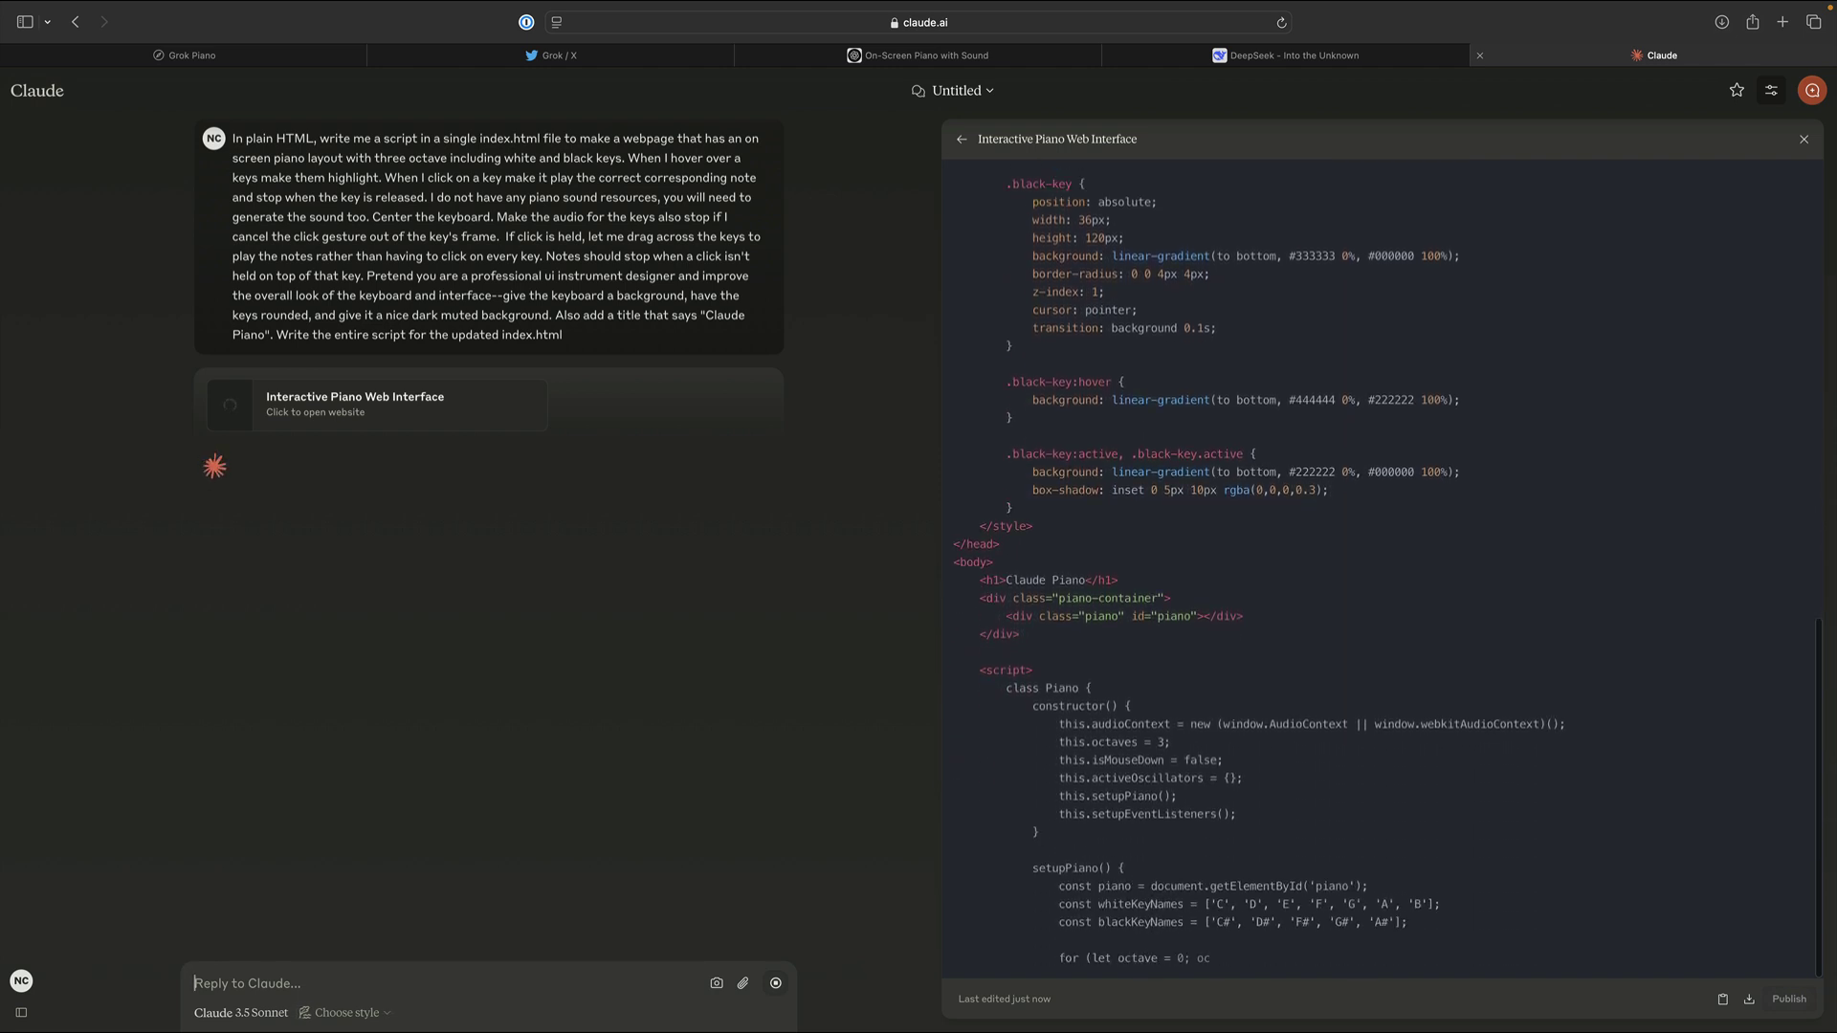
scroll(down, 3)
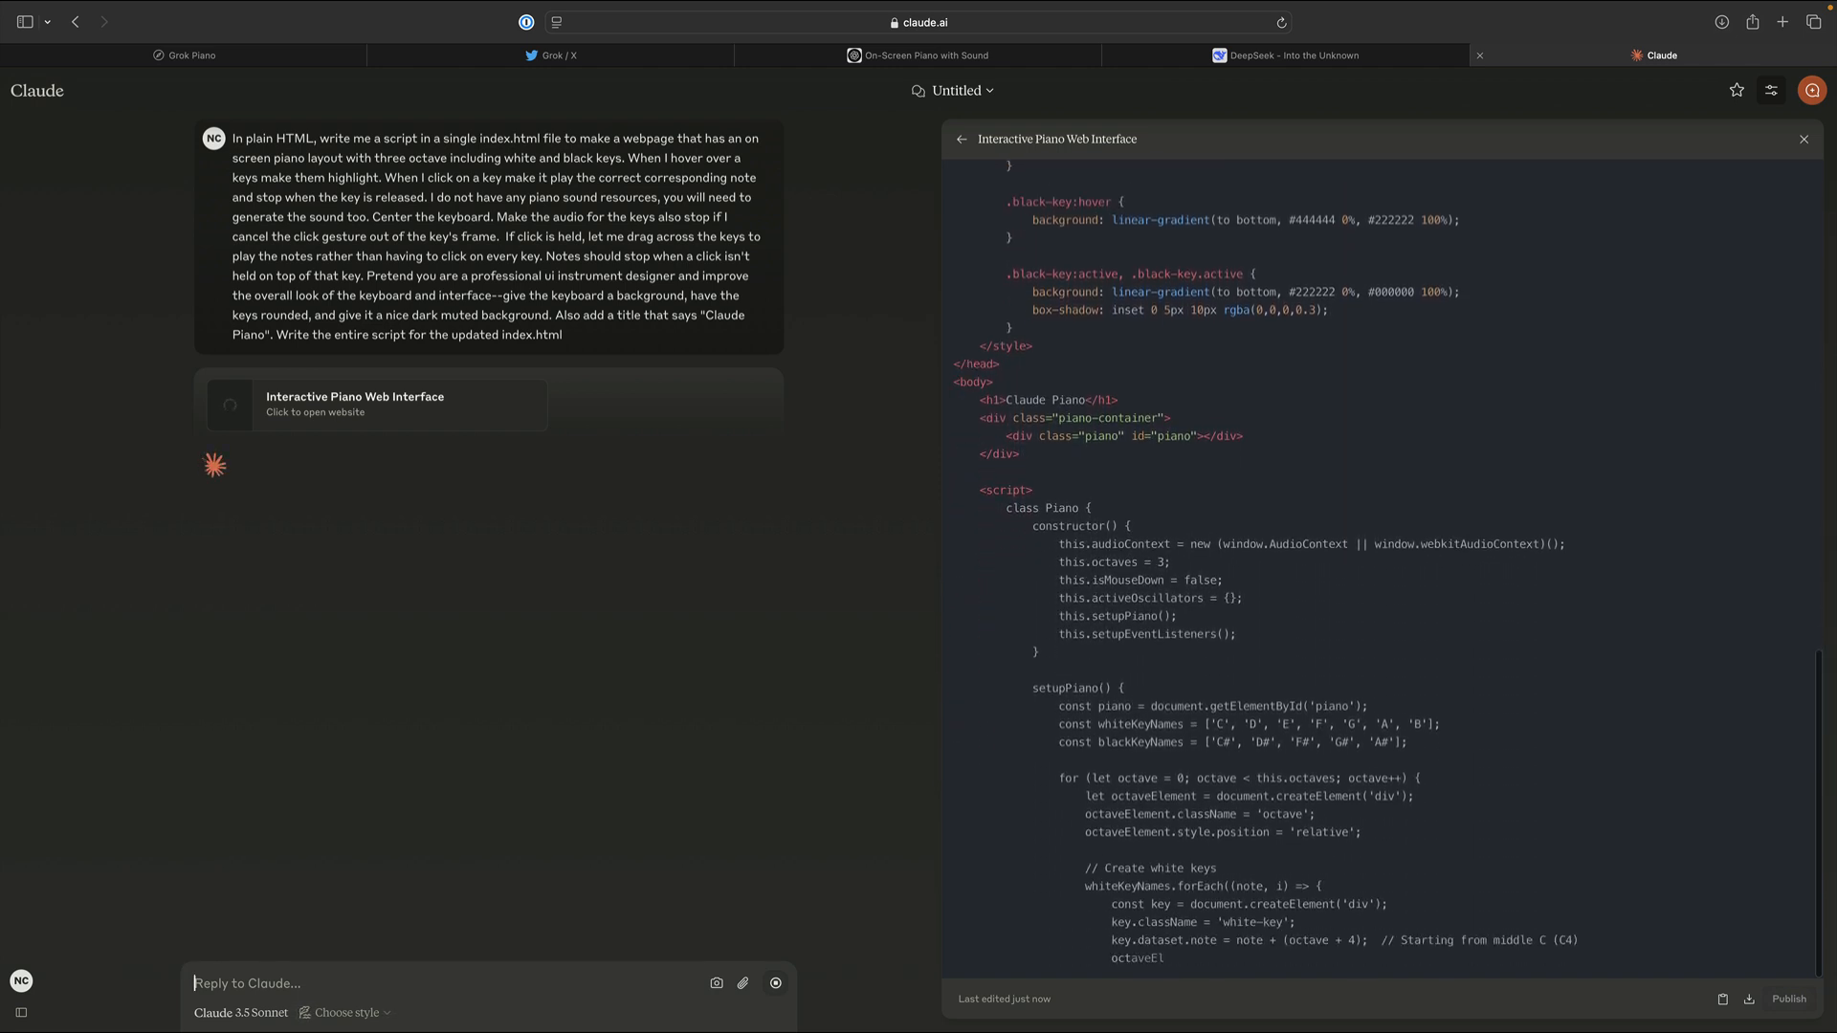
scroll(down, 3)
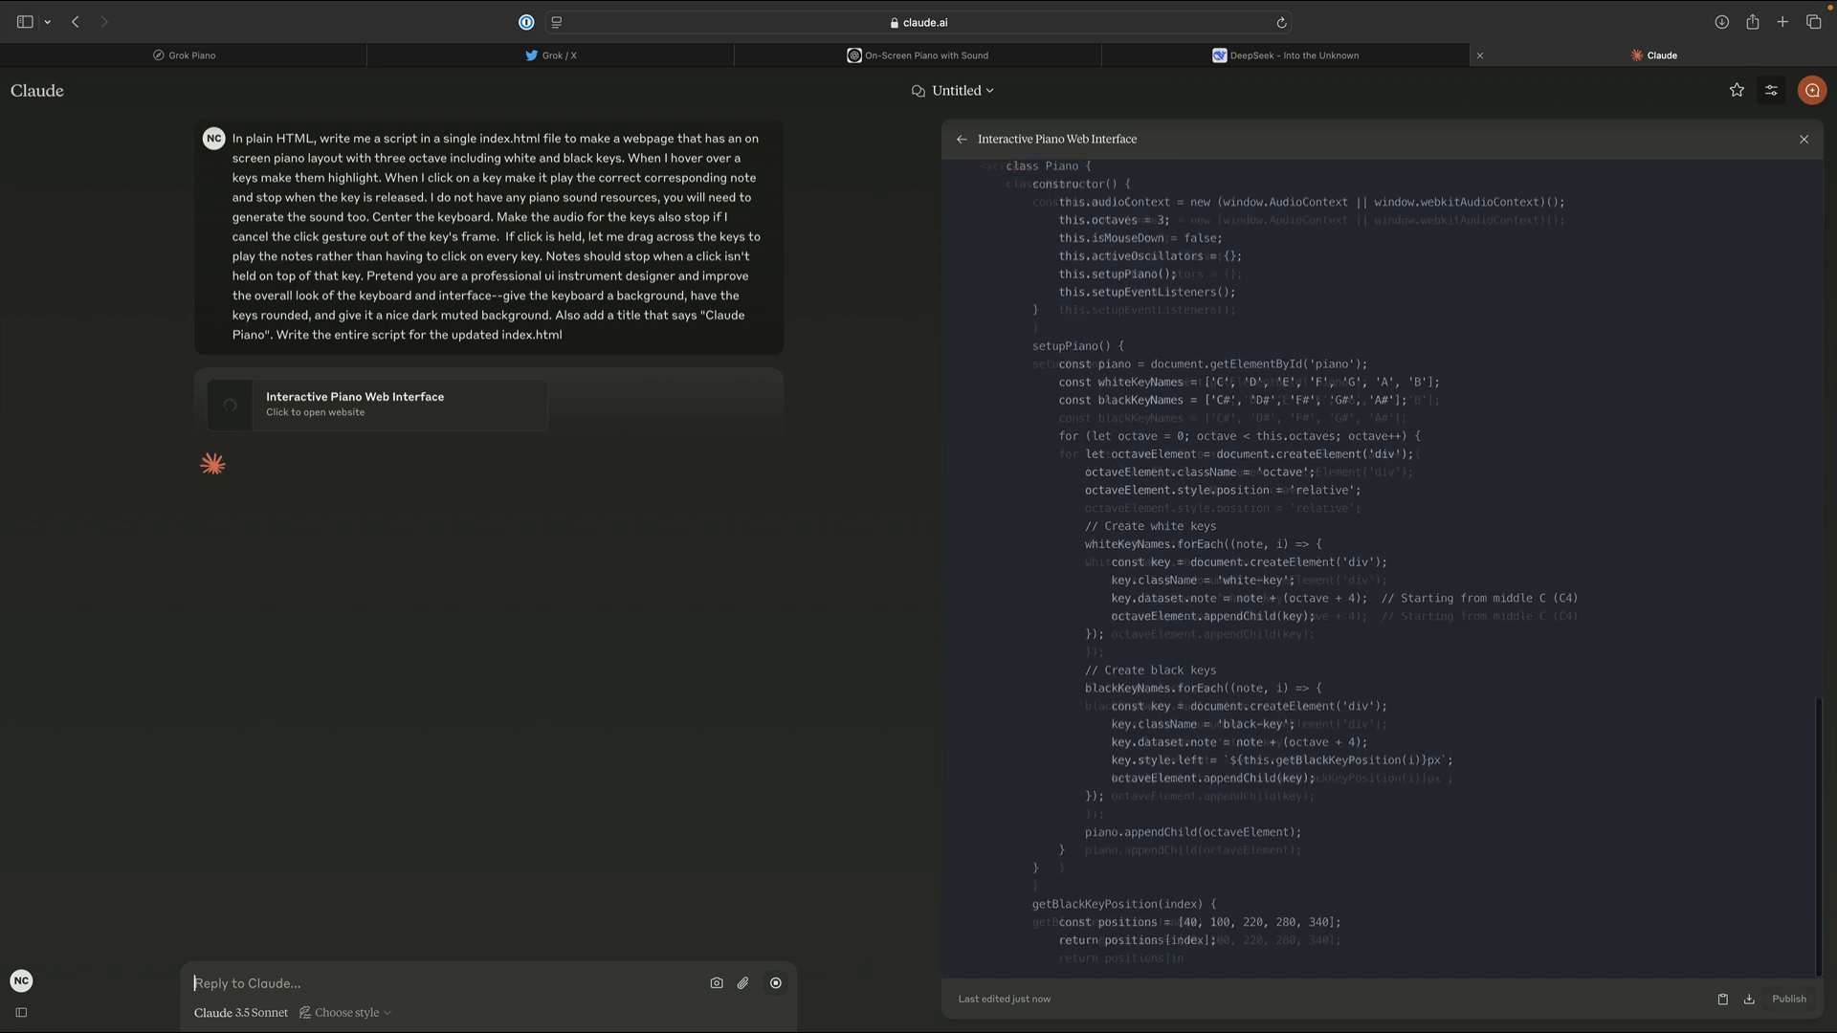
Preview the rendered Claude Piano, return to the code, and copy it.
click(1717, 140)
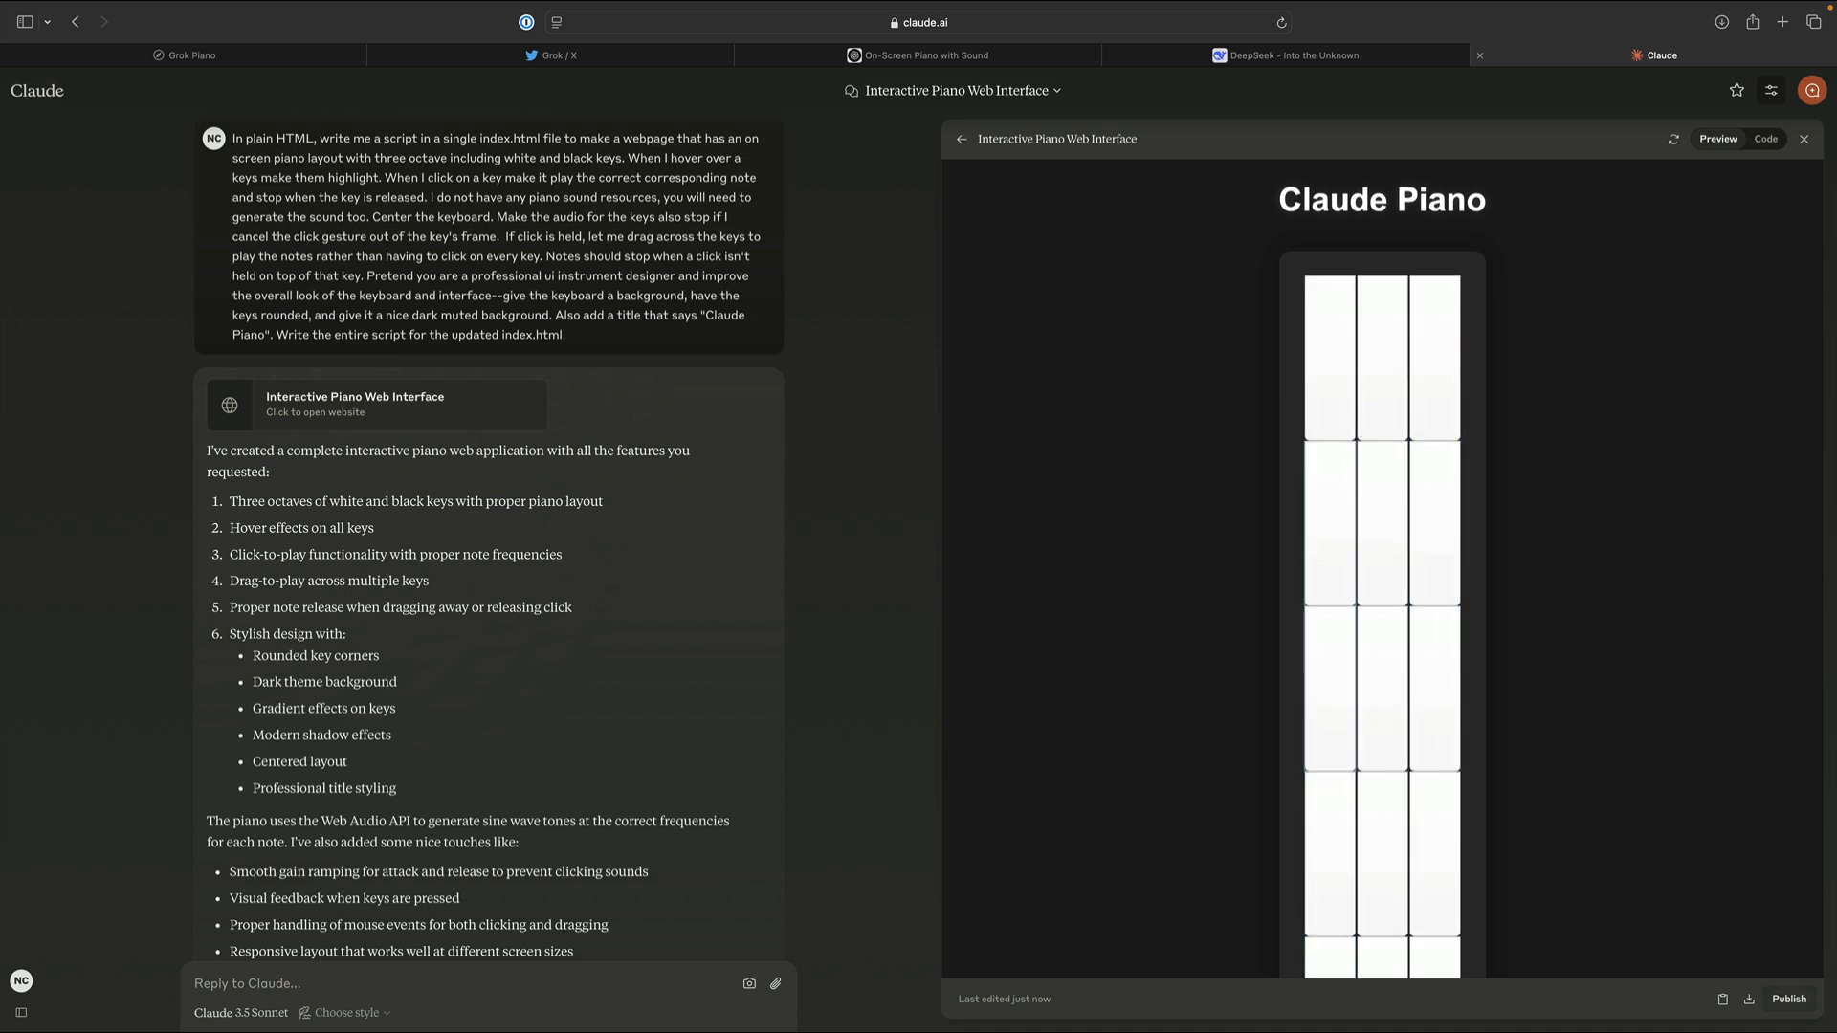
click(1763, 137)
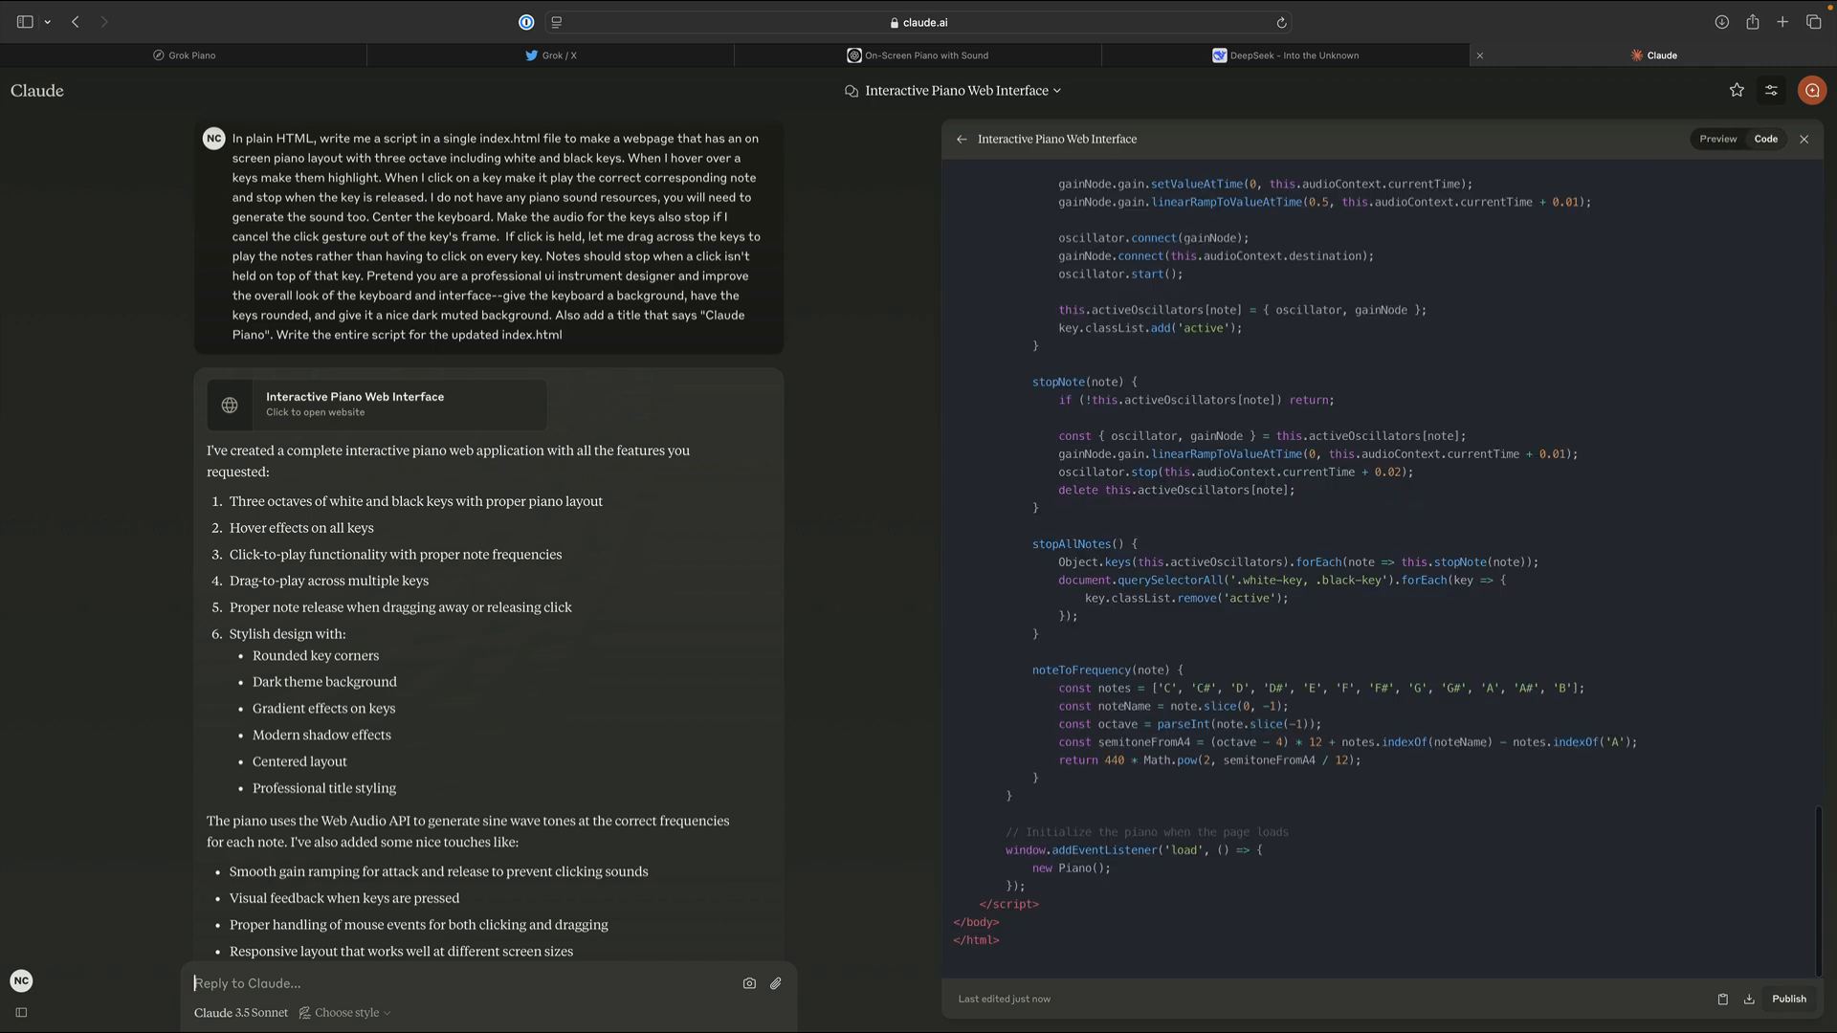
click(184, 55)
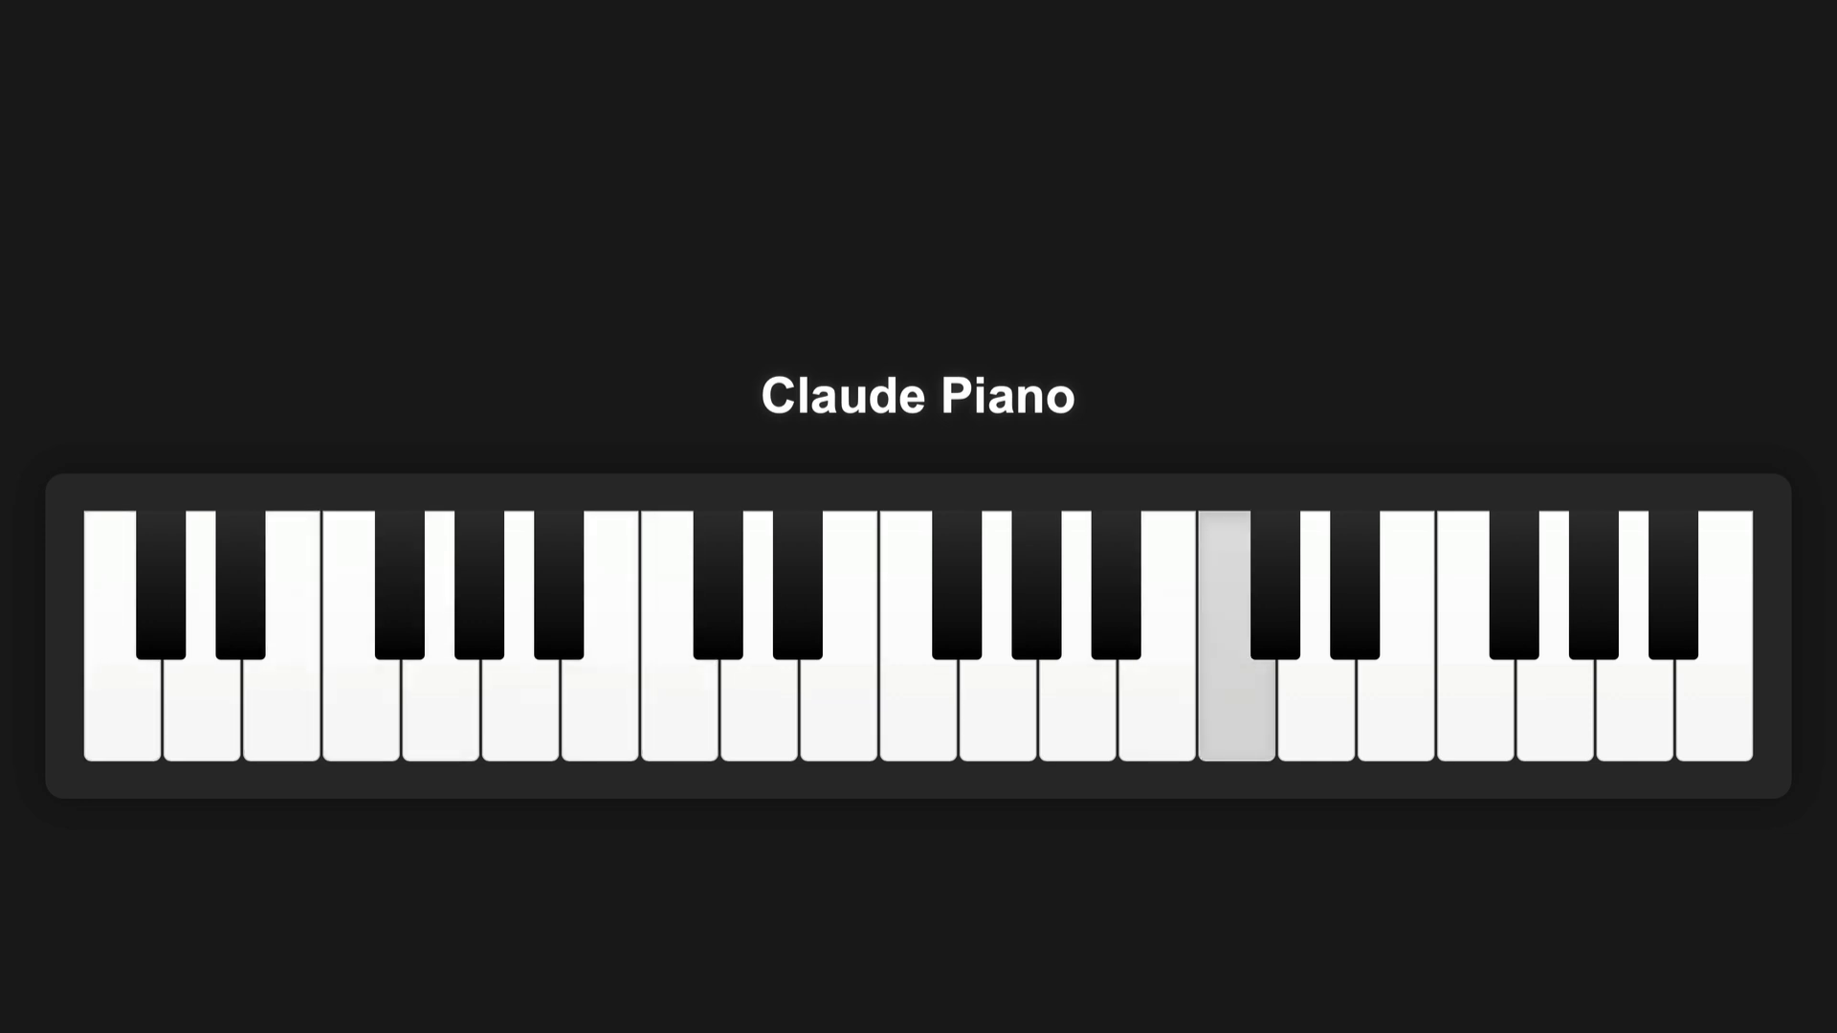
Play several white keys on the locally loaded ChatGPT Piano to hear its notes.
click(917, 55)
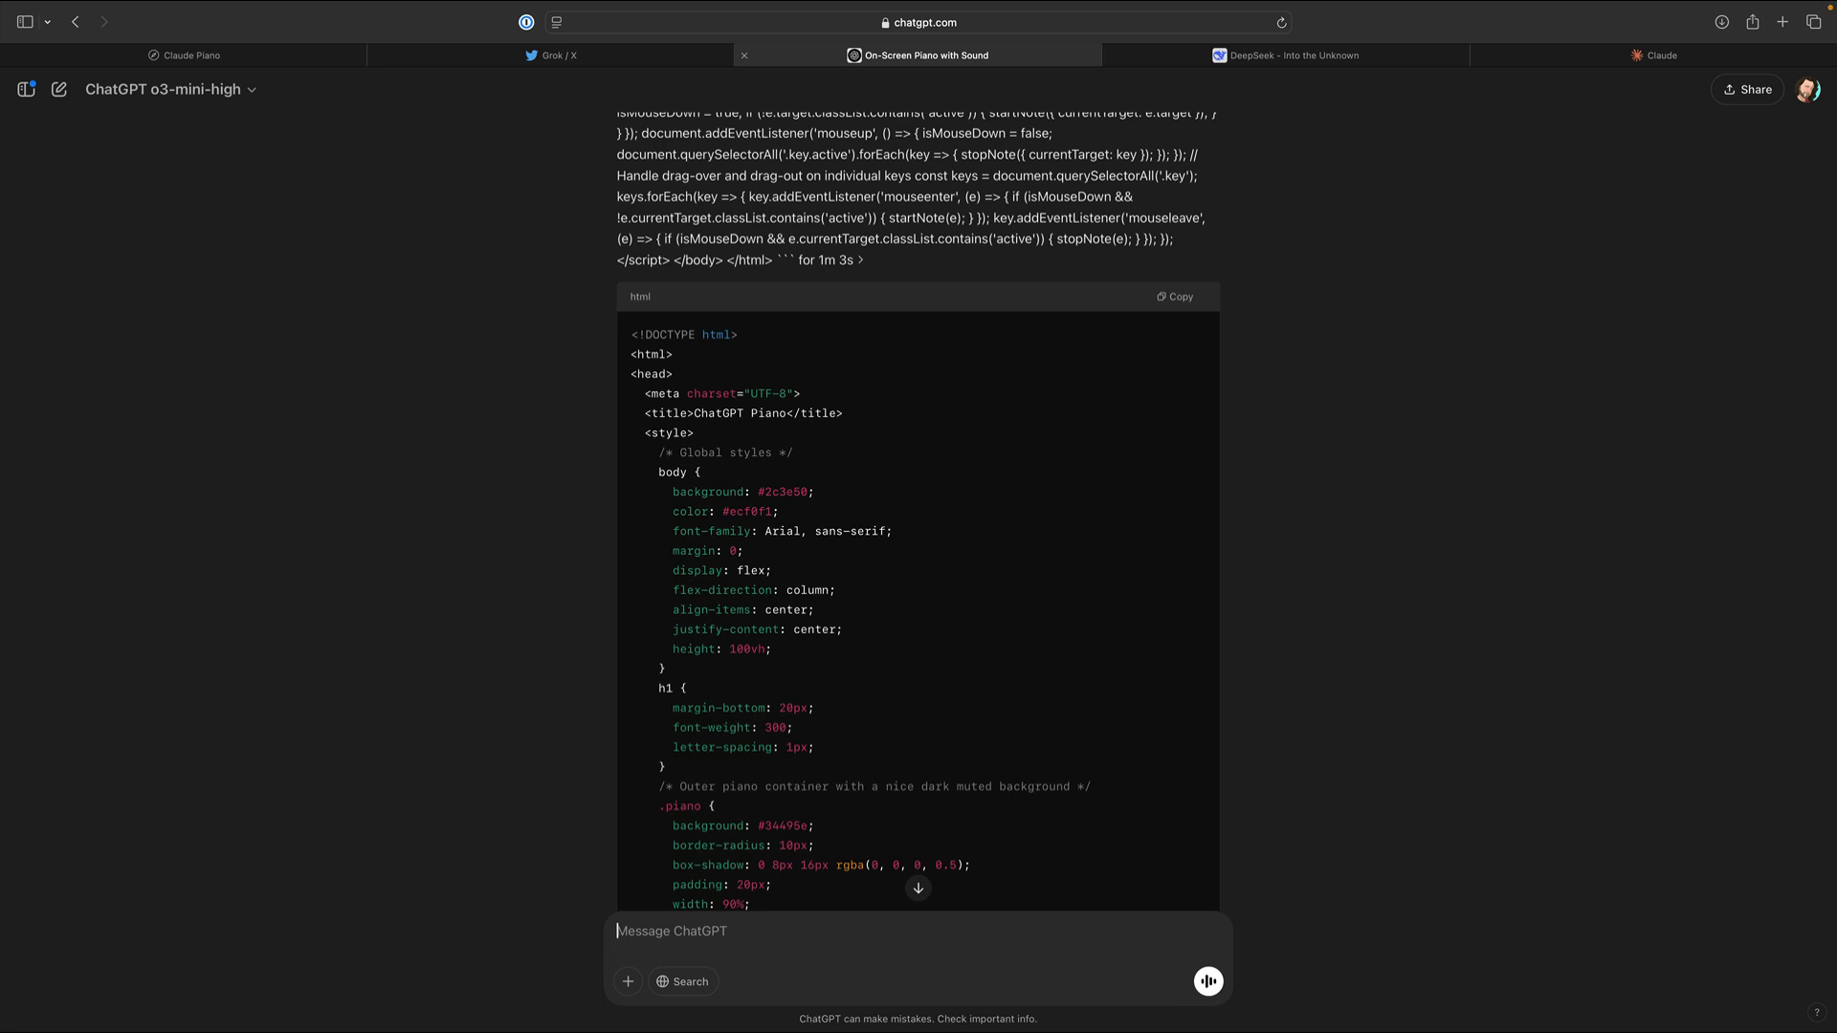
click(188, 55)
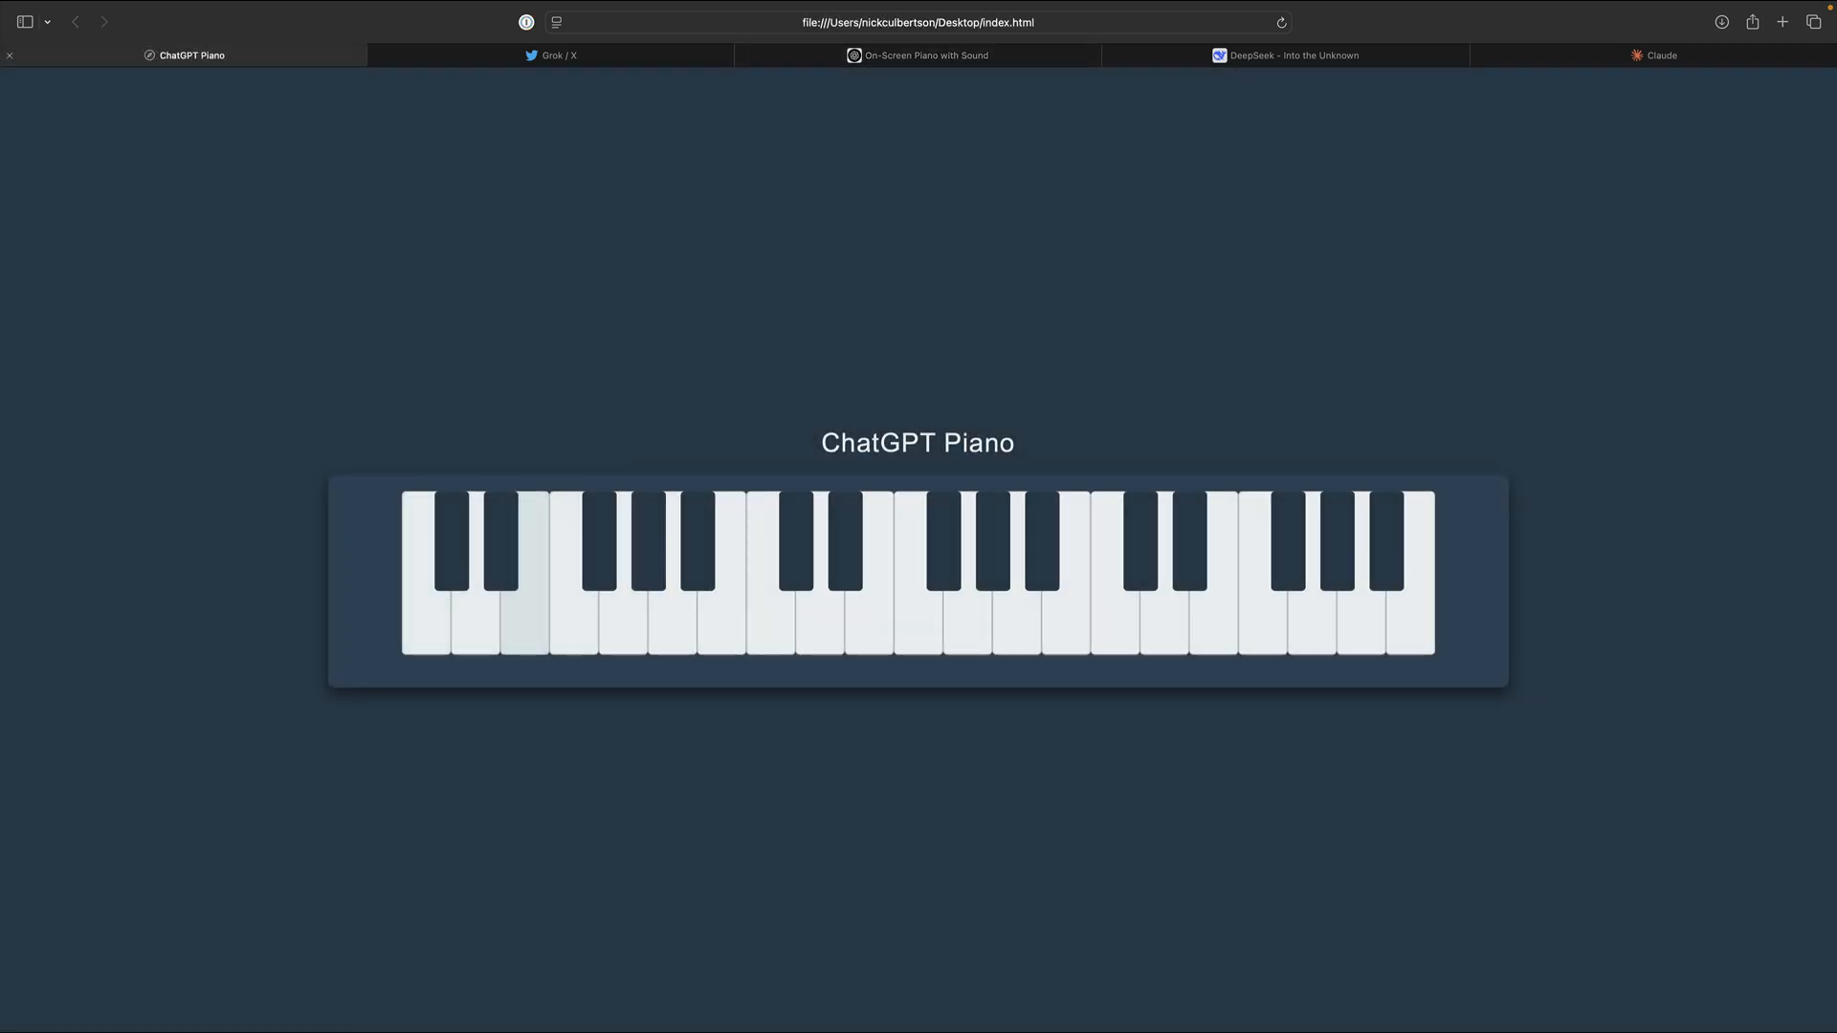
click(424, 621)
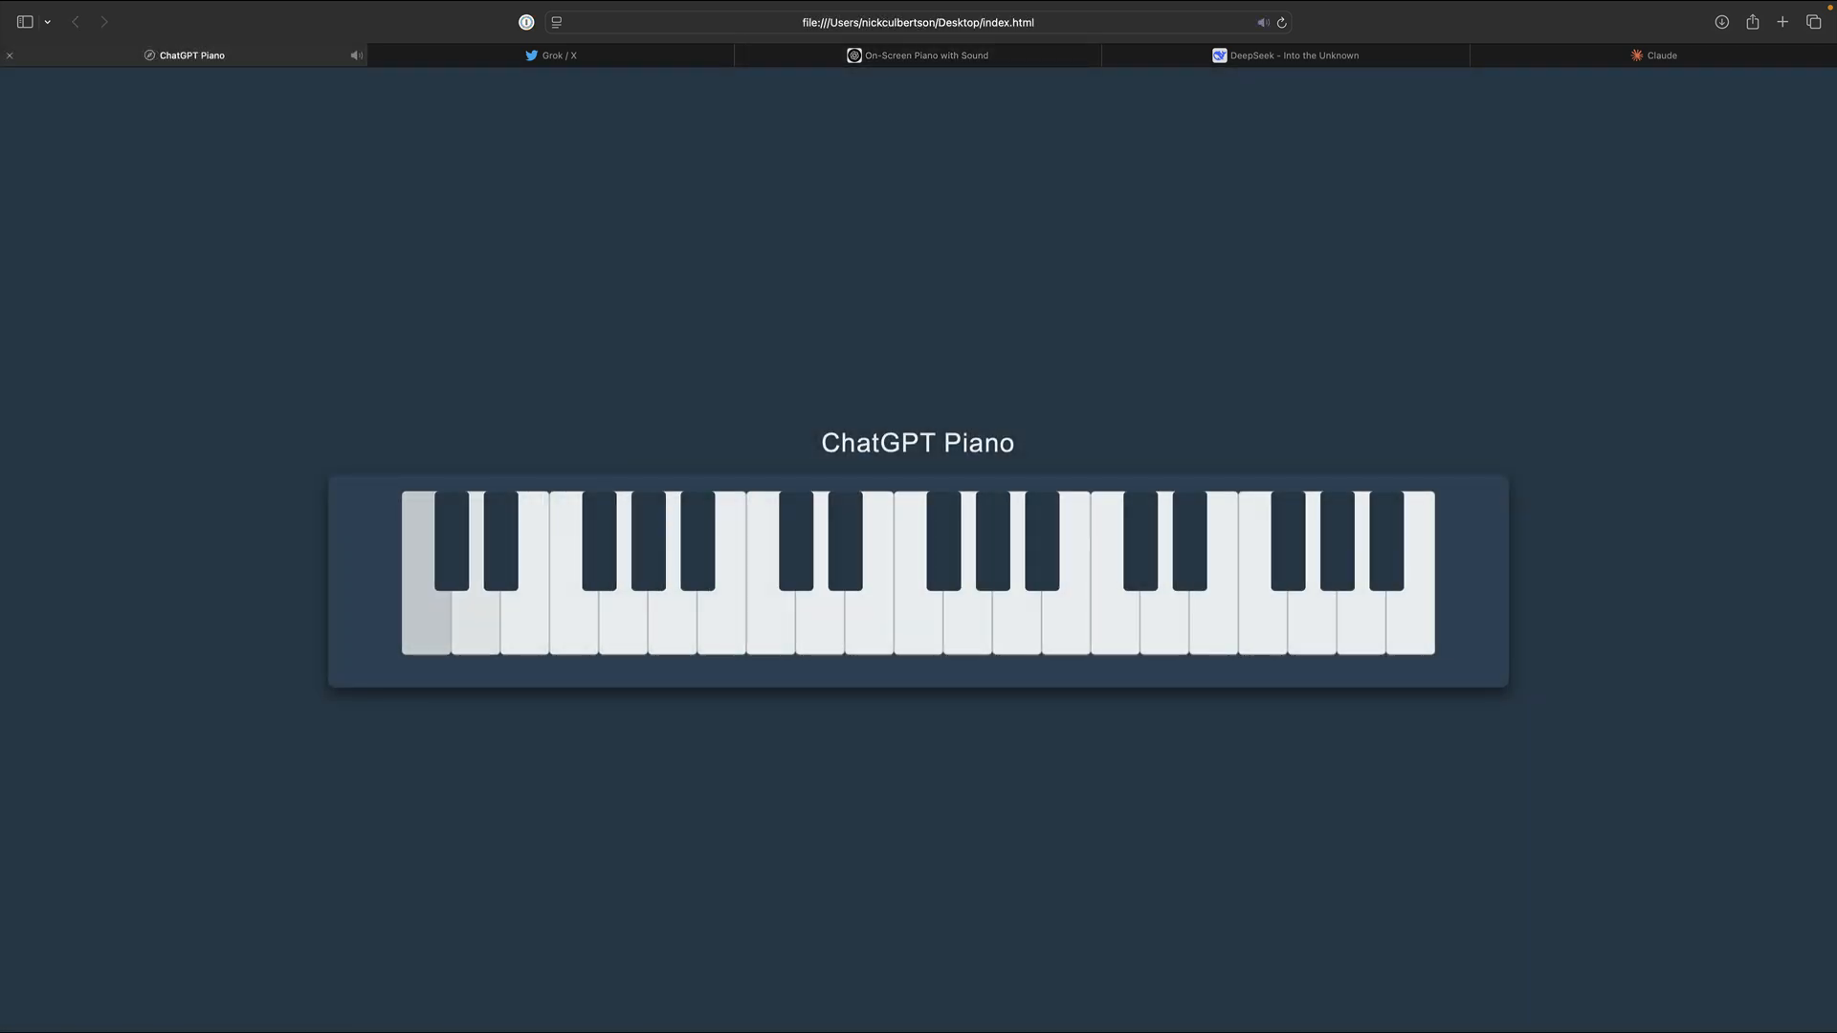
click(922, 55)
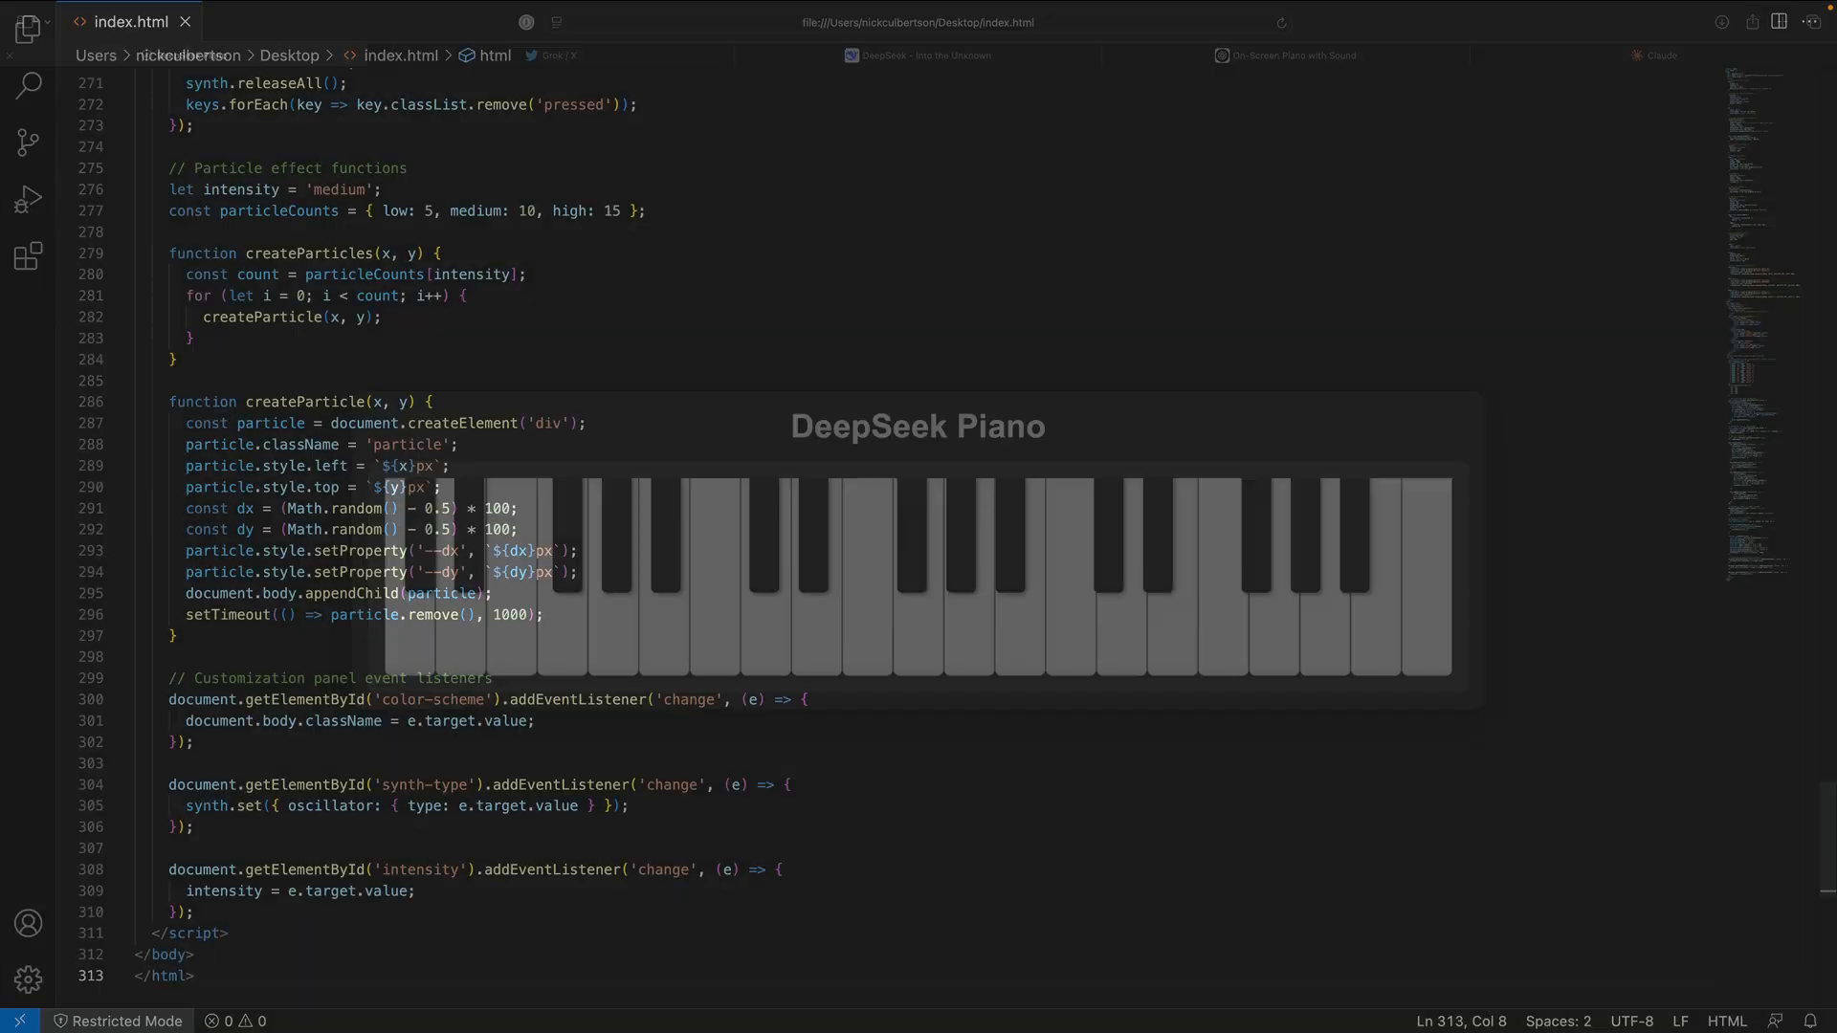
Switch the Grok Piano colour scheme from Neon to Fire, then play the restyled ChatGPT Piano.
click(560, 54)
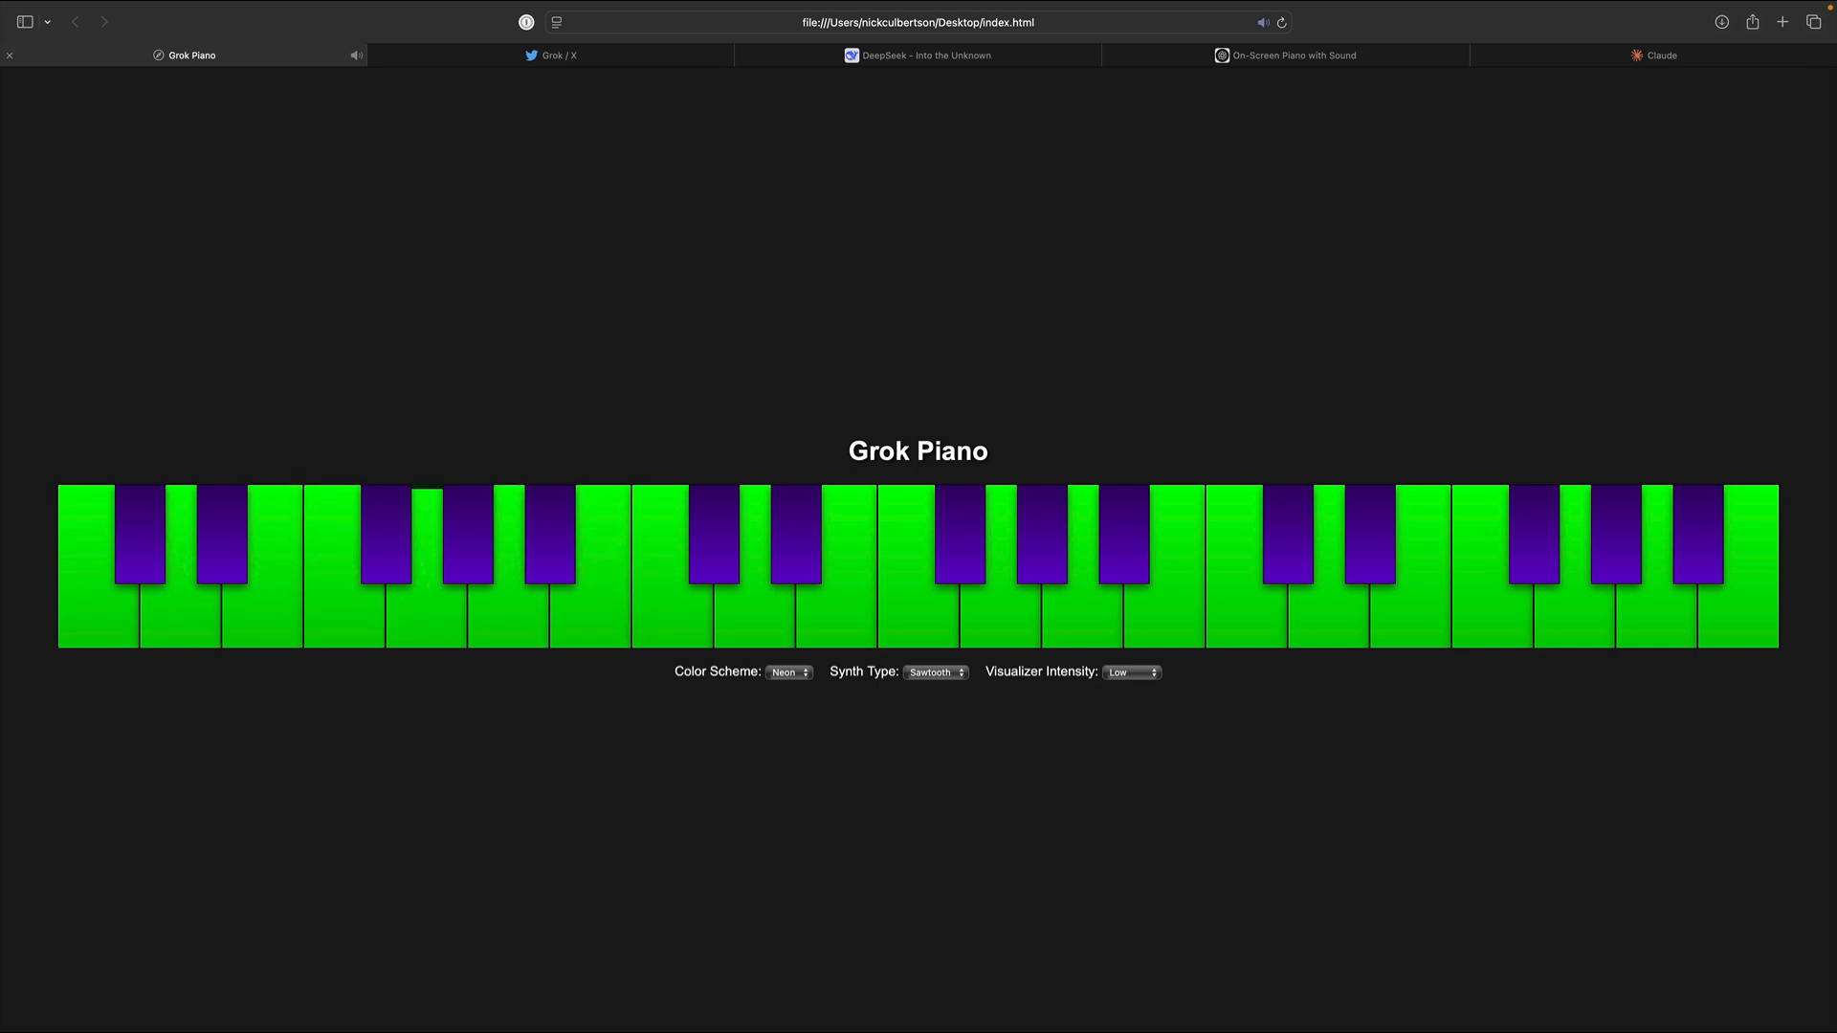
click(788, 673)
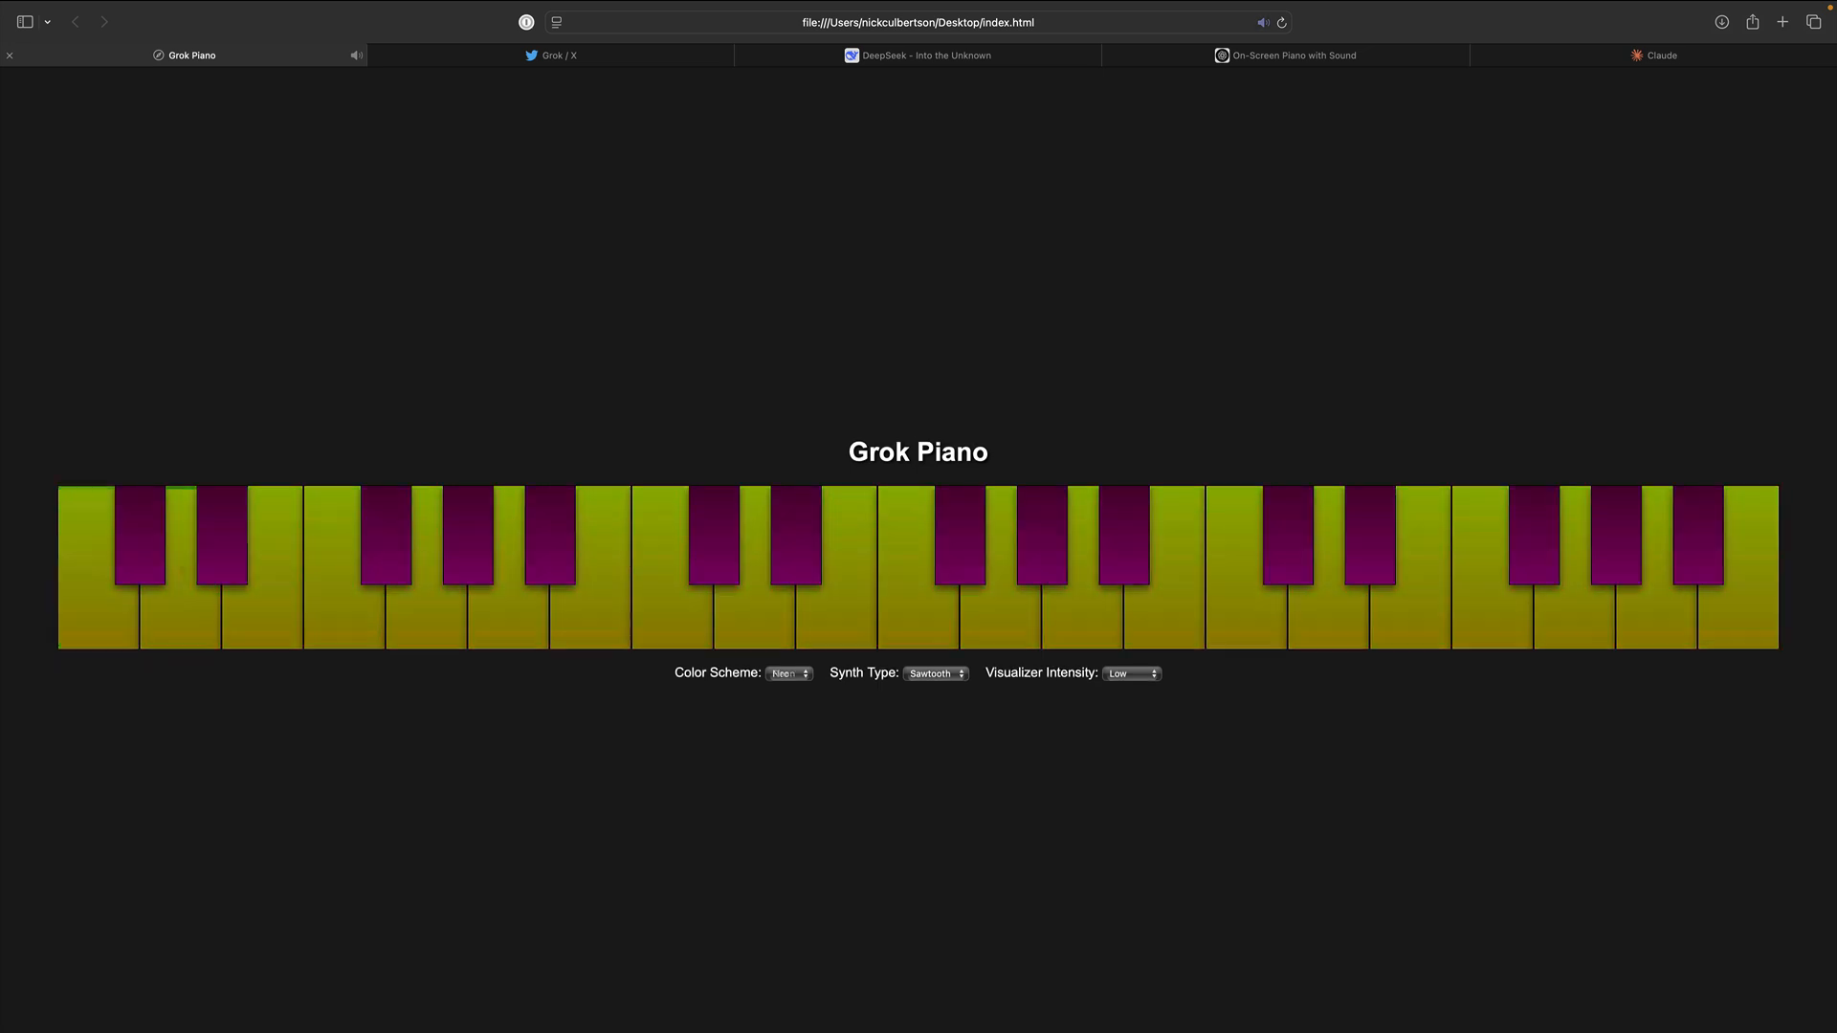
click(789, 673)
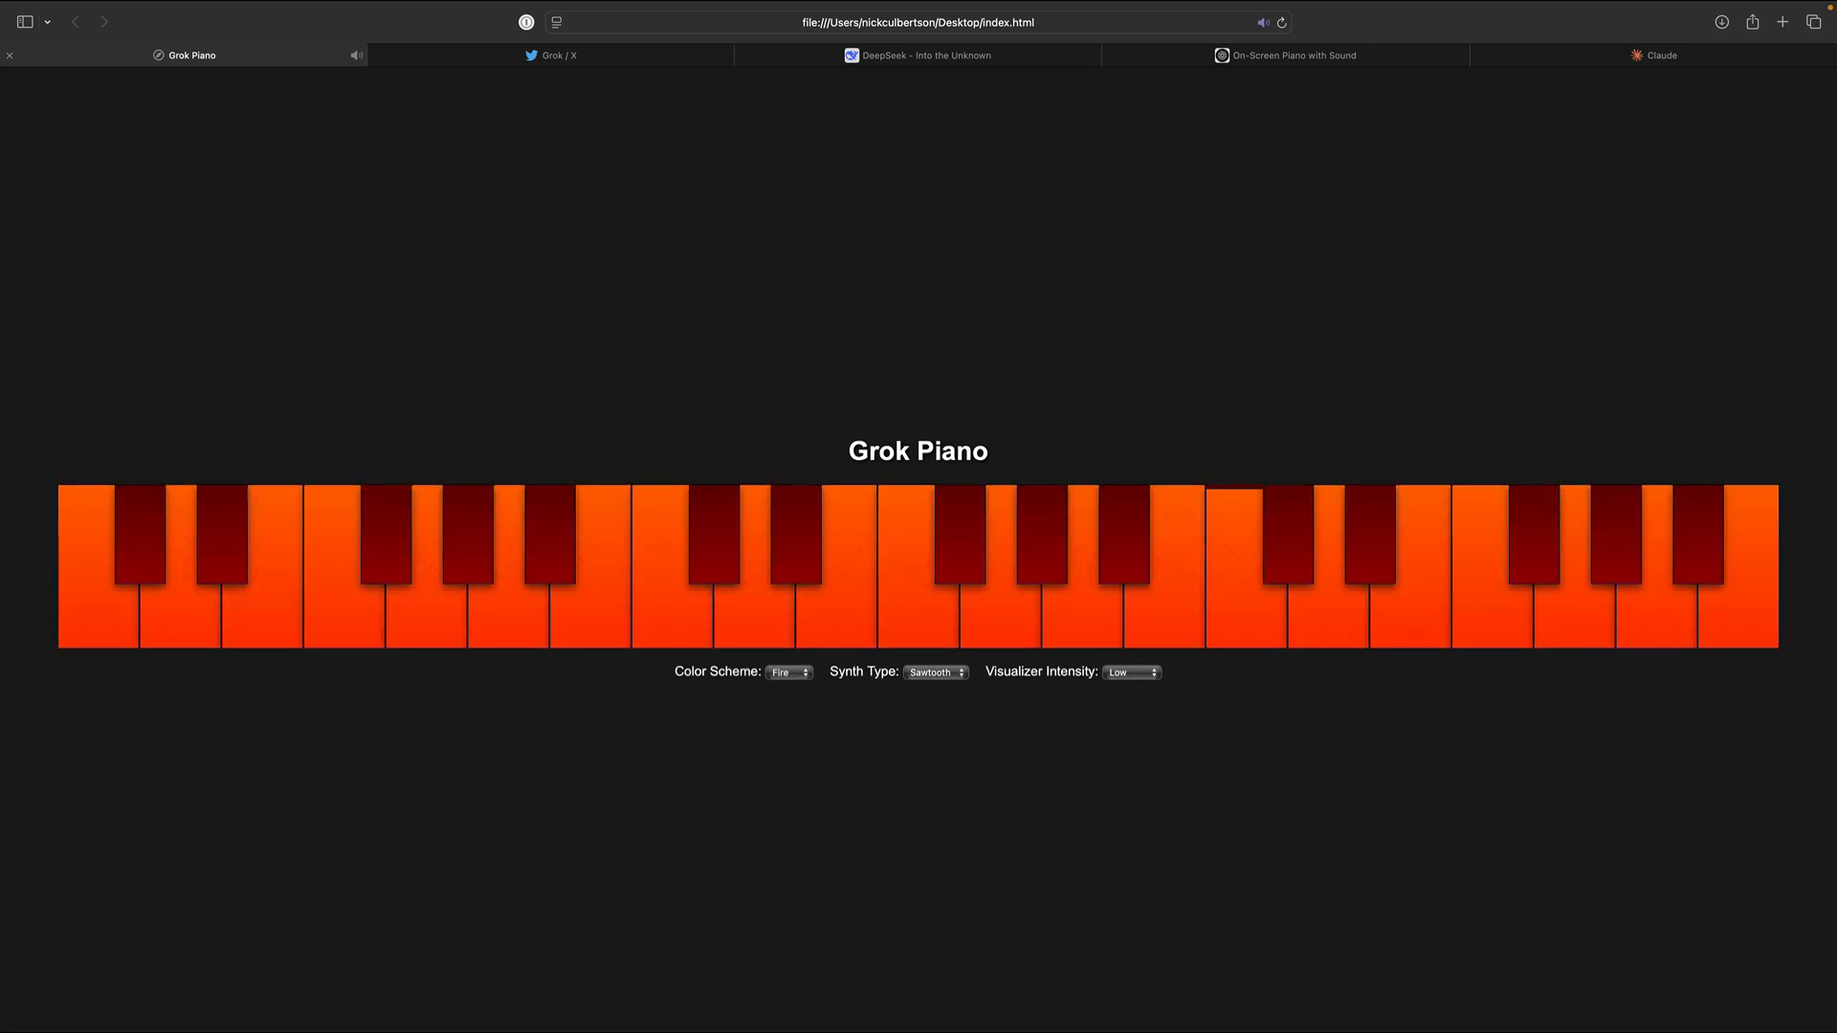
click(934, 672)
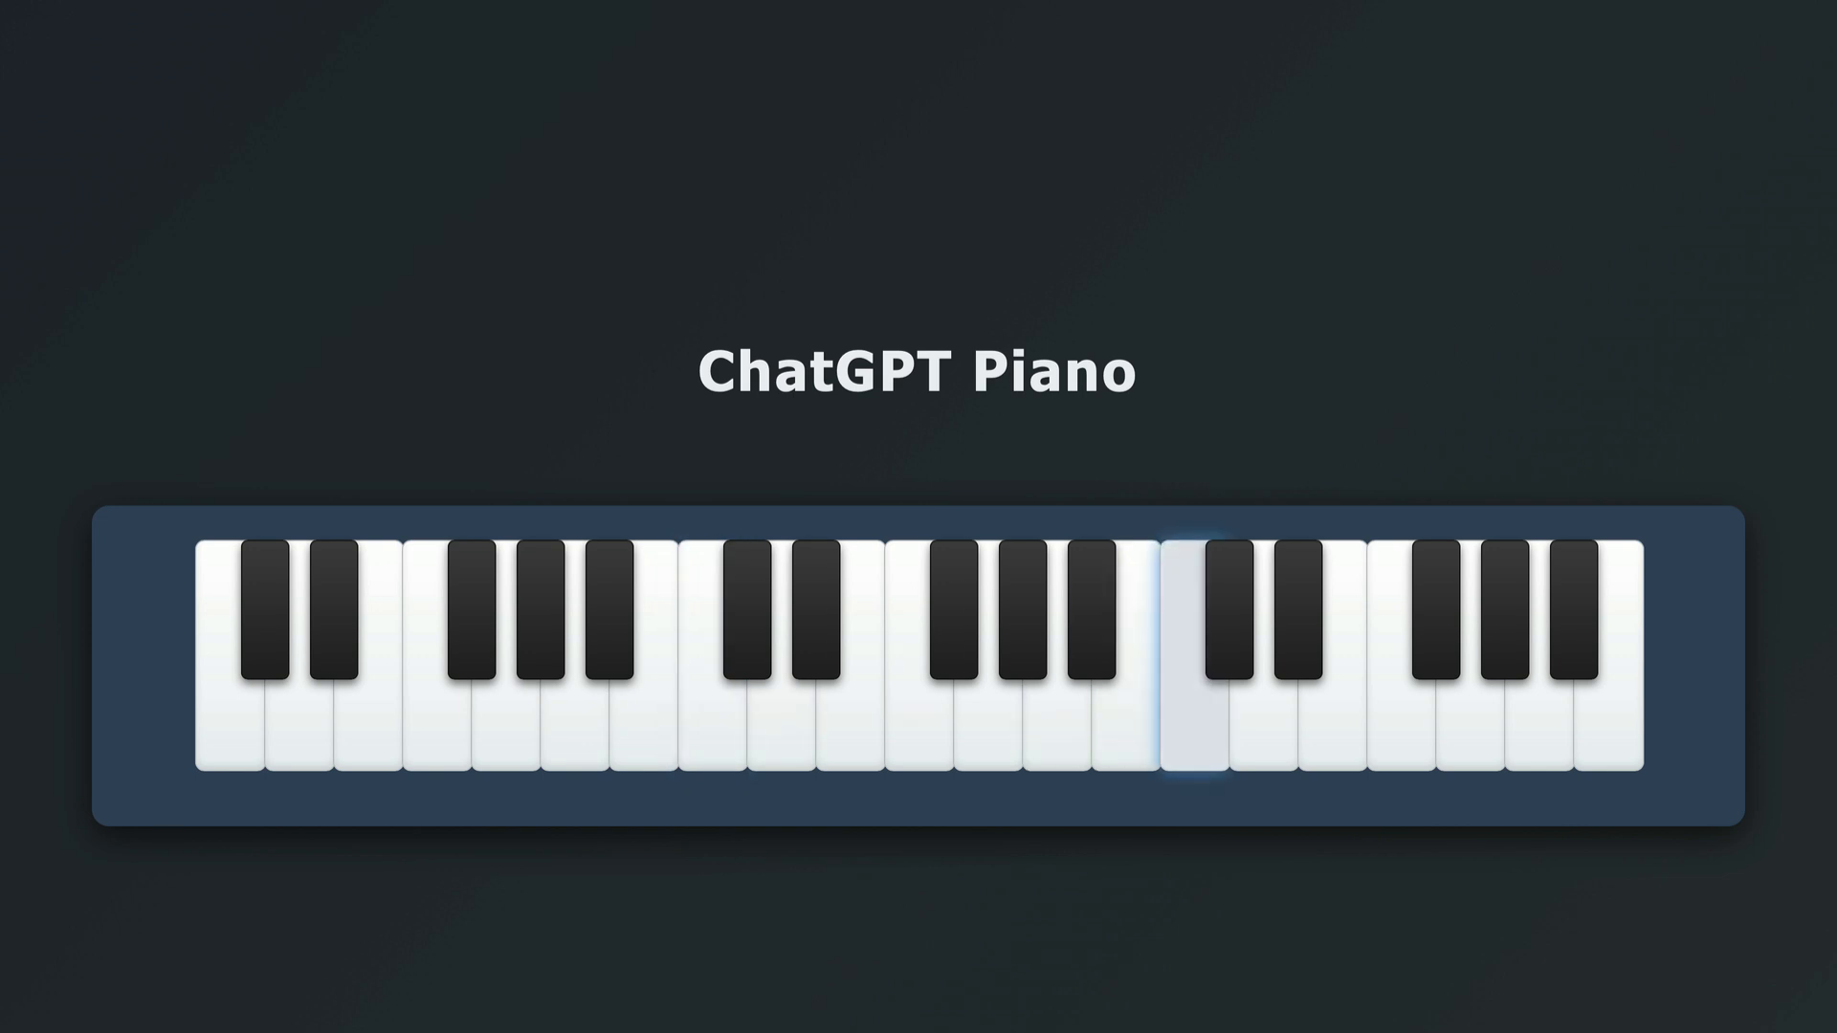
click(1189, 680)
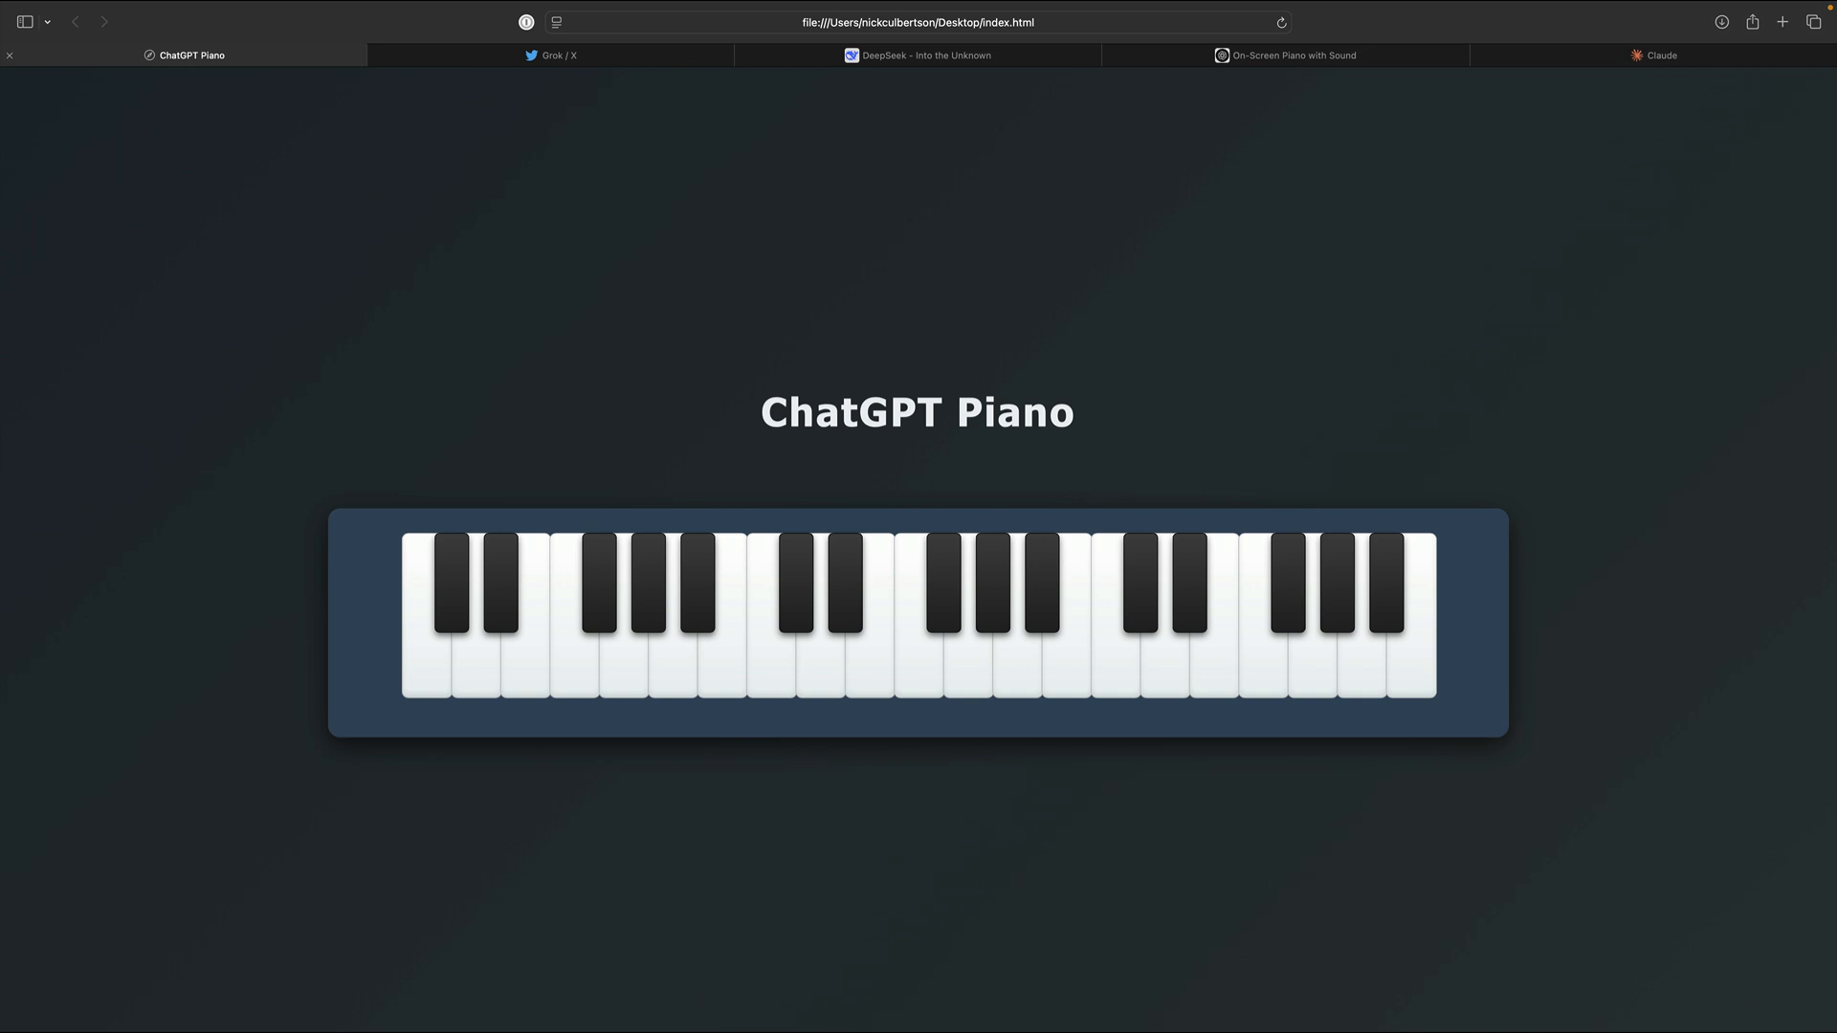
Load Claude's Synthwave Interactive Piano locally and play notes on its keyboard.
click(1660, 56)
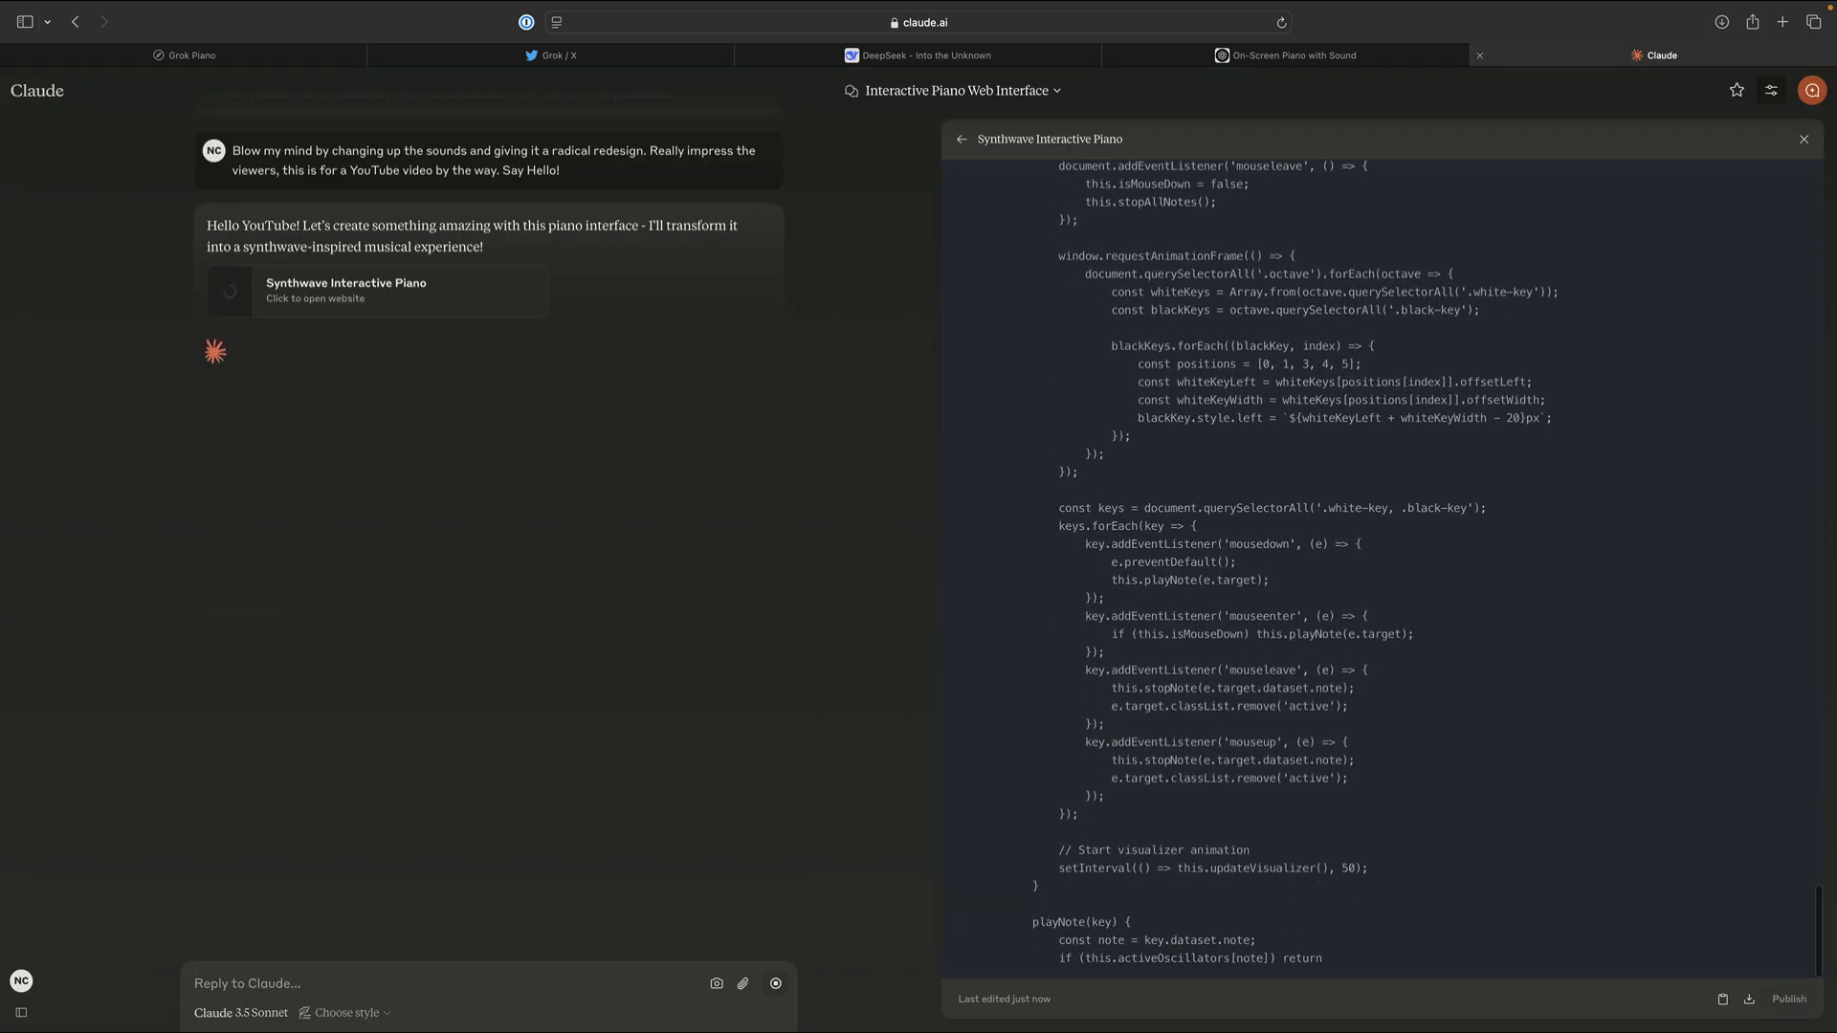
click(1802, 138)
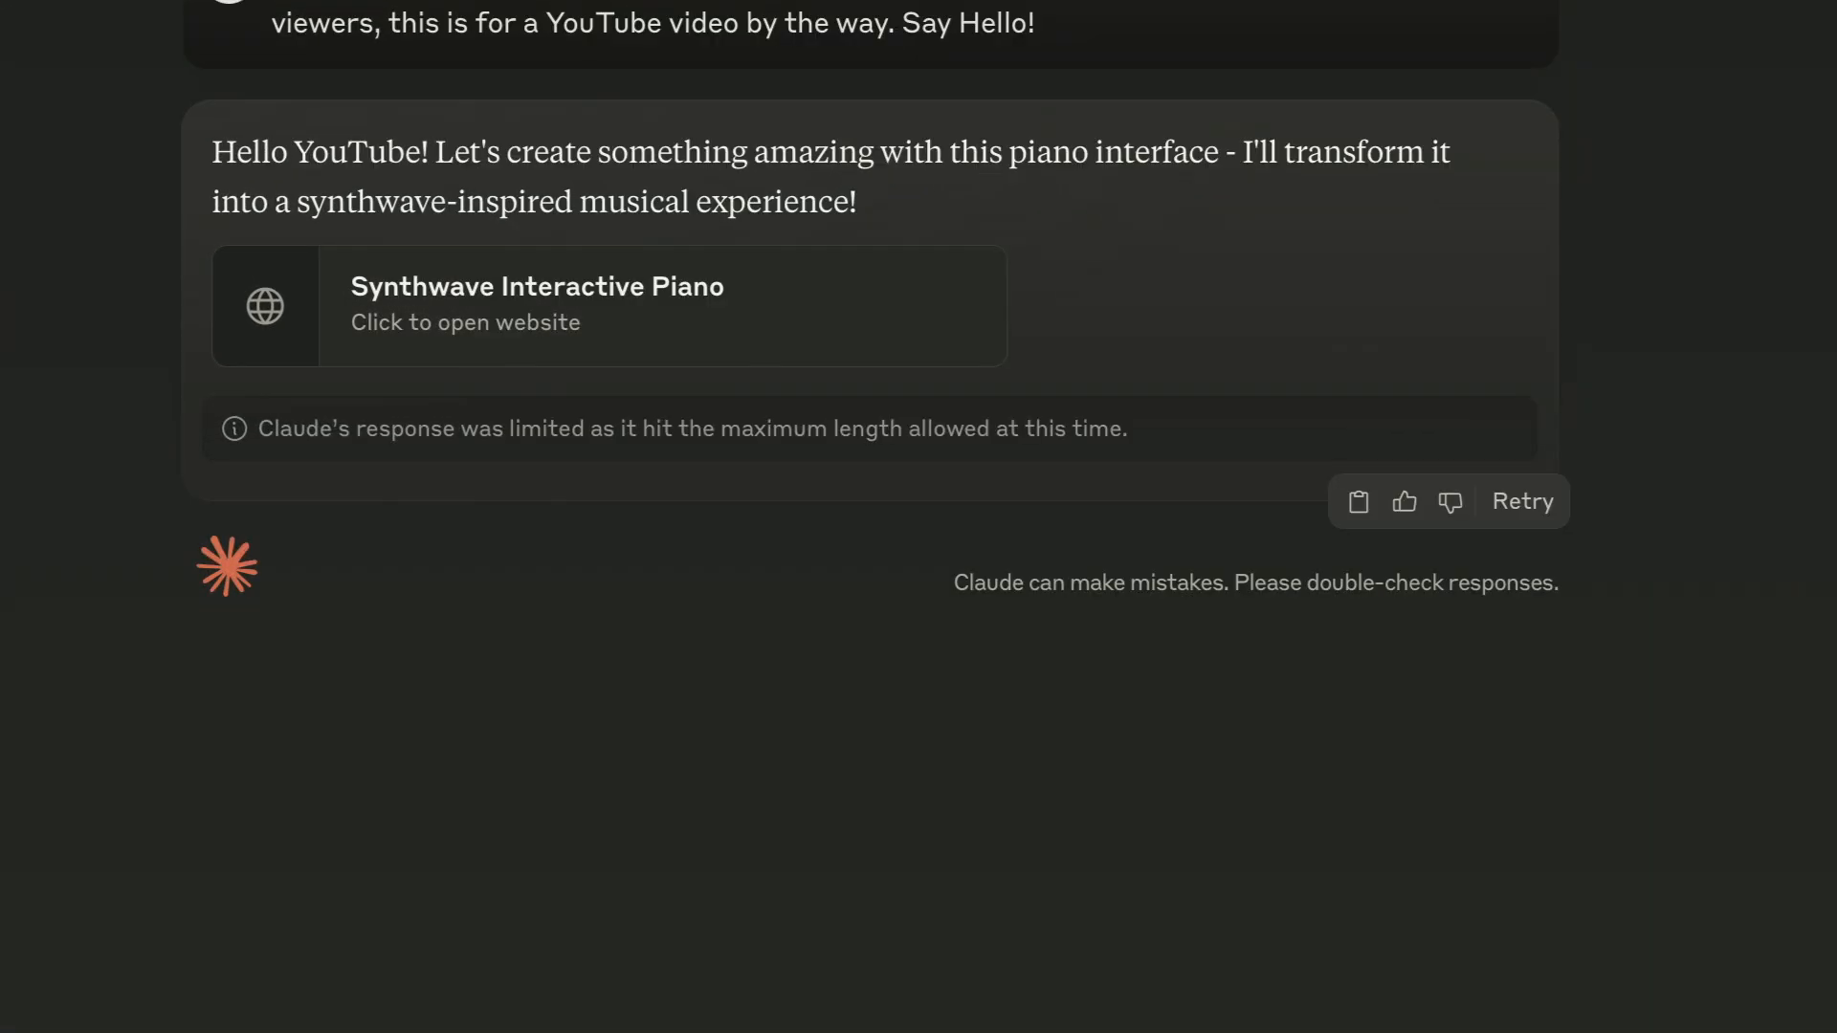
click(919, 53)
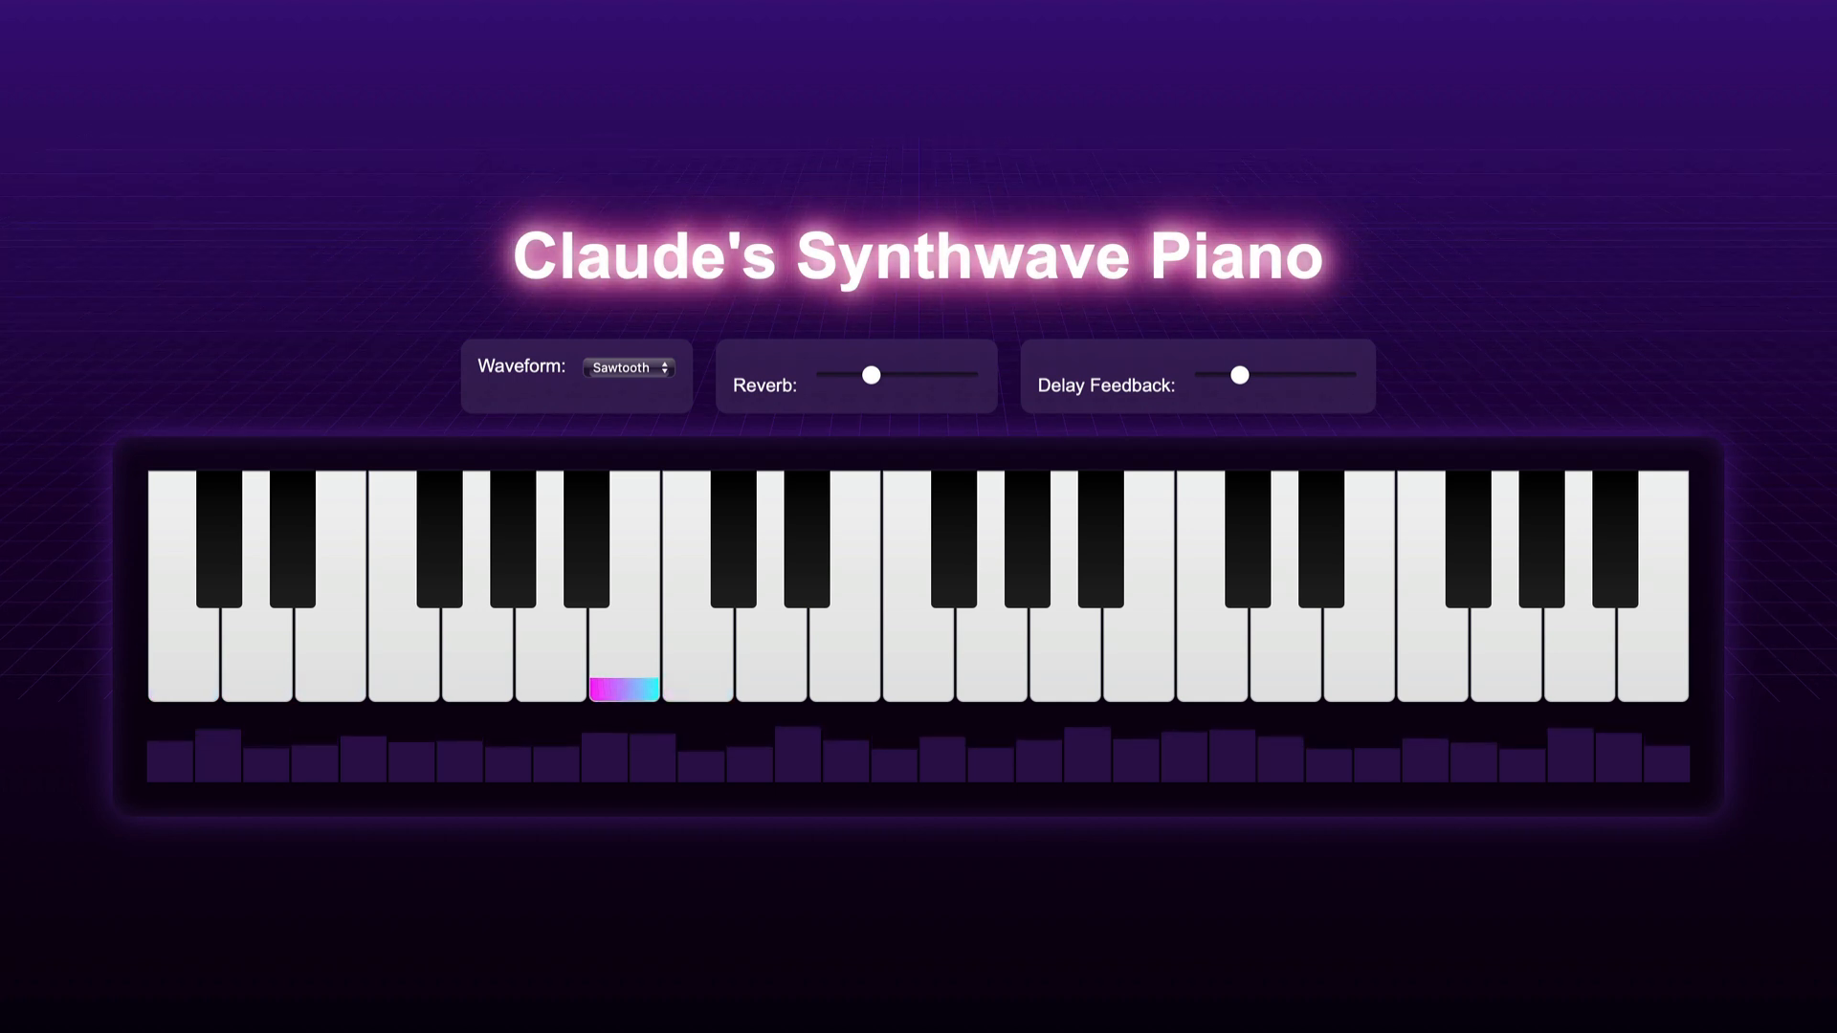
click(332, 685)
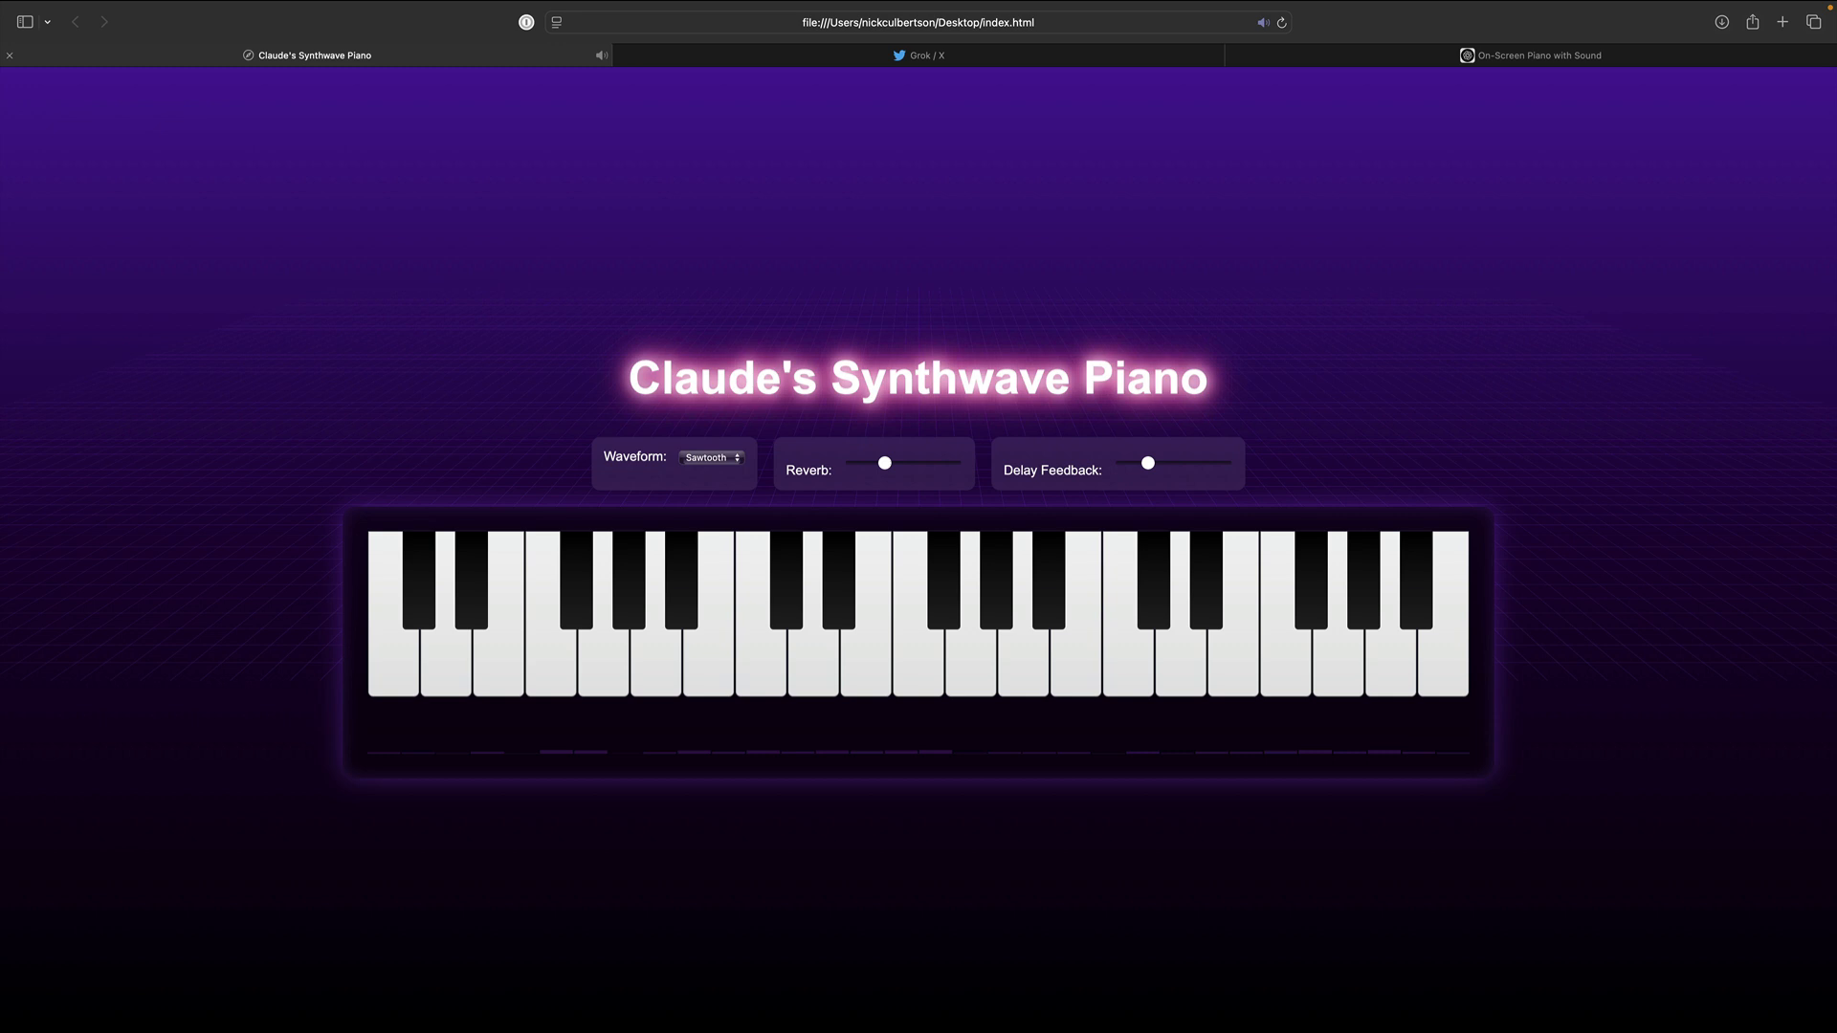
click(918, 55)
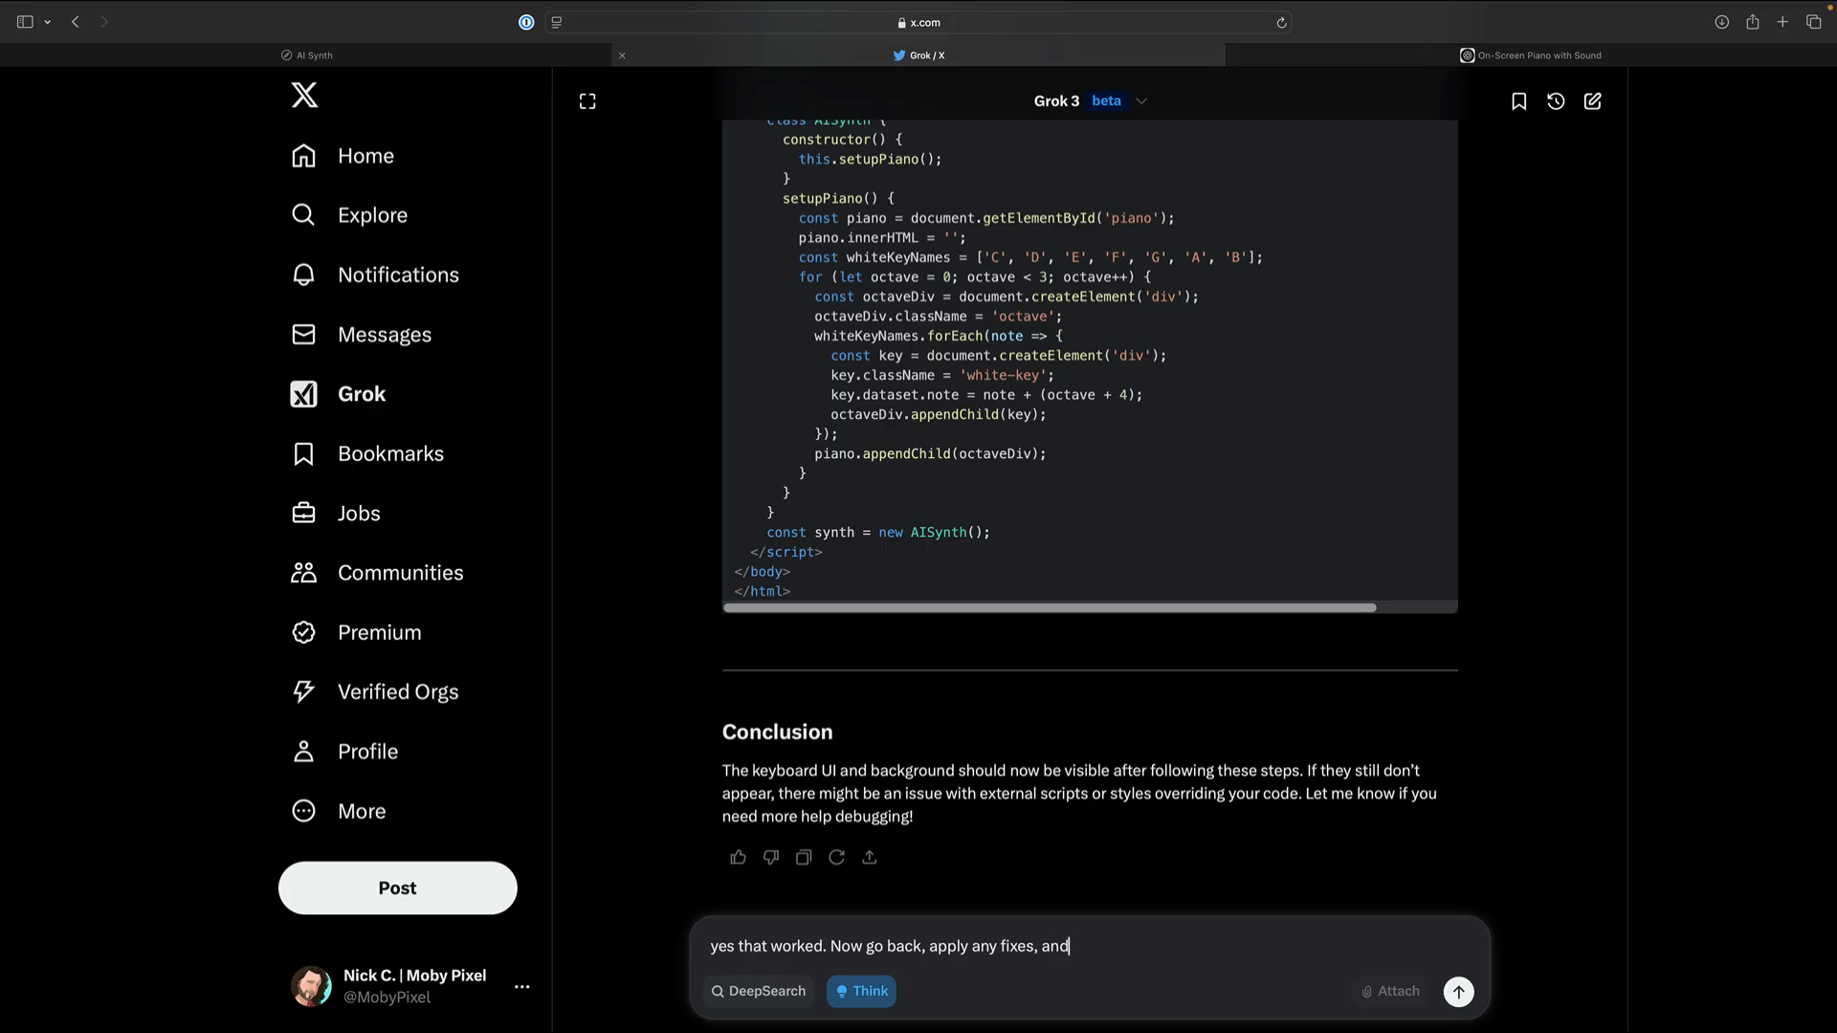
Send Grok the follow-up asking to post the entire code, then check the other chats.
text(post the enti)
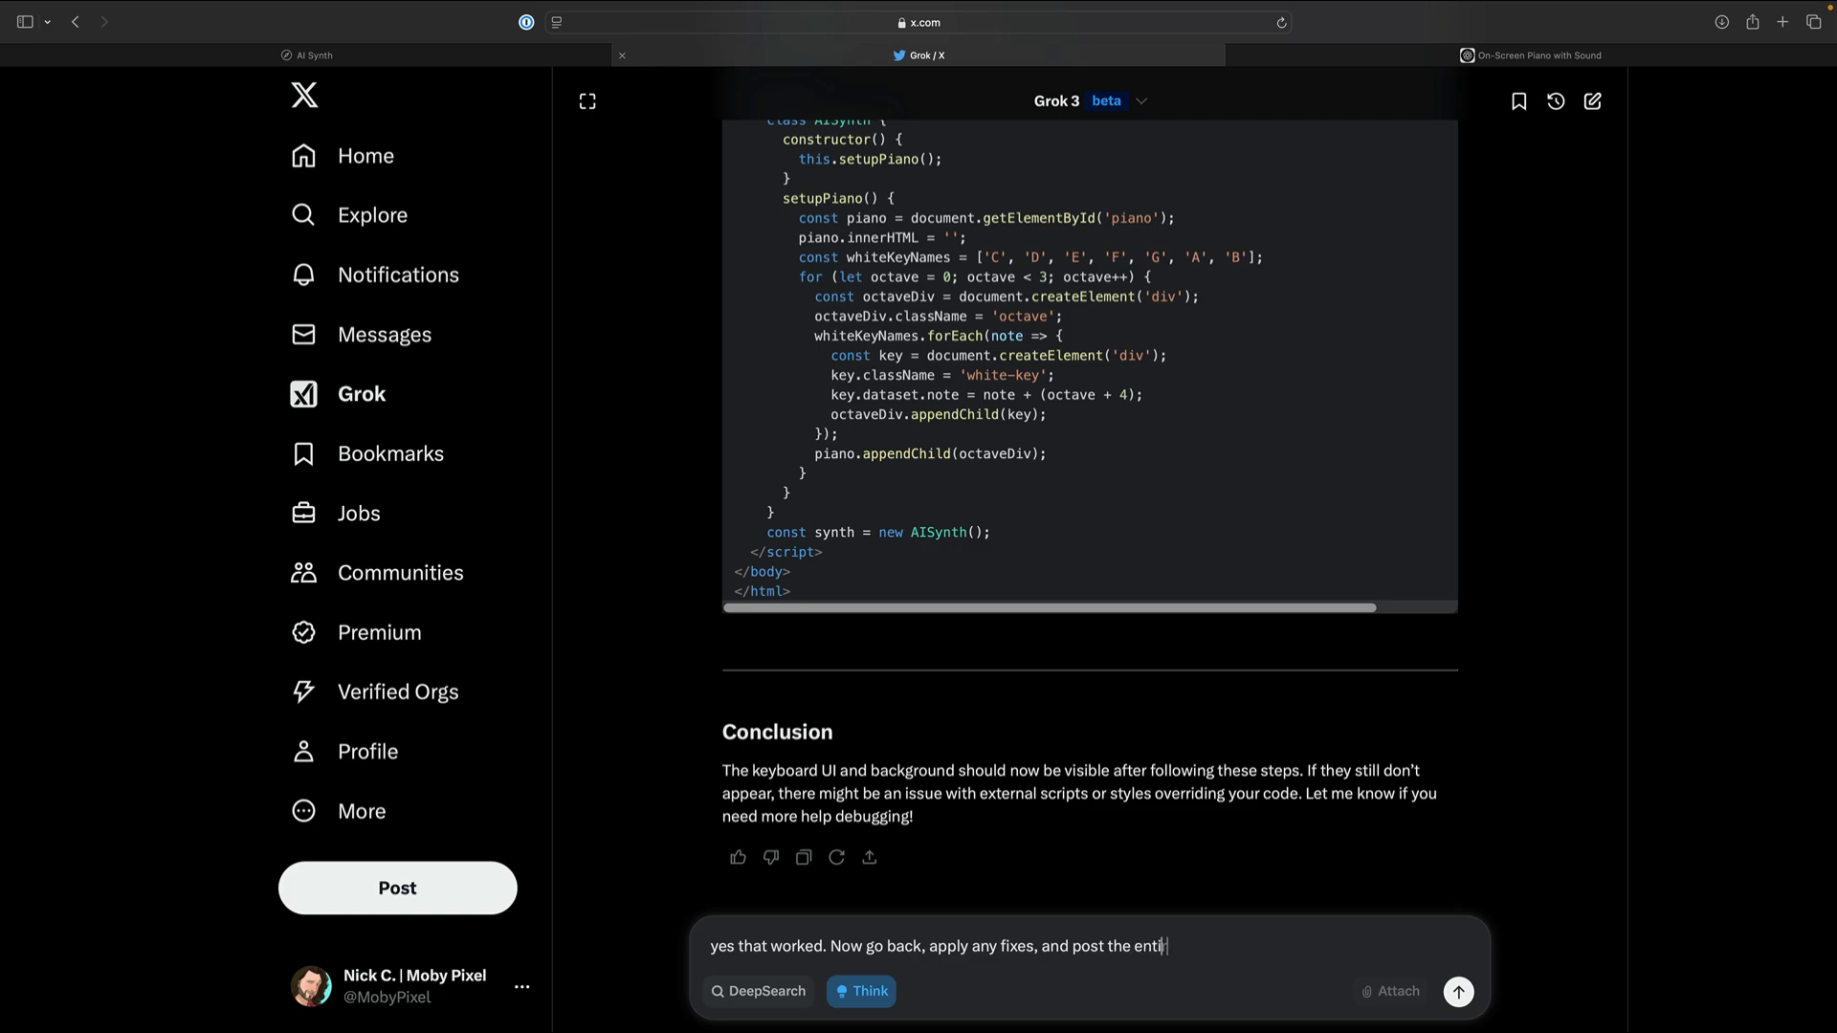
click(1457, 991)
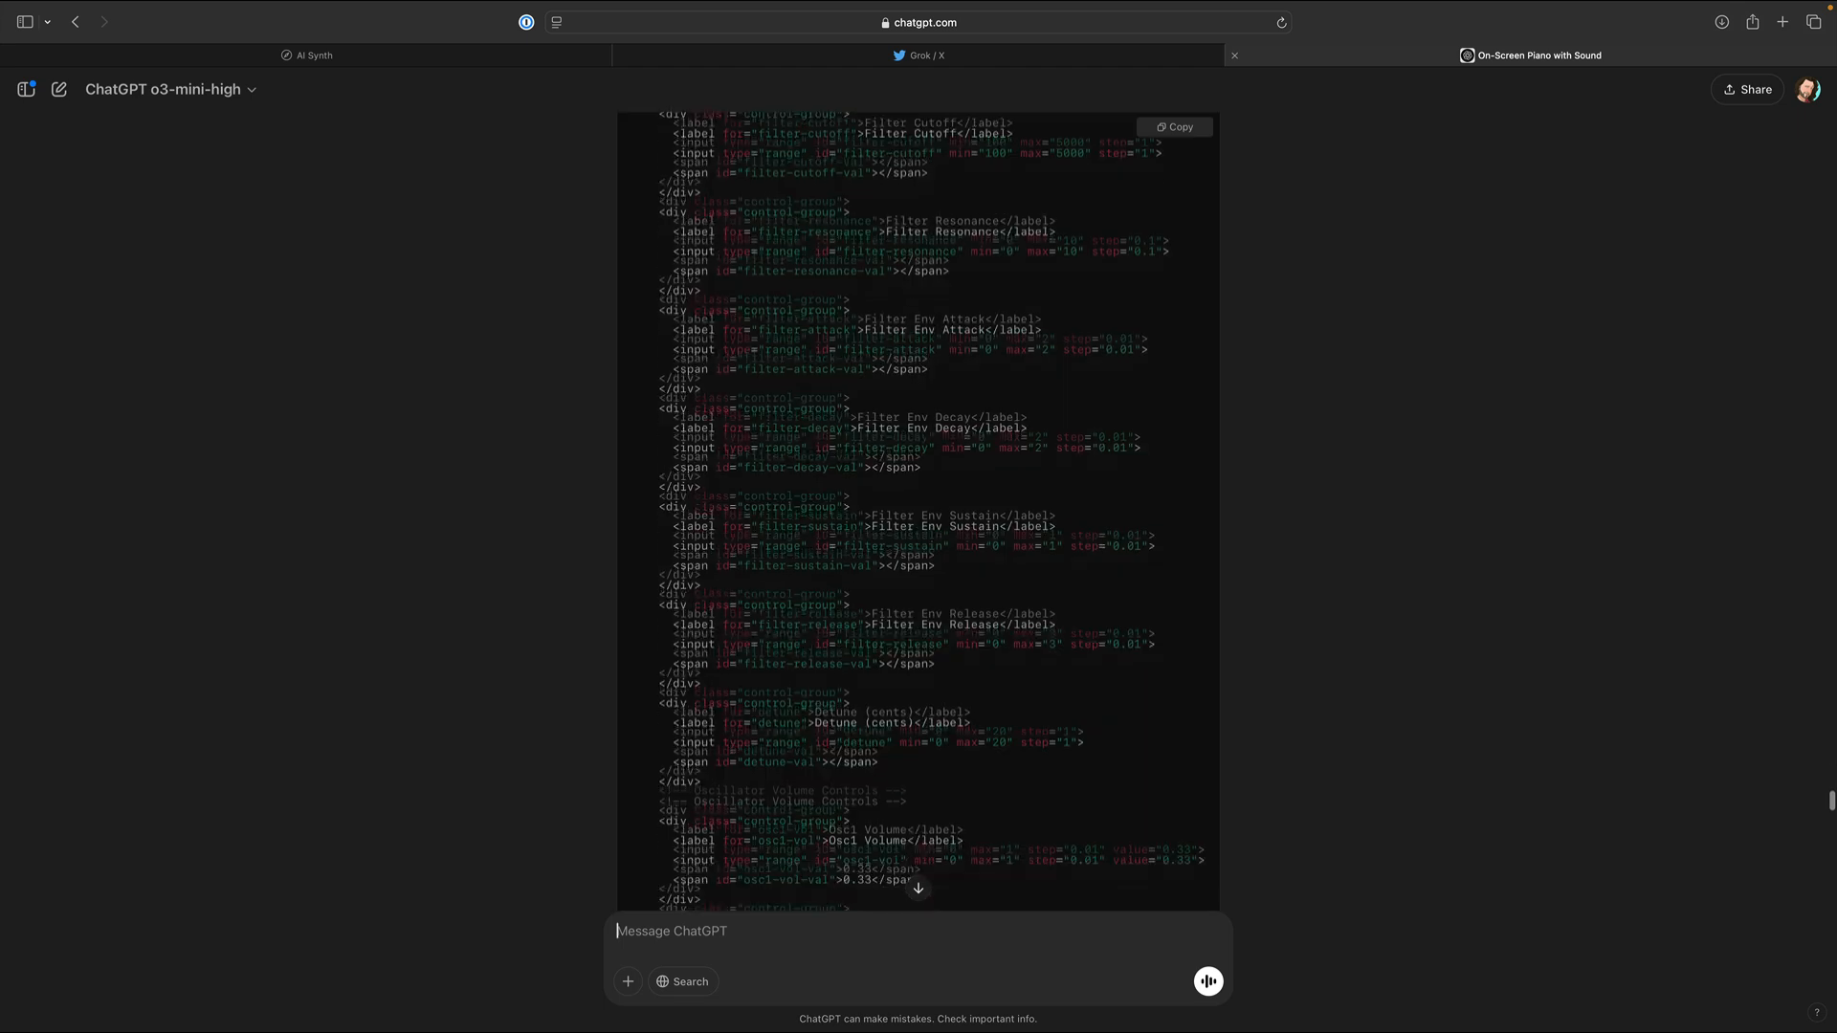
scroll(down, 3)
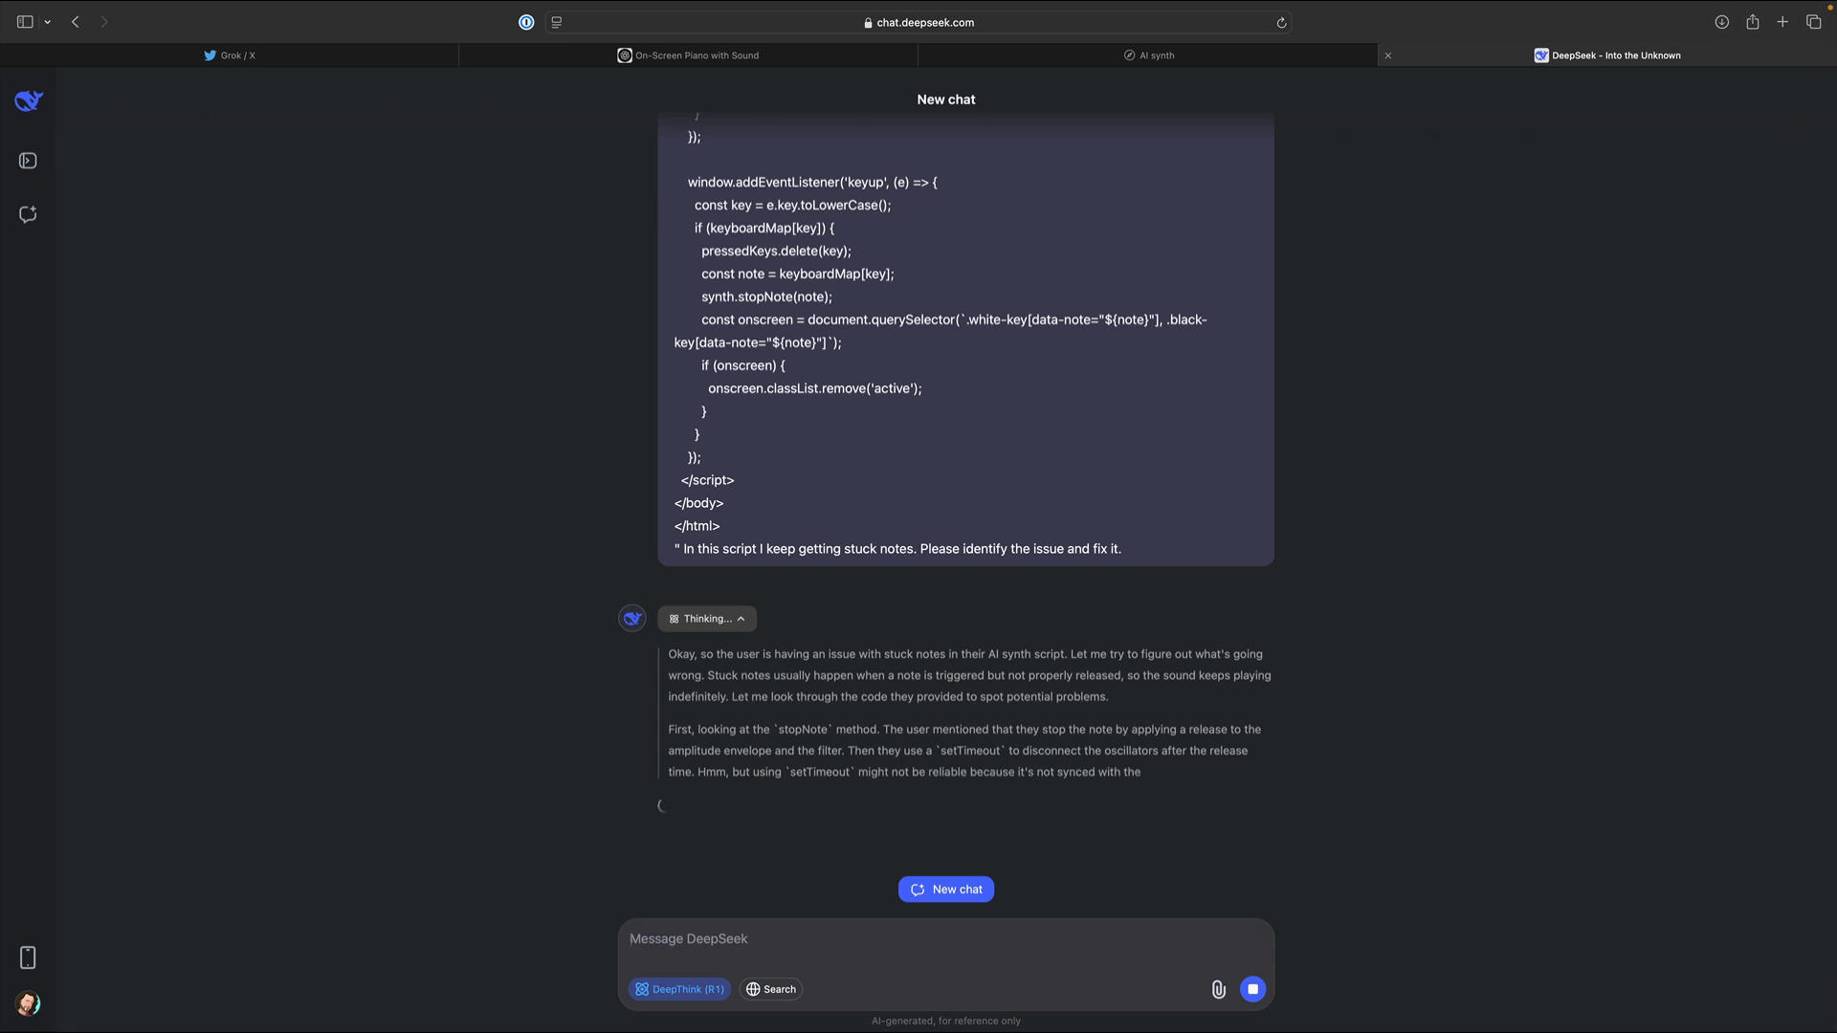
scroll(down, 3)
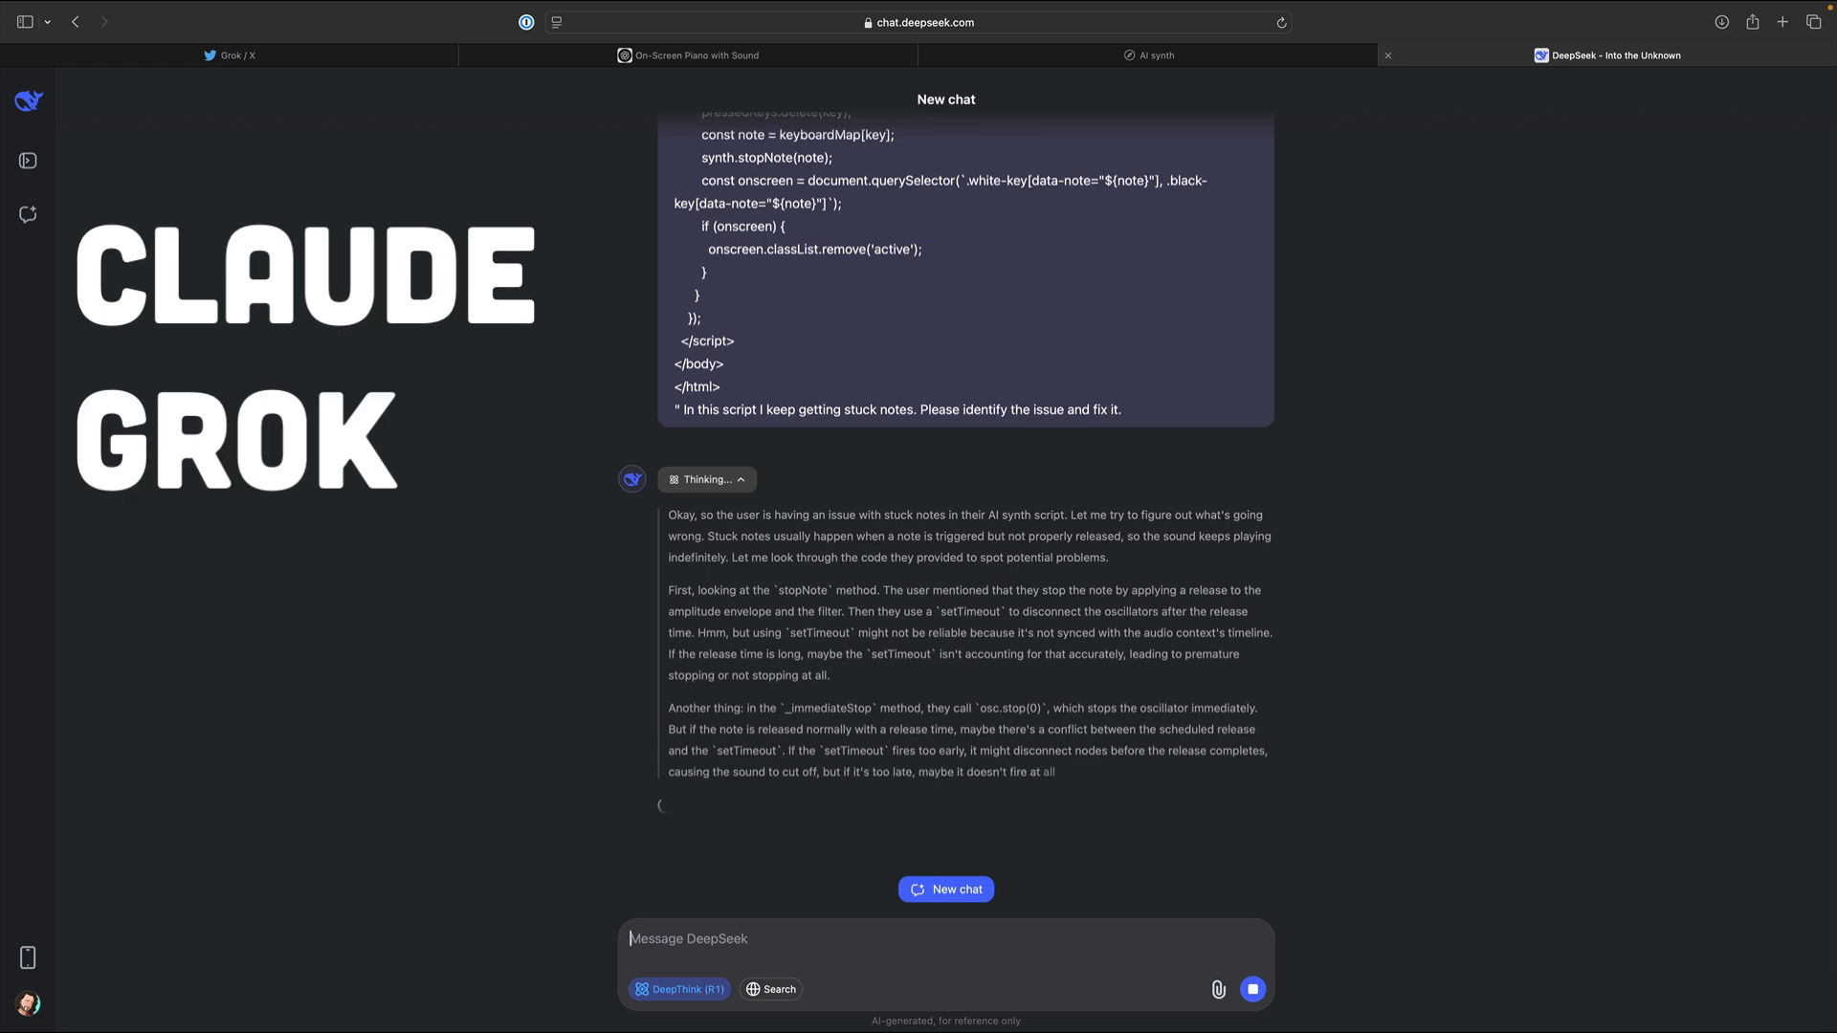
scroll(down, 3)
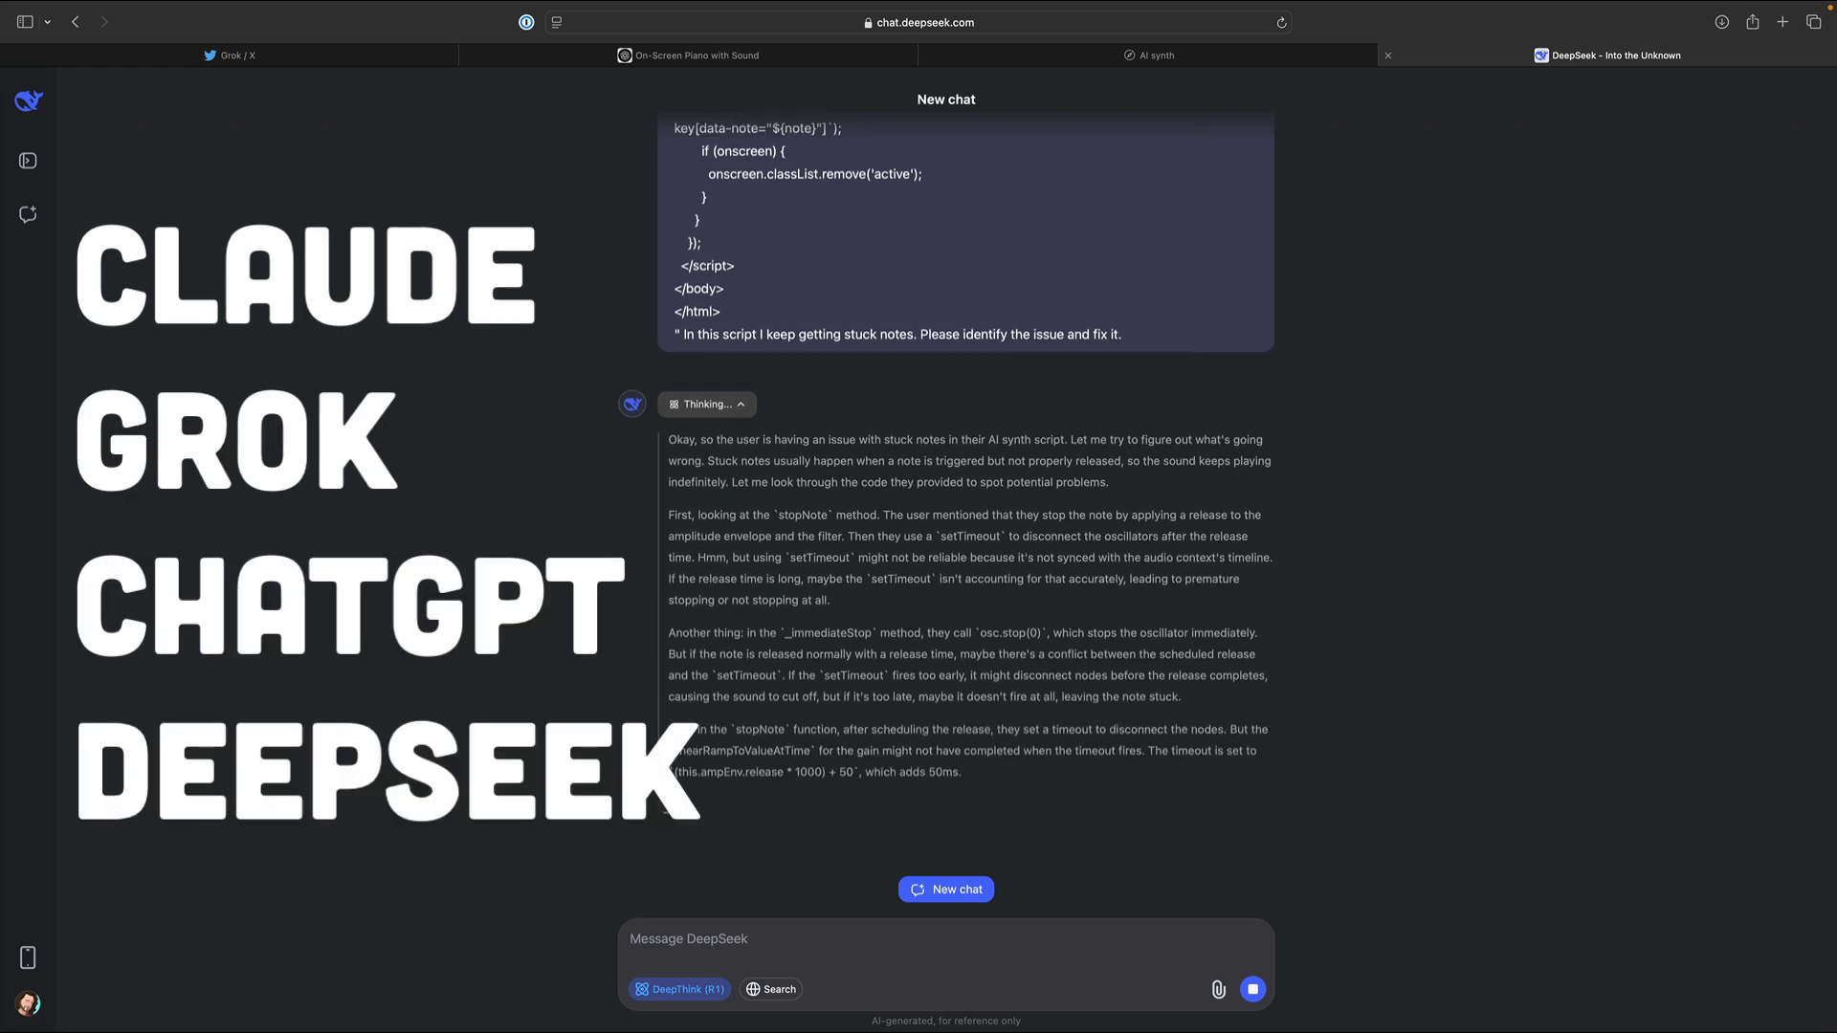
click(1158, 53)
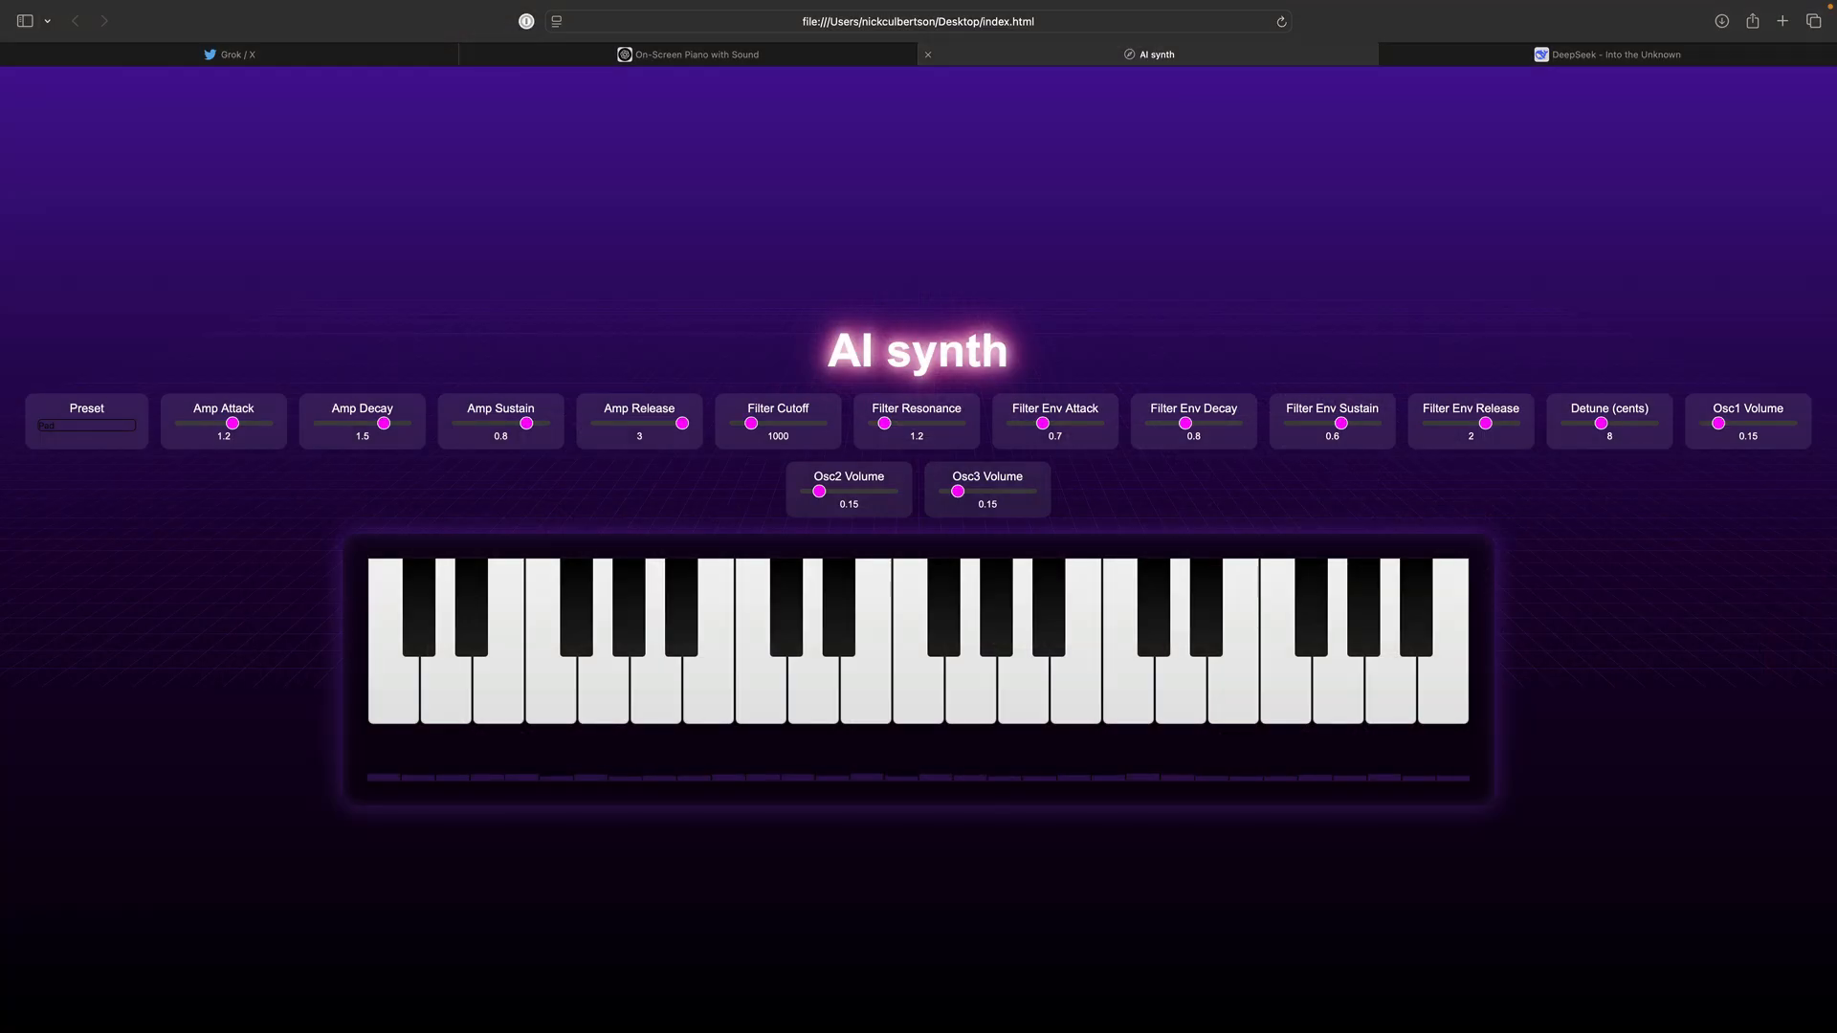
Pick a different synth preset to set Filter Cutoff 2500 and Amp Release 0.3.
click(85, 425)
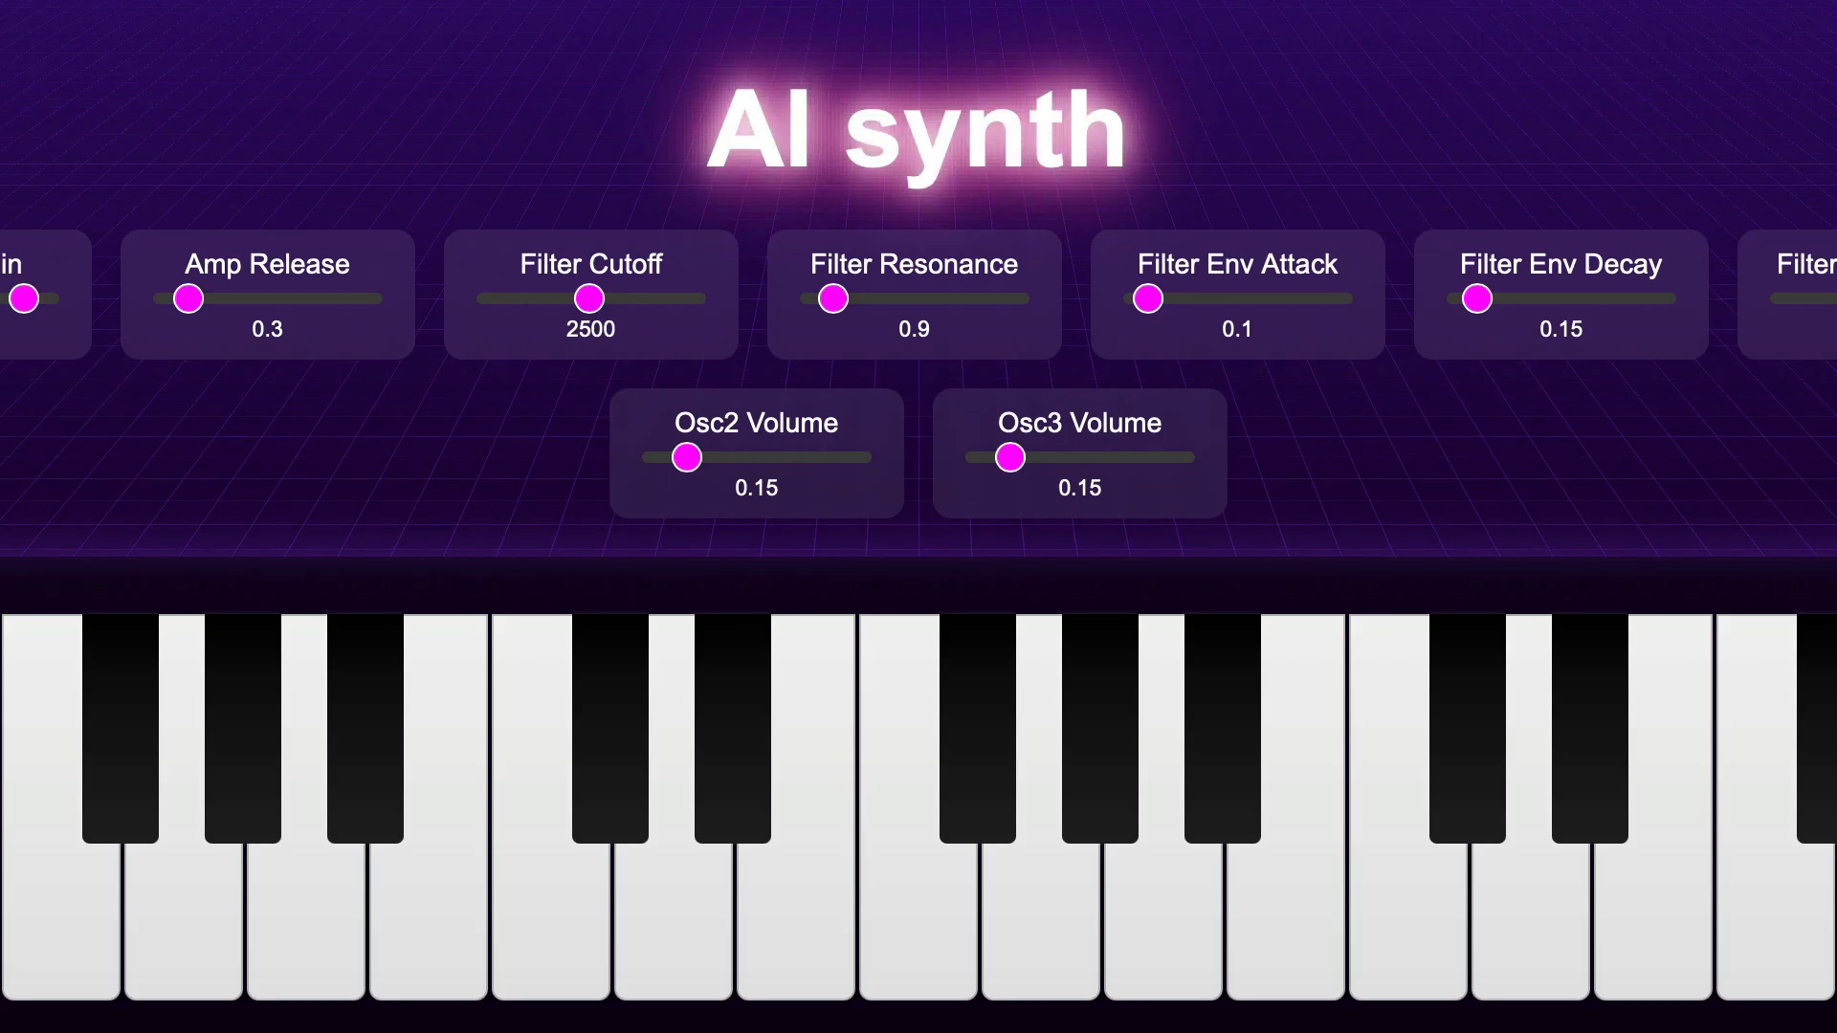
click(182, 53)
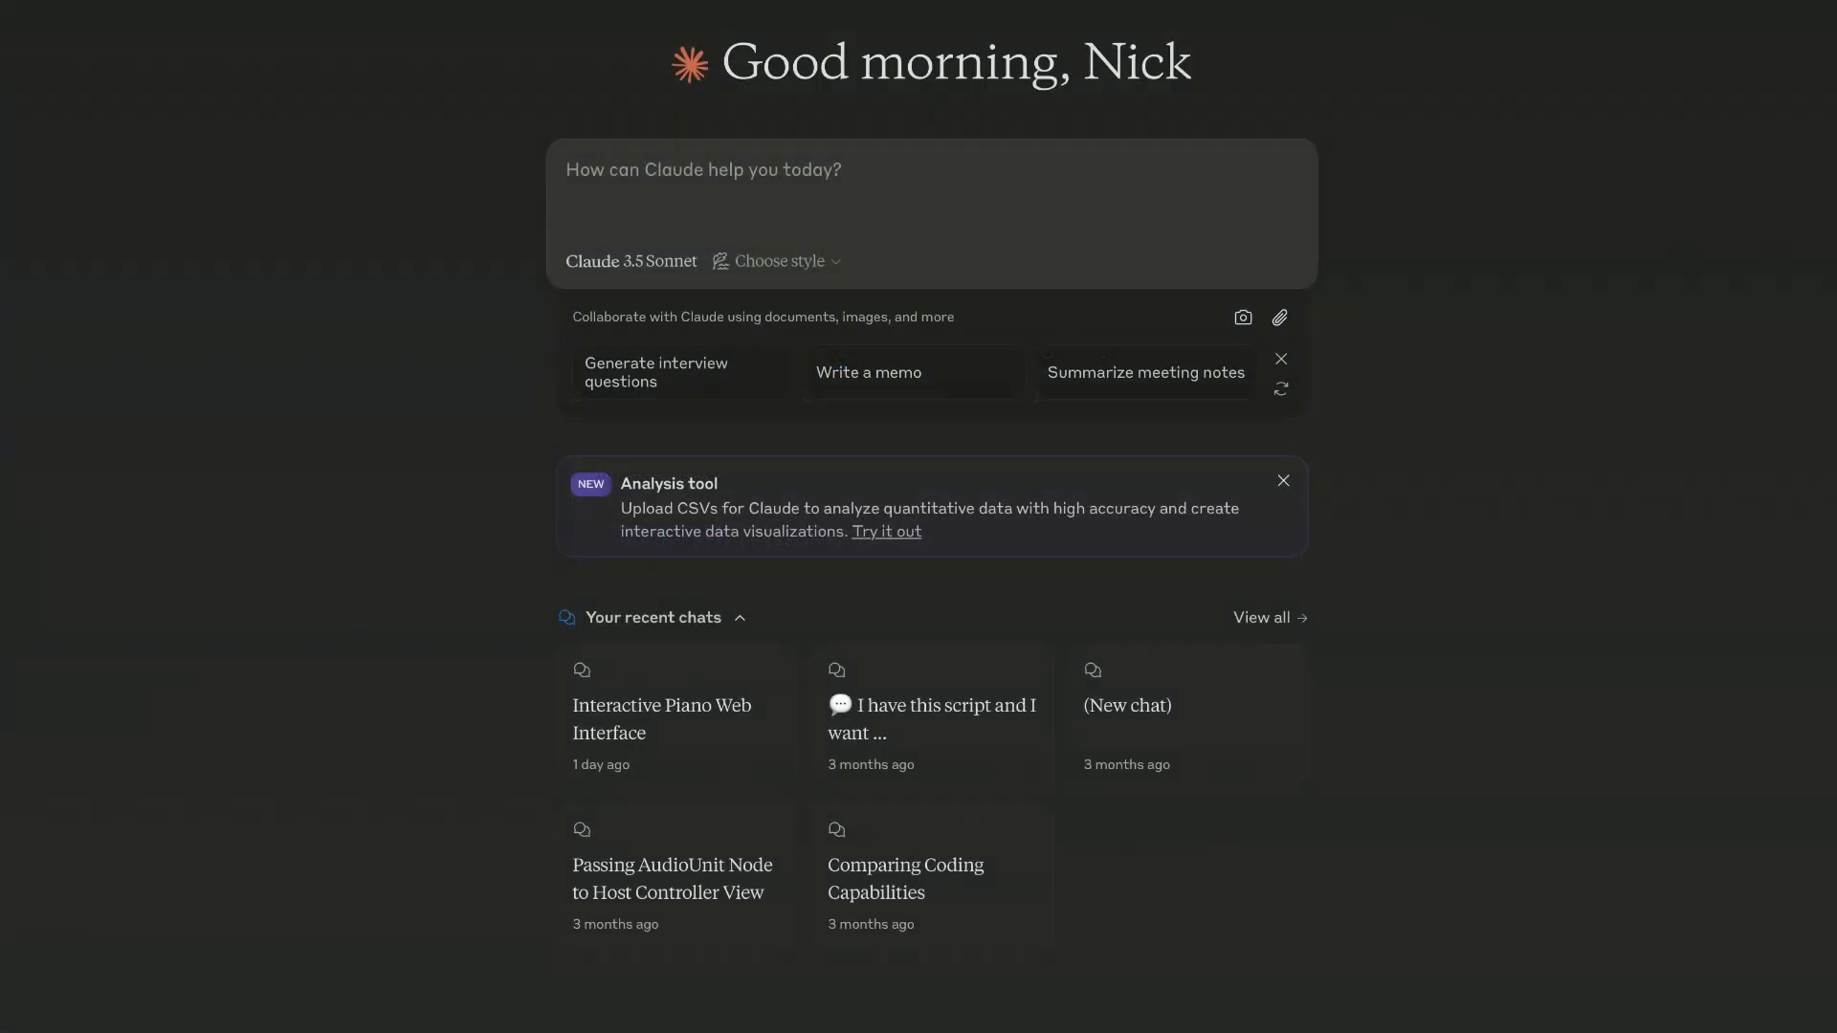
Play notes and a four-note chord on the AI synth's on-screen keyboard.
click(661, 718)
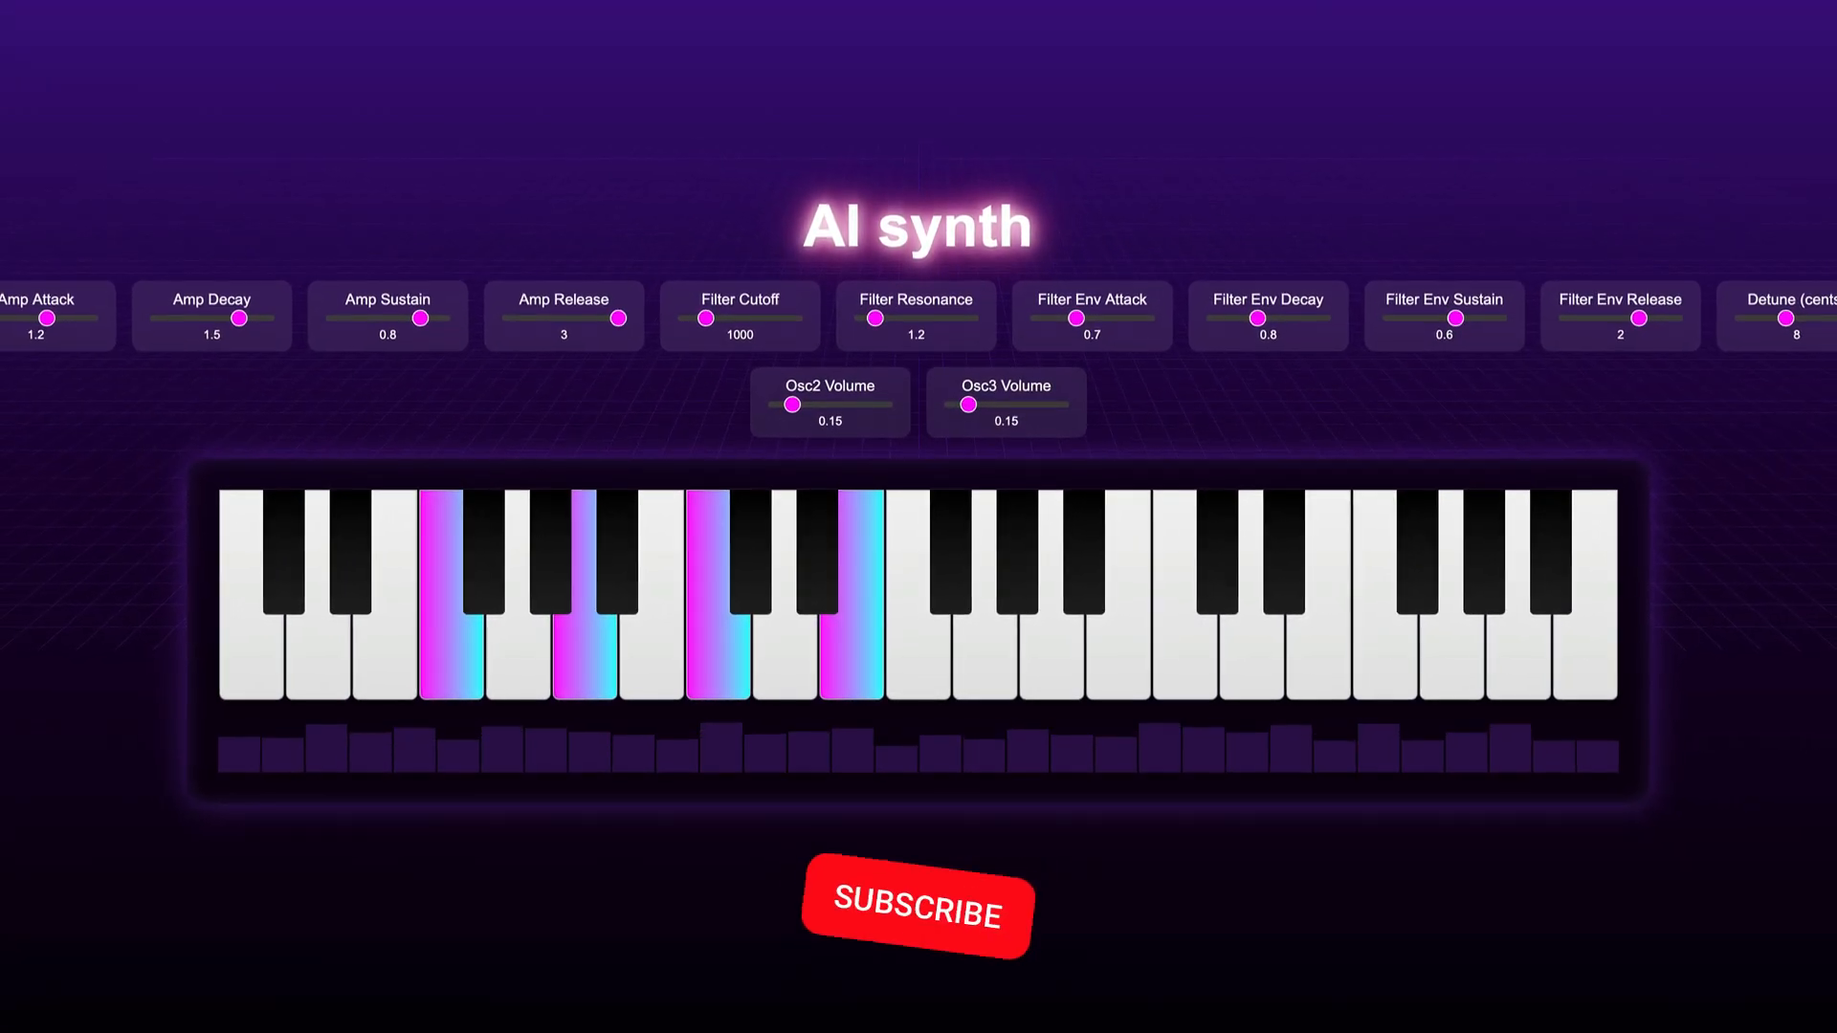
click(916, 912)
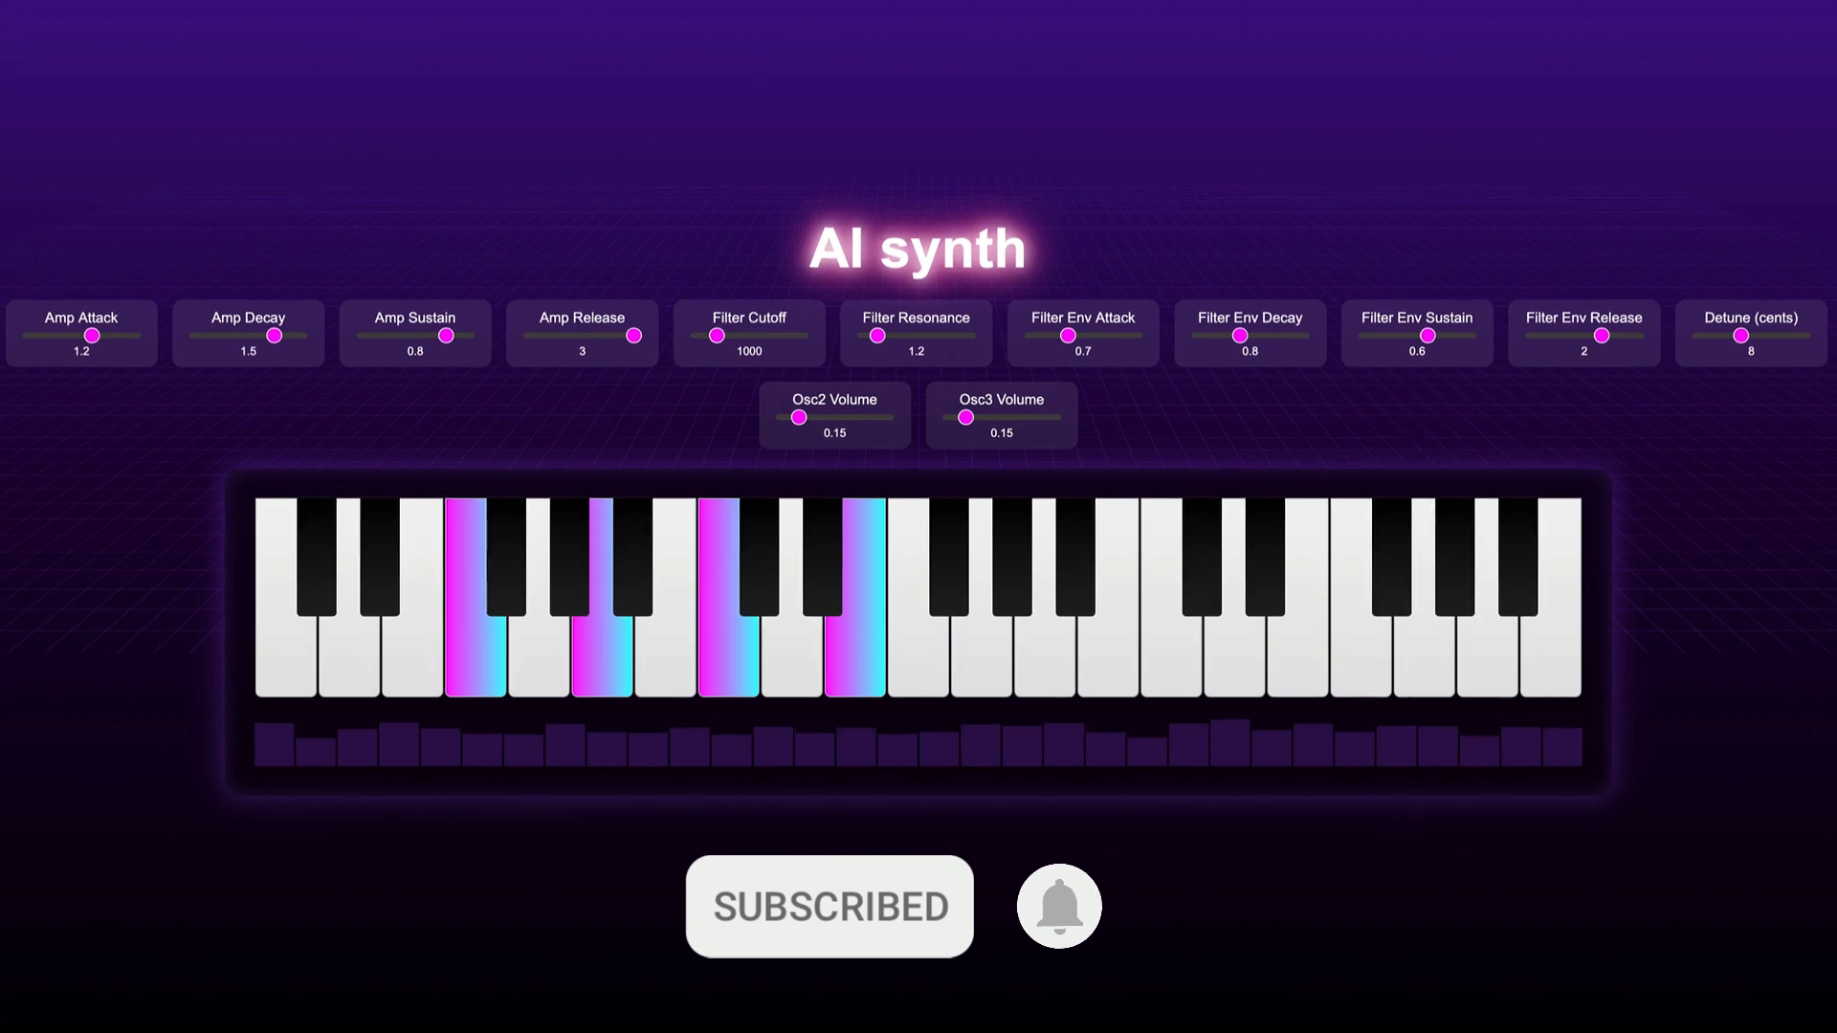